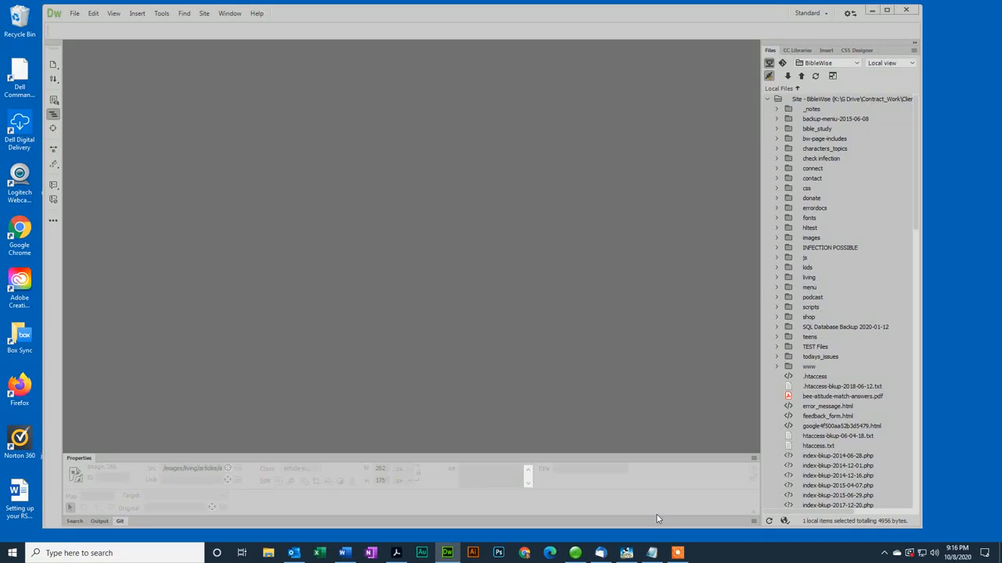
mouse_move(652, 516)
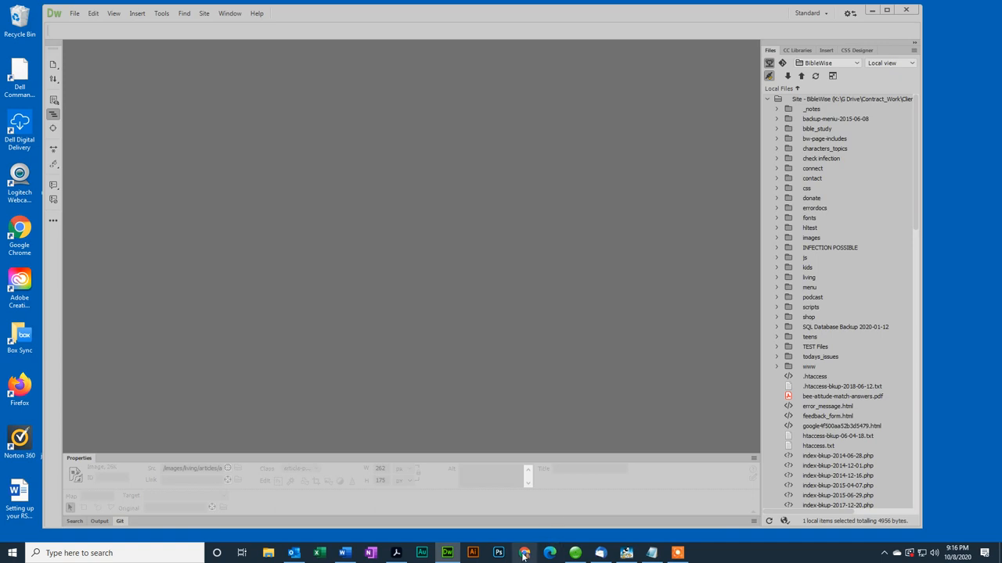
Step: Switch to Chrome and load review.biblewise.com in a new tab
left_click(551, 554)
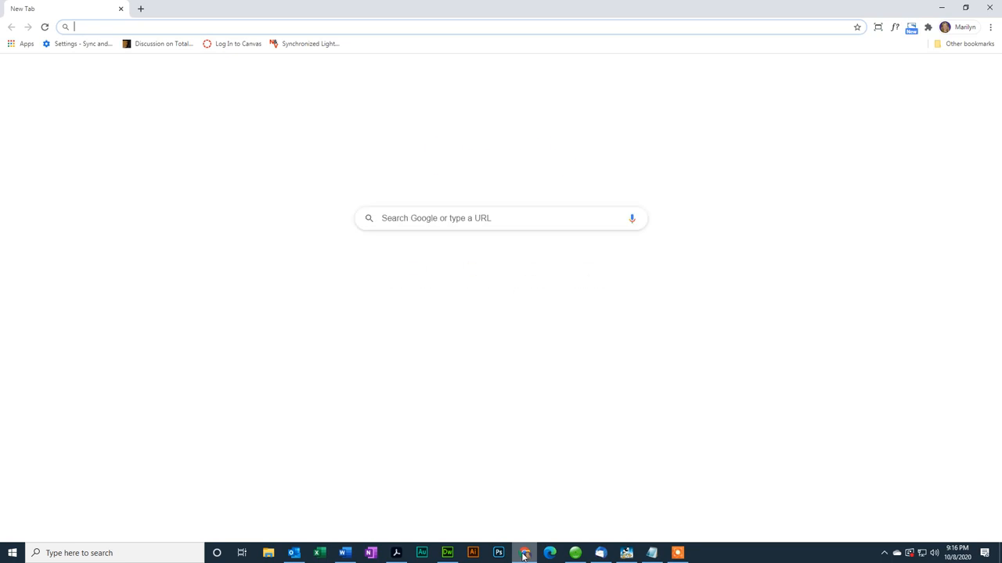
type("biblewise.com/review/")
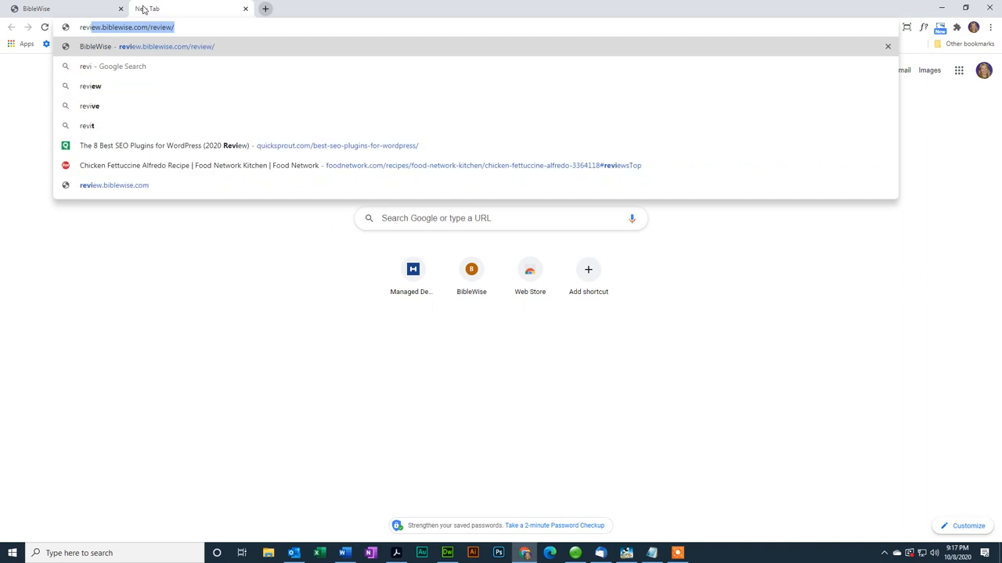
type("review.biblew")
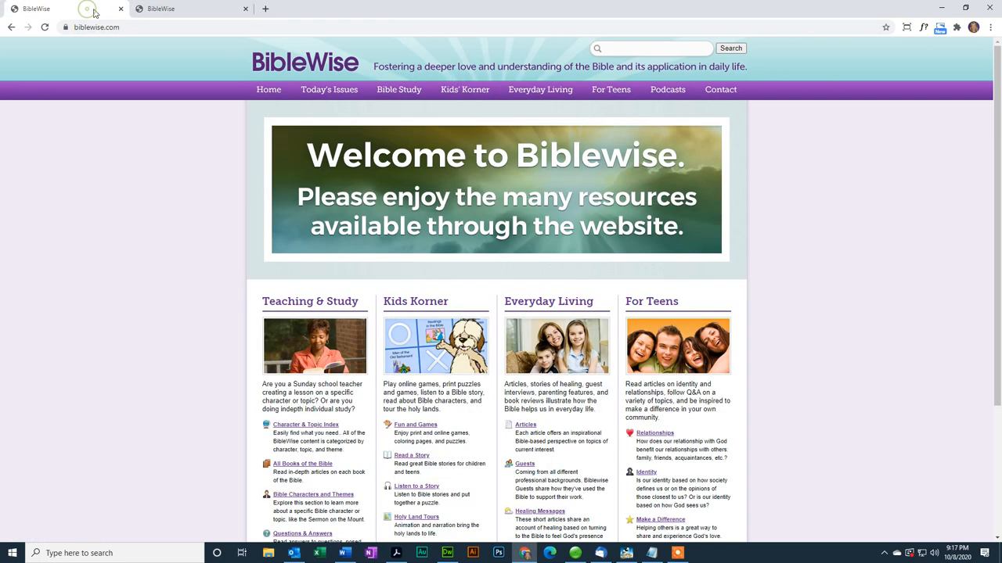
Step: Navigate to the Everyday Living > Articles listing on the review site
left_click(540, 89)
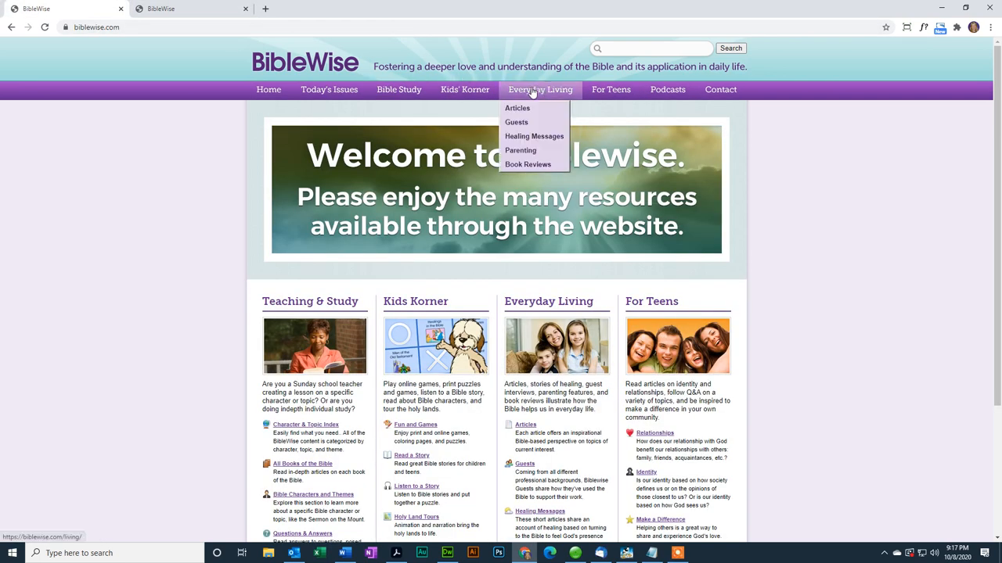
mouse_move(517, 108)
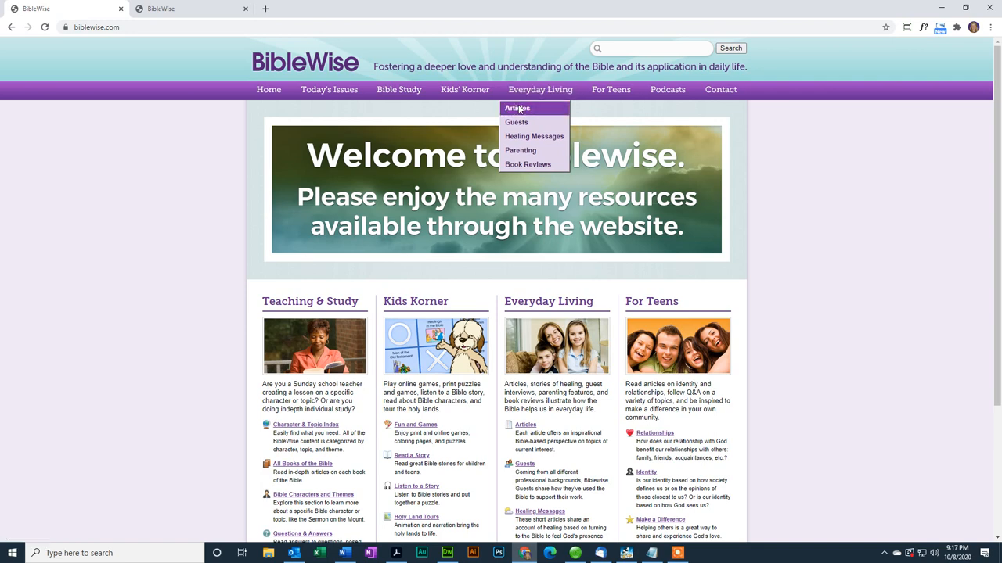
left_click(517, 108)
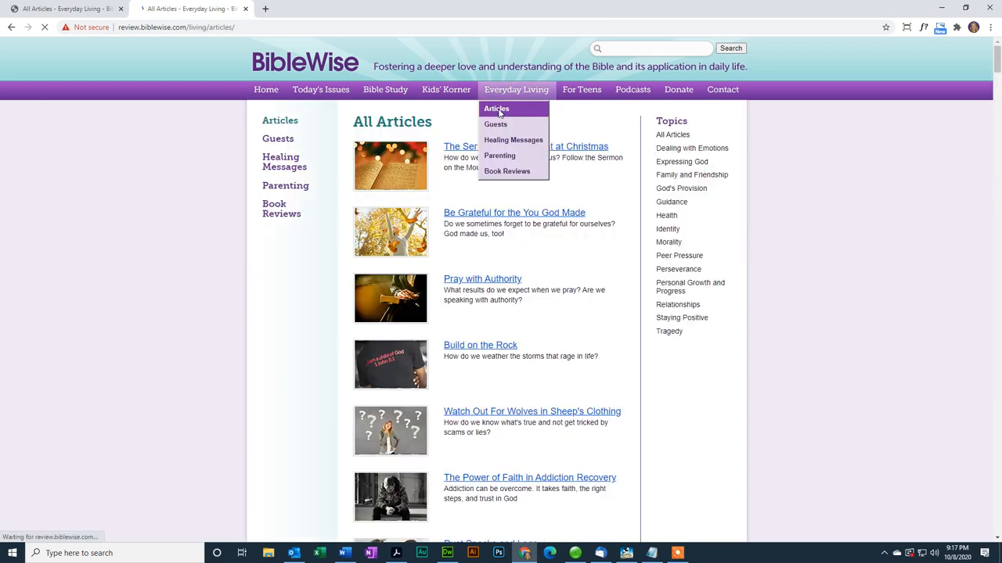
mouse_move(247, 6)
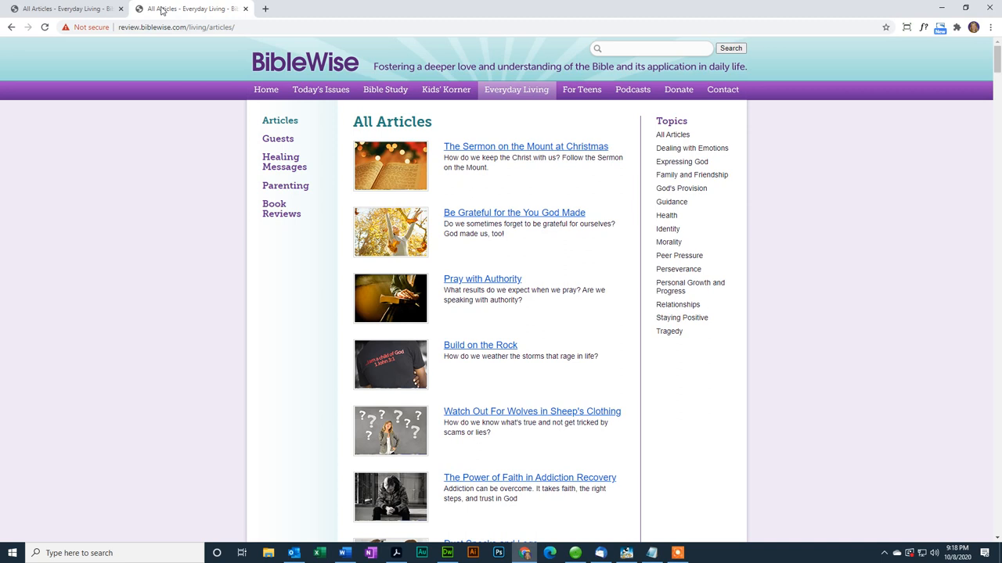
mouse_move(397, 519)
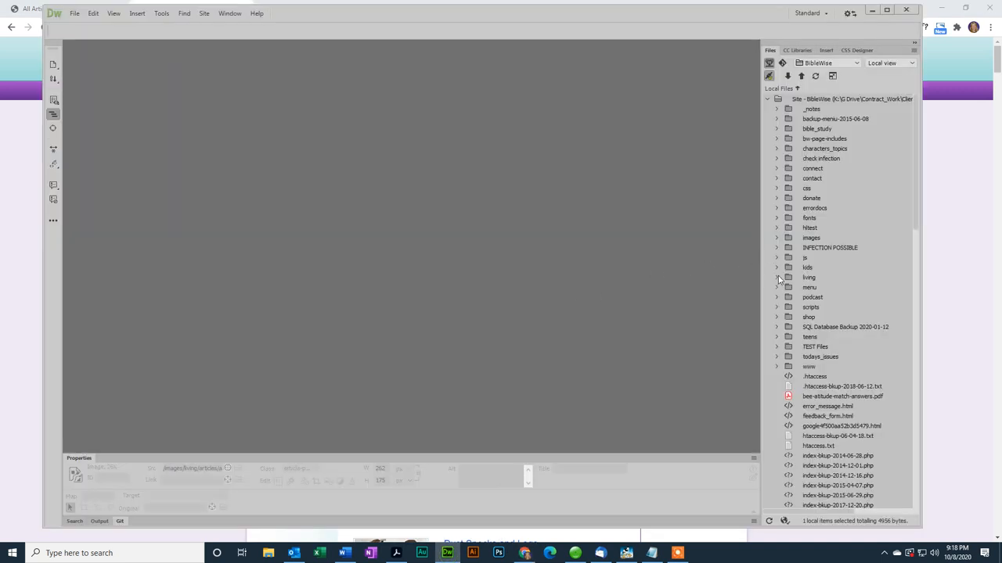
Step: Expand living > articles and open a-golden-rule.php for editing
left_click(807, 277)
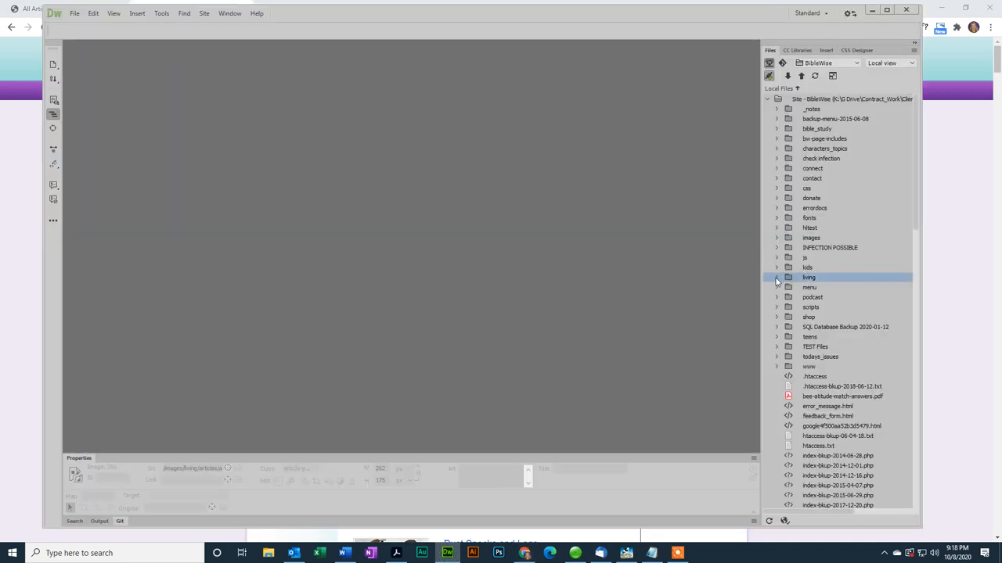
left_click(776, 277)
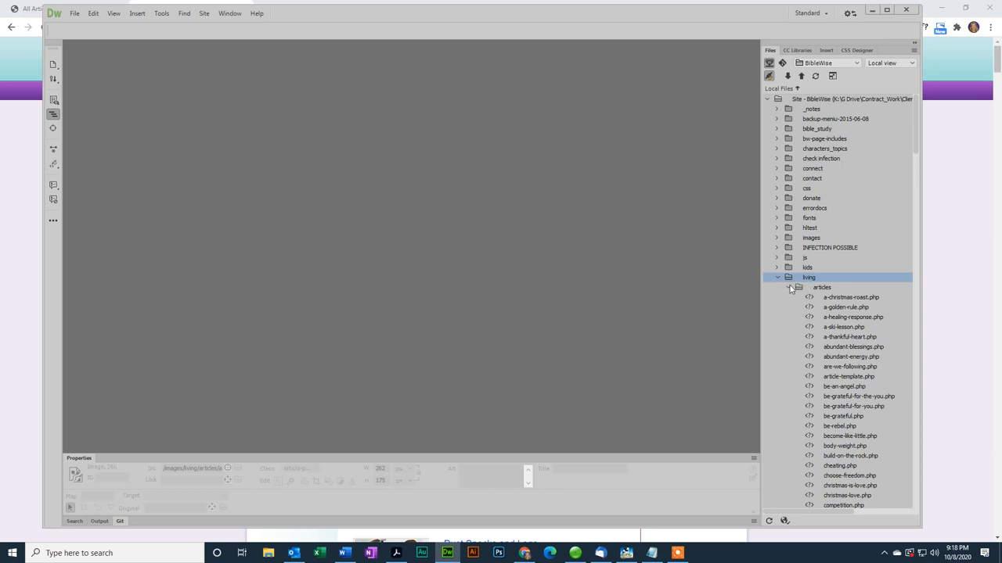
mouse_move(842, 316)
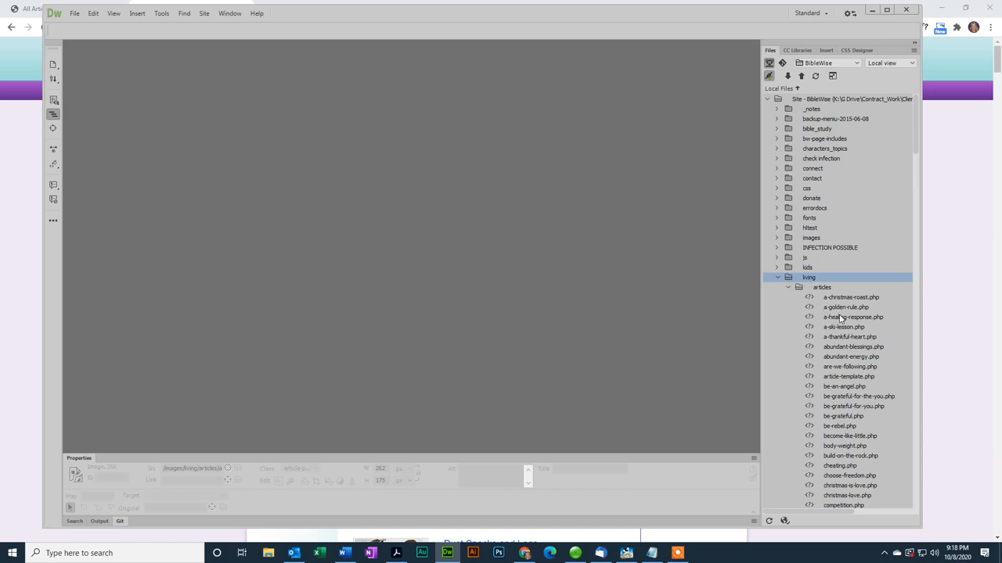
double_click(853, 316)
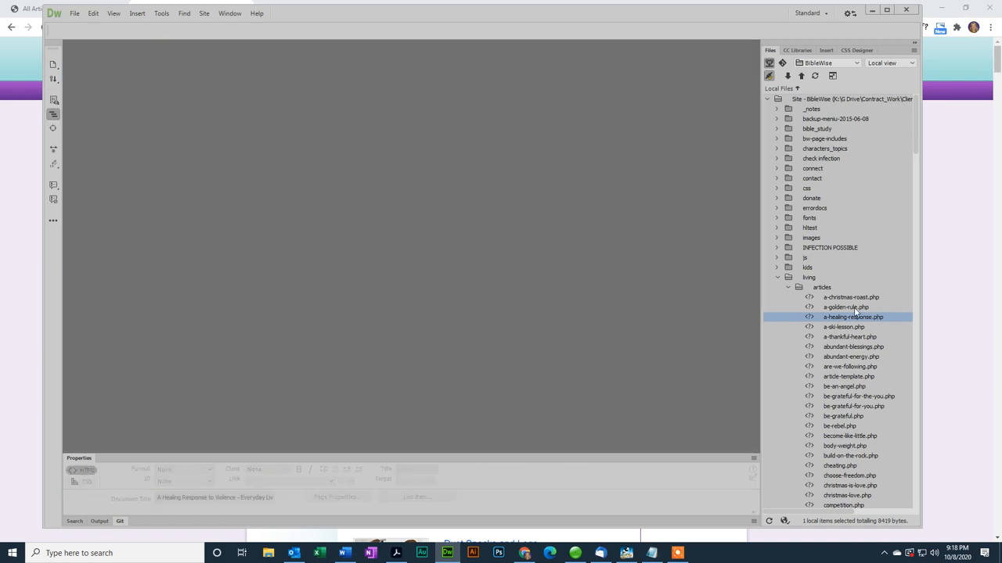
double_click(846, 307)
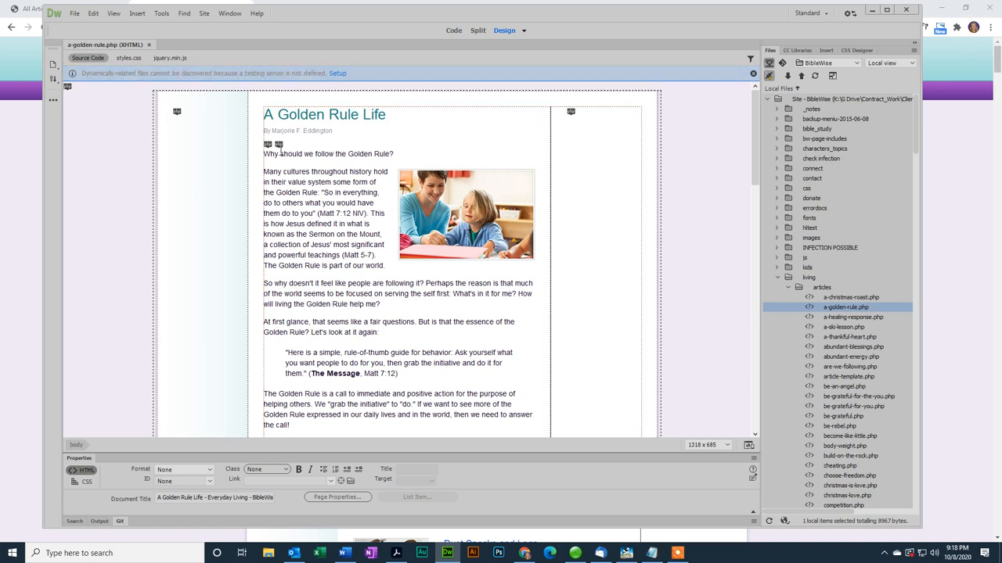
Step: Save a copy of the page as a-video-test.php in the articles folder
left_click(75, 12)
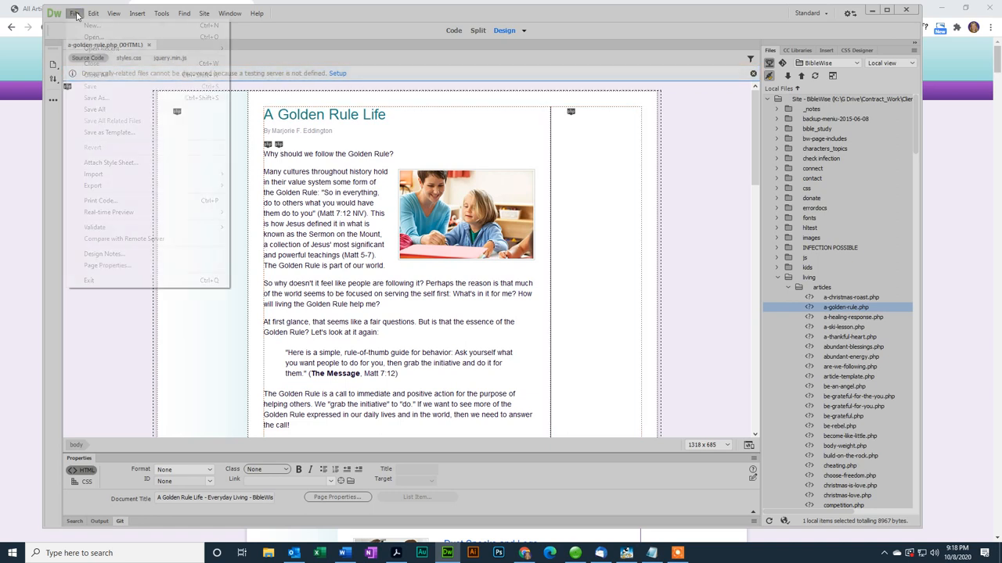
mouse_move(93, 97)
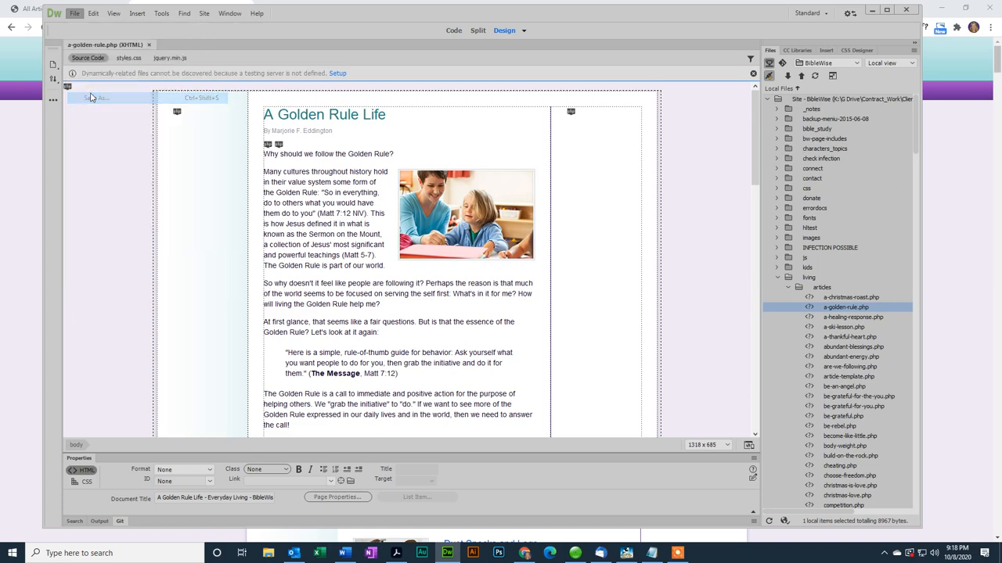
left_click(94, 97)
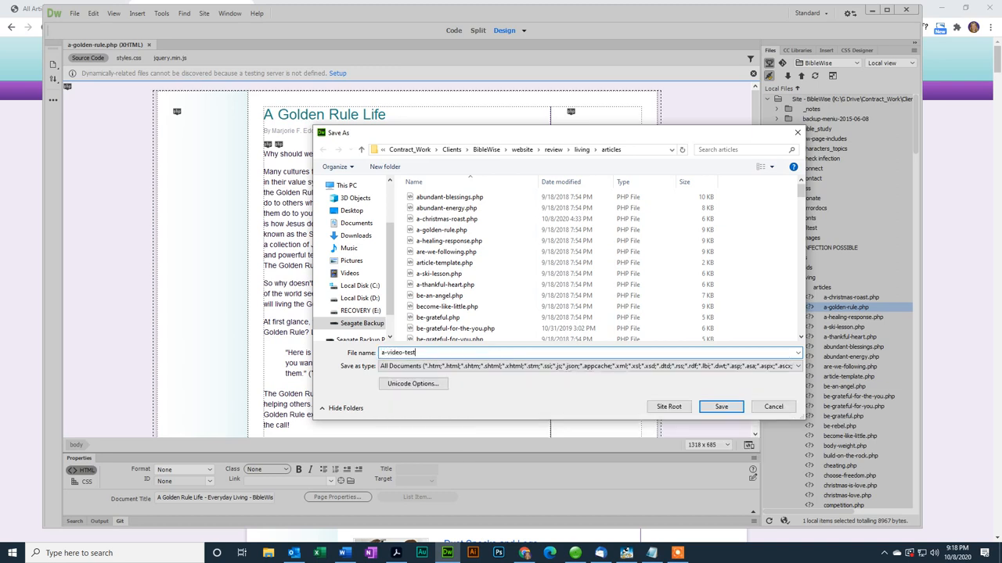
type(".php")
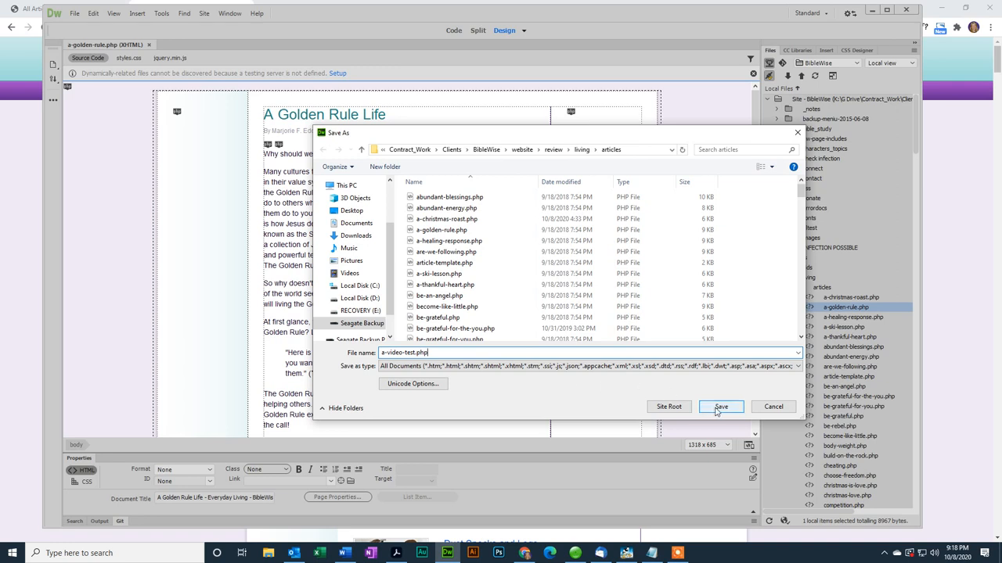
left_click(720, 407)
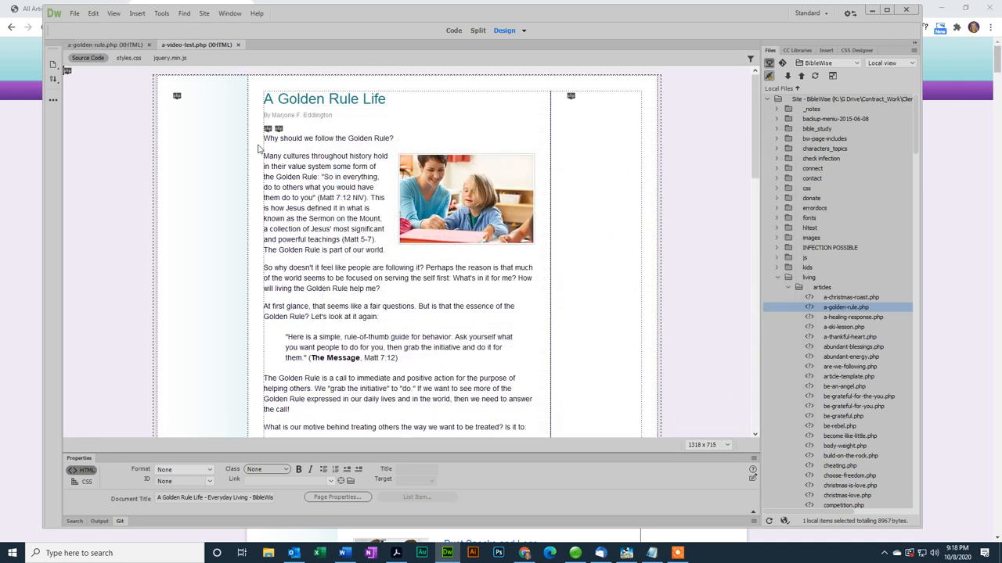
Step: Retype the heading as 'A Video Test Article'
left_click(151, 43)
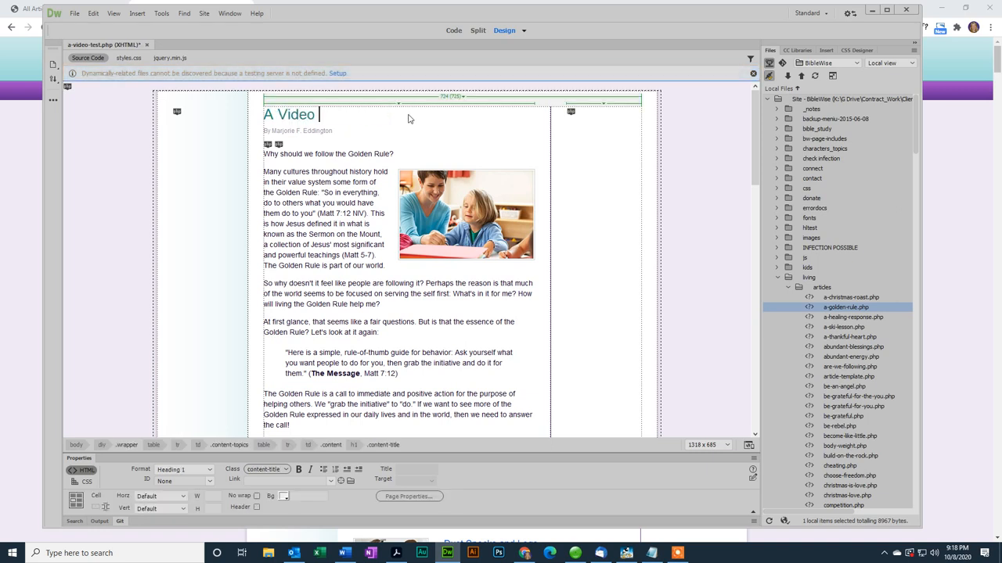
type("Test")
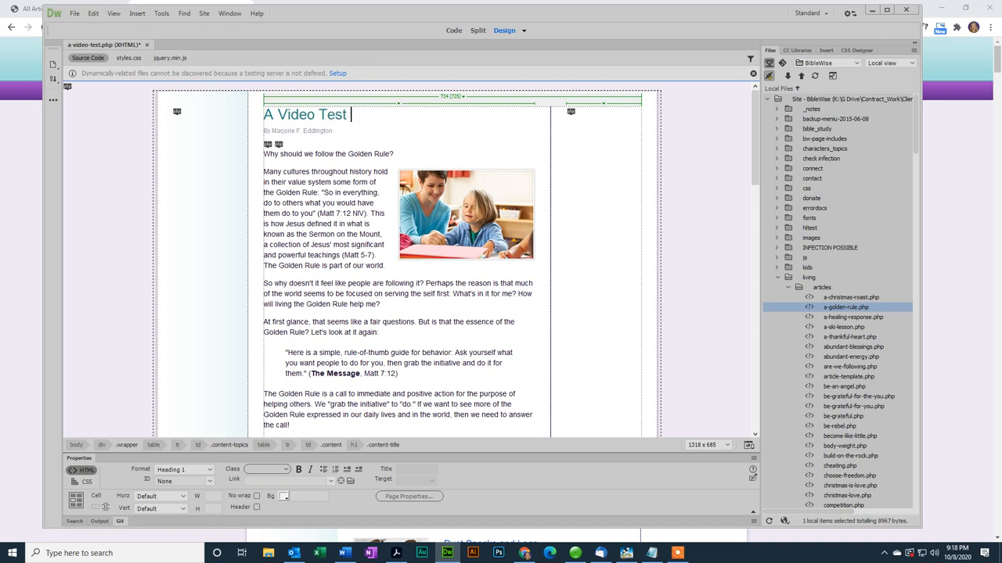
type("Fil")
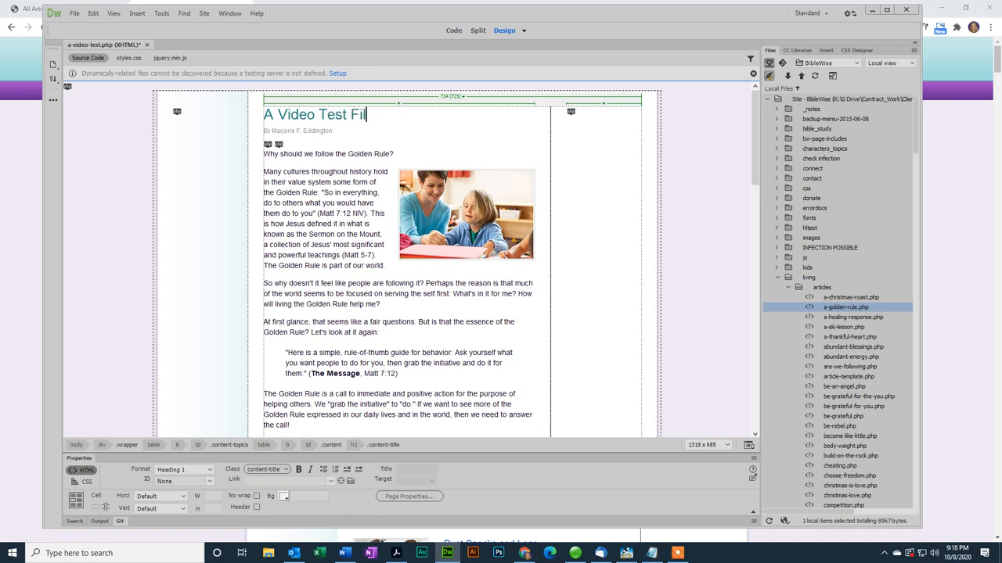
type("AR")
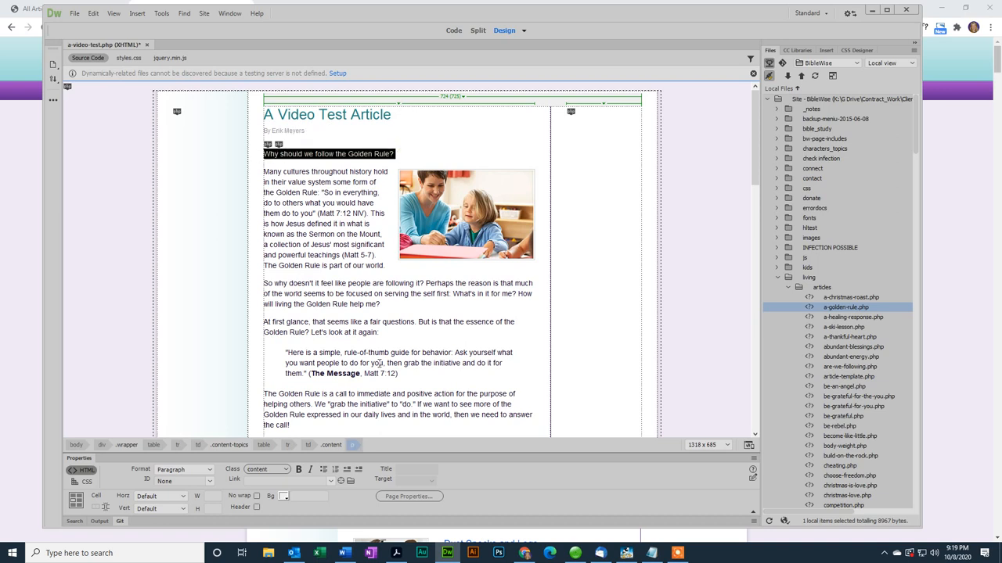
Step: Replace the opening paragraph with 'THIS IS A TEST ARTICLE FOR THE VIDEO'
type("THIS")
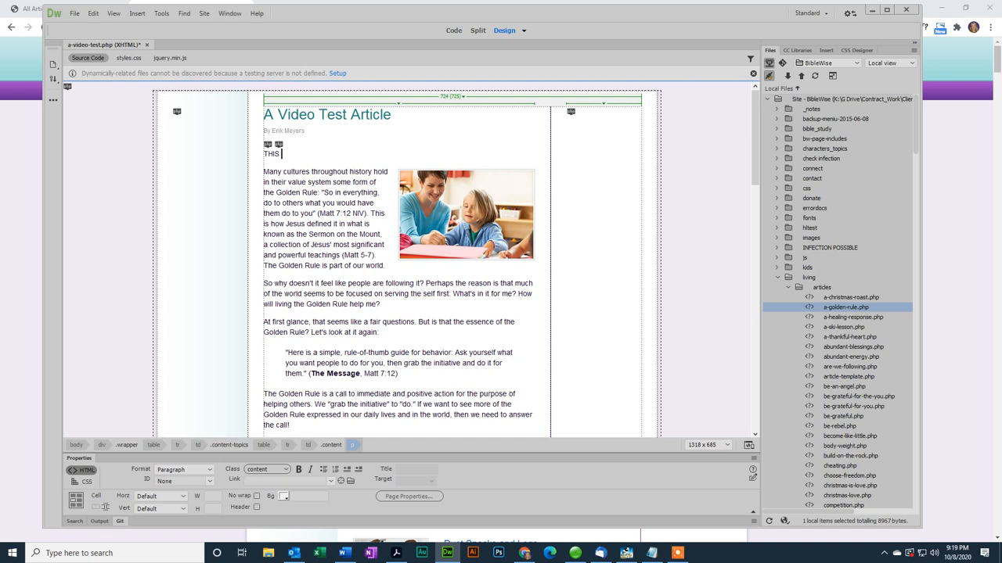
type("IS")
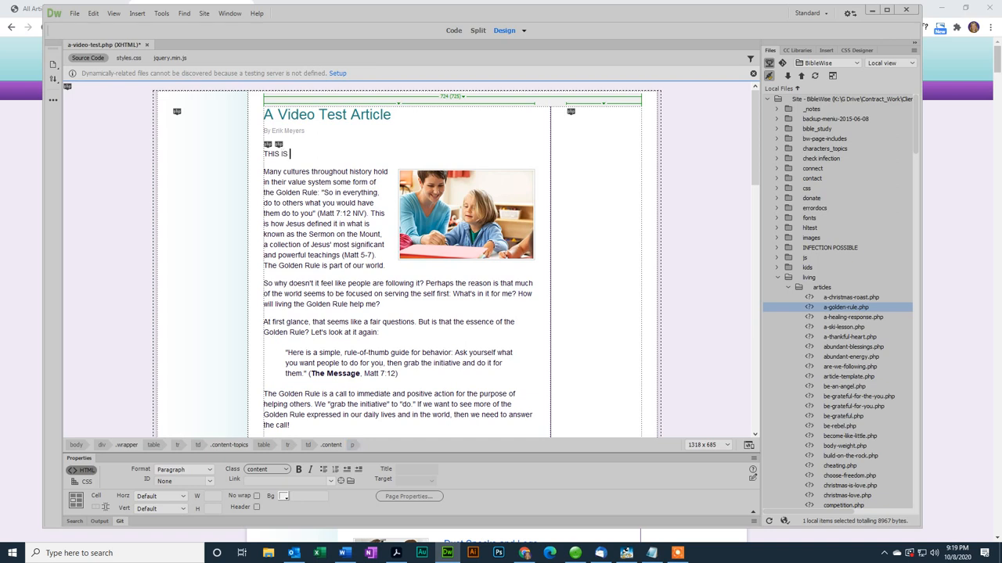
type("A TEST A")
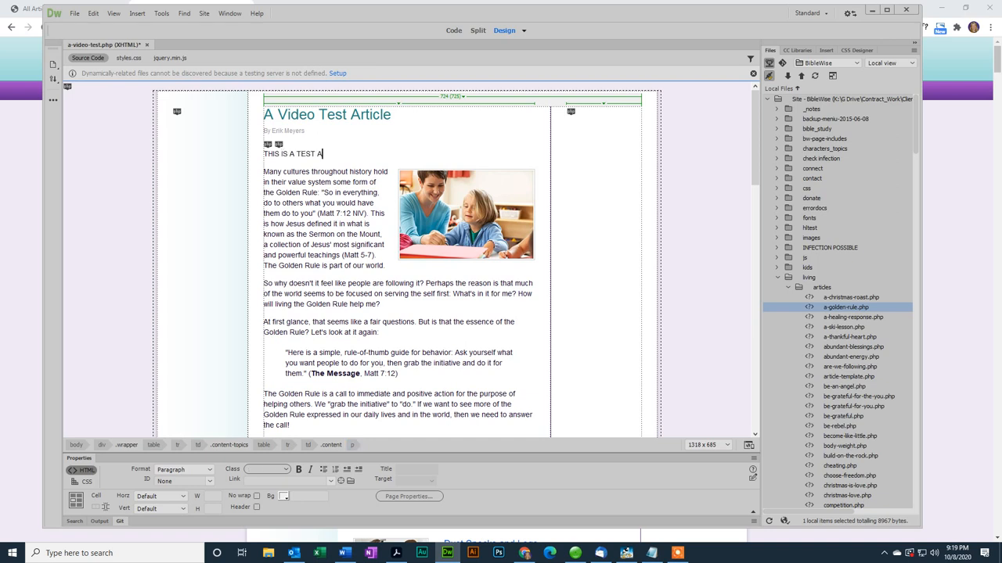
type("RTICLE FOR THE")
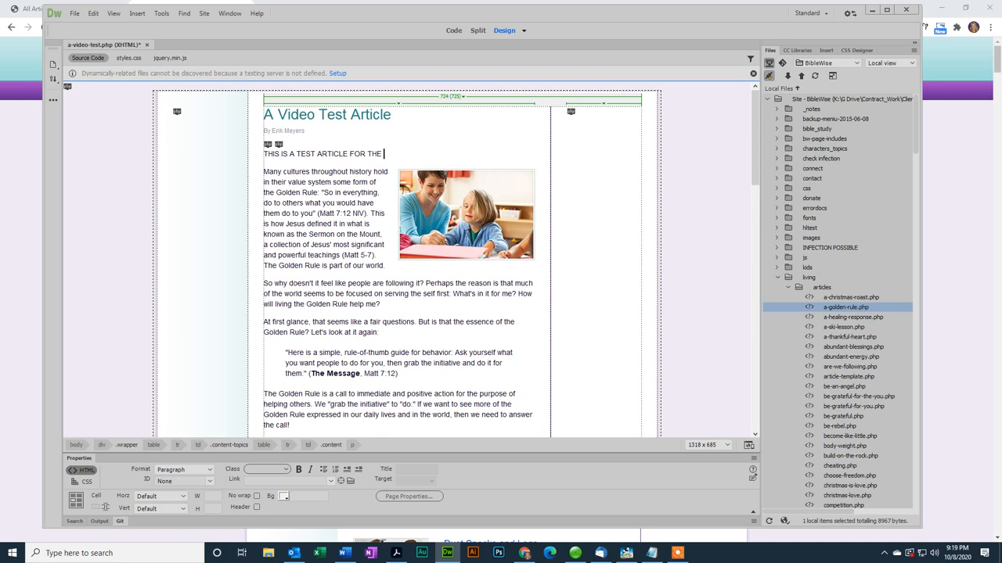
type("VIDEO")
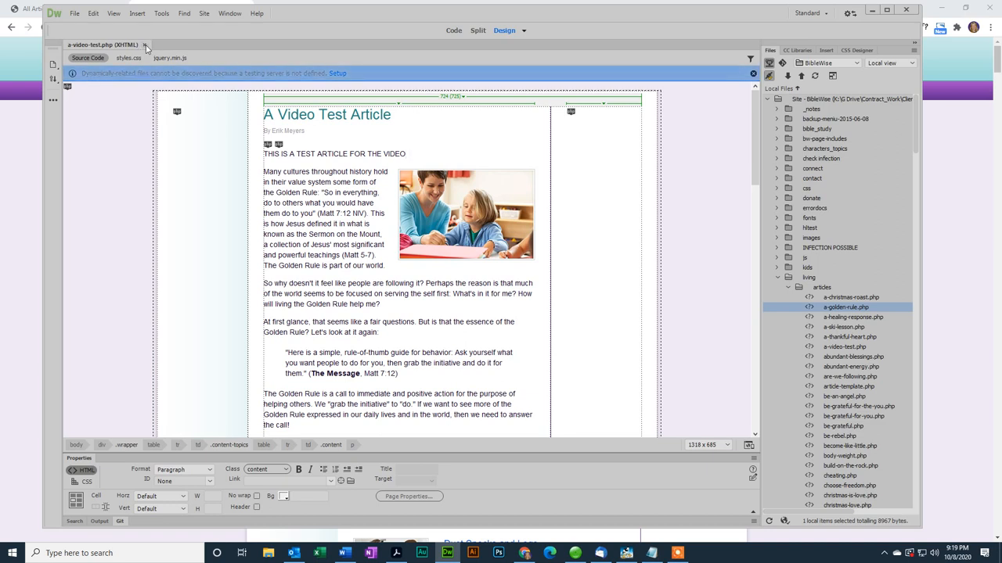
Step: Close the finished a-video-test.php document
left_click(145, 44)
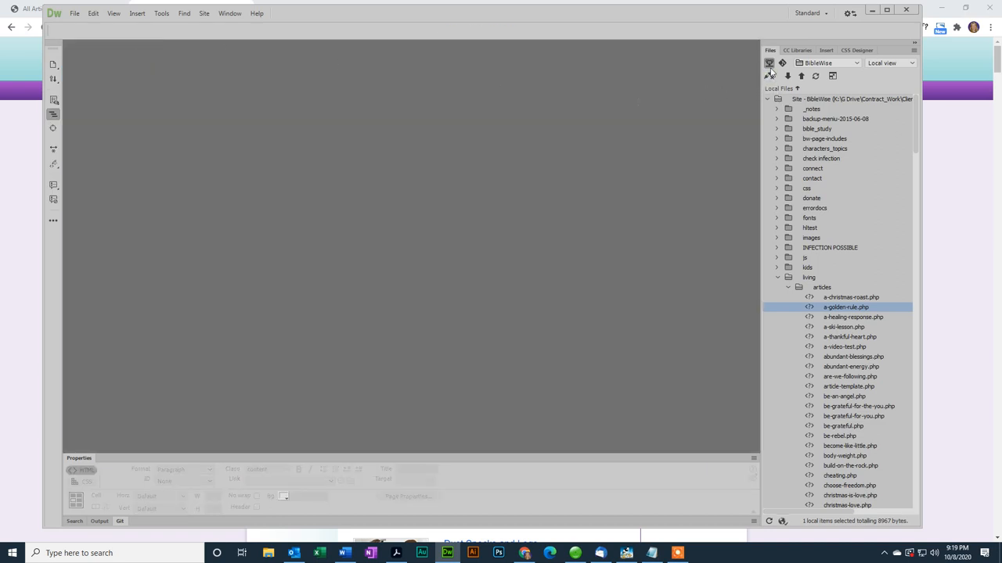
mouse_move(770, 76)
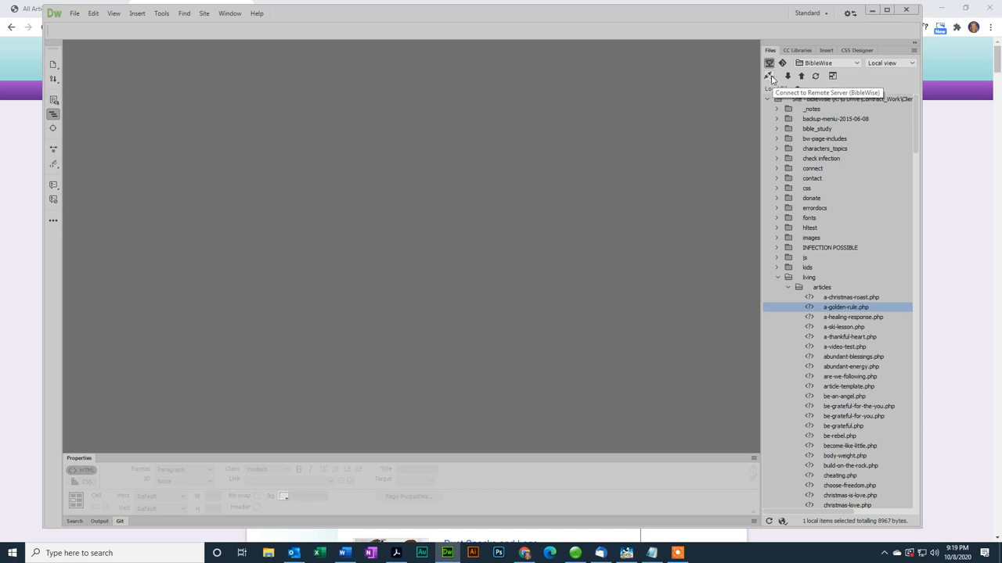
mouse_move(328, 241)
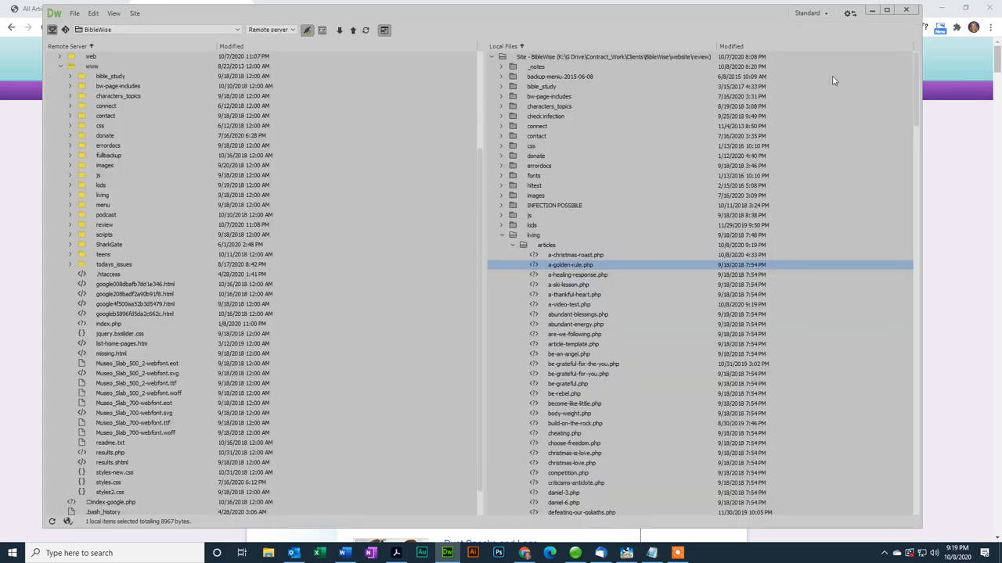
mouse_move(91, 388)
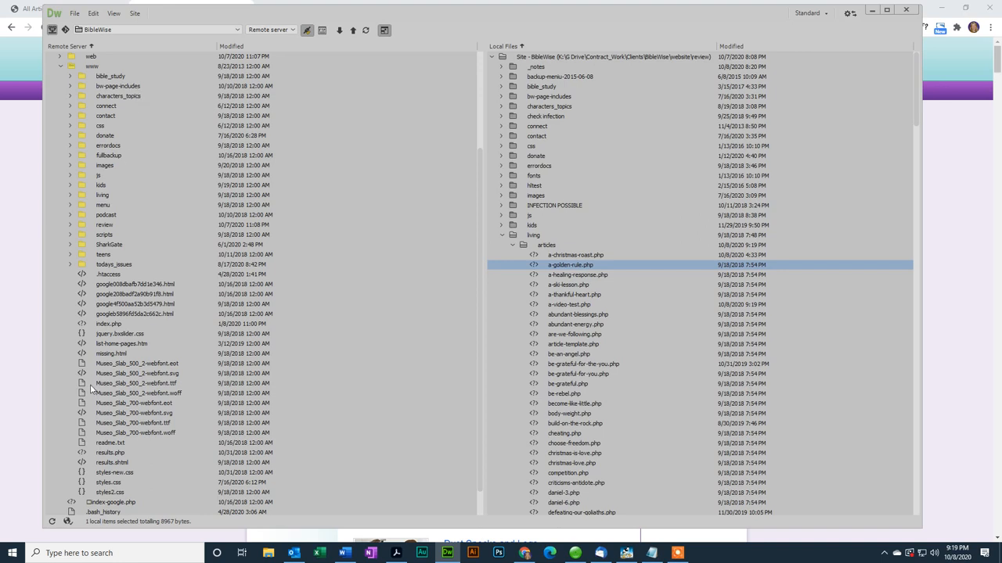
mouse_move(526, 103)
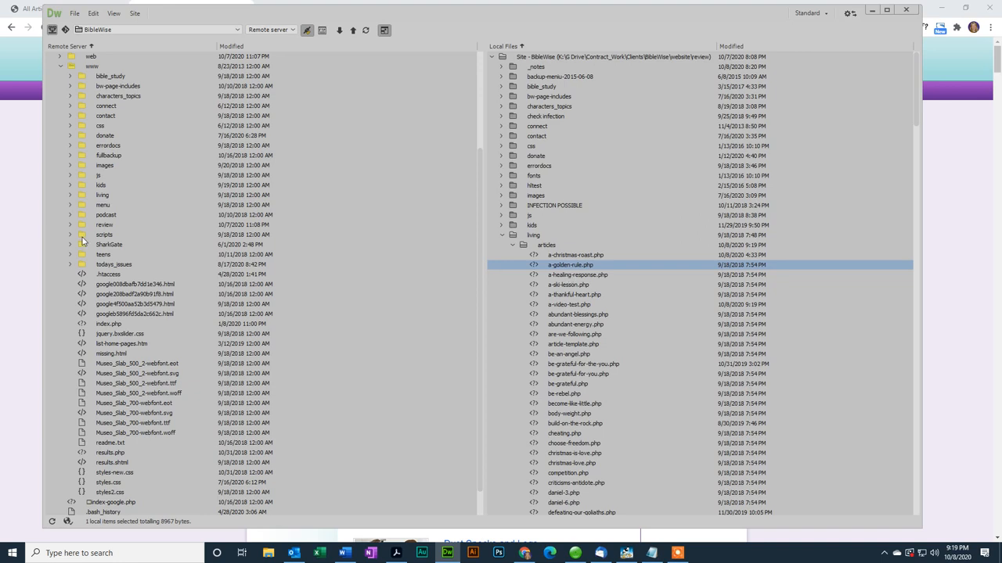
mouse_move(94, 85)
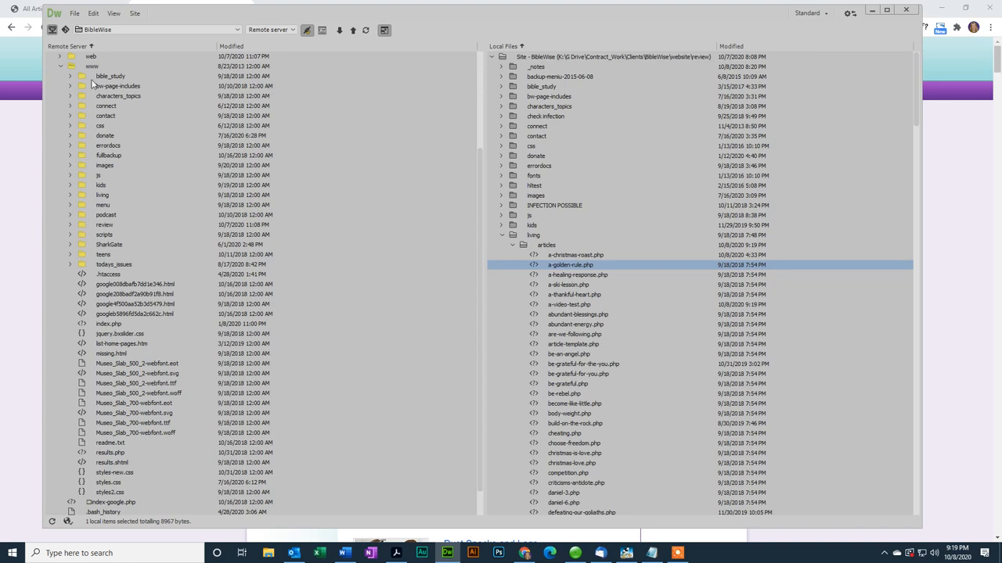
Step: Expand review > living > articles on the server and Put the local a-video-test.php
left_click(92, 66)
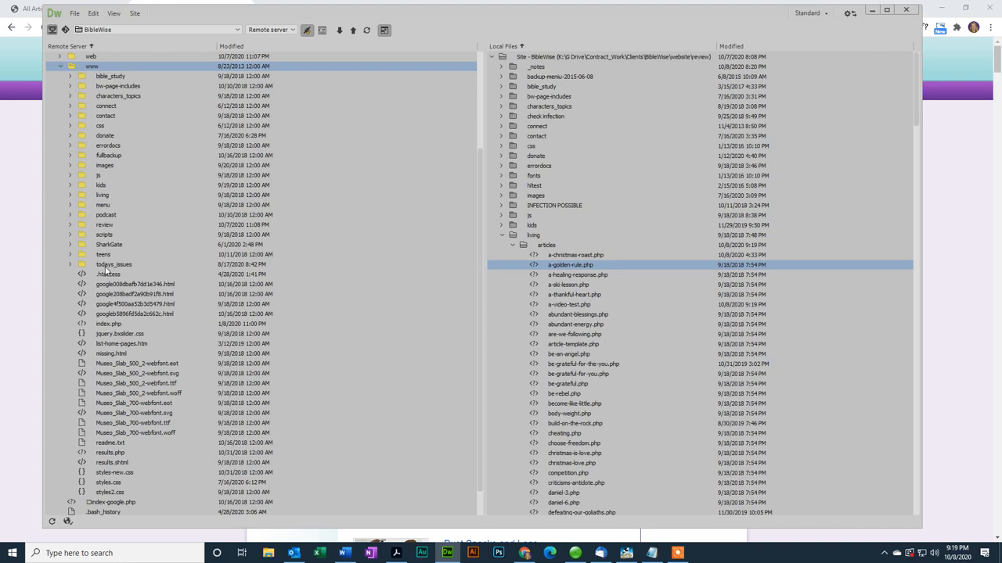
mouse_move(68, 232)
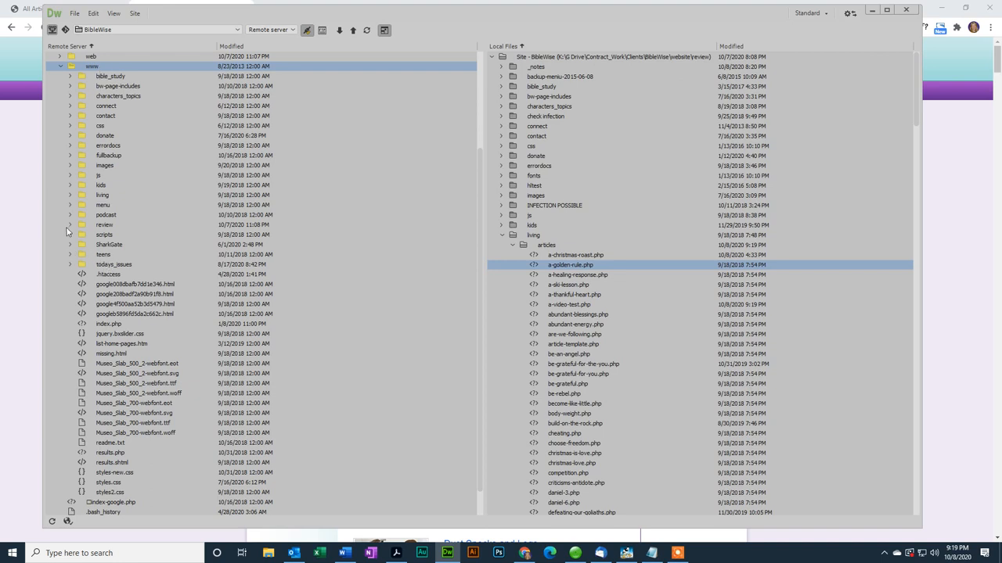
left_click(70, 225)
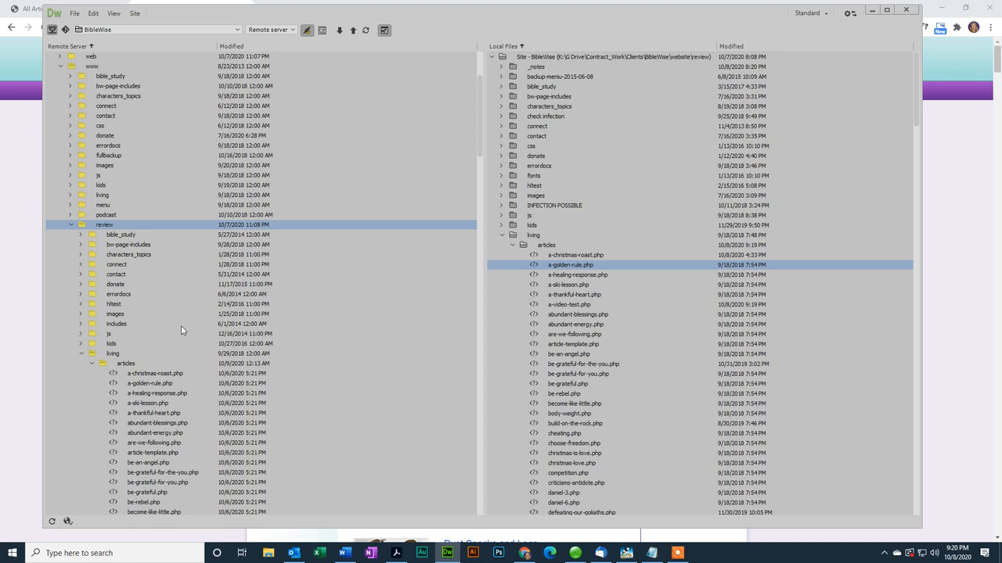
mouse_move(138, 225)
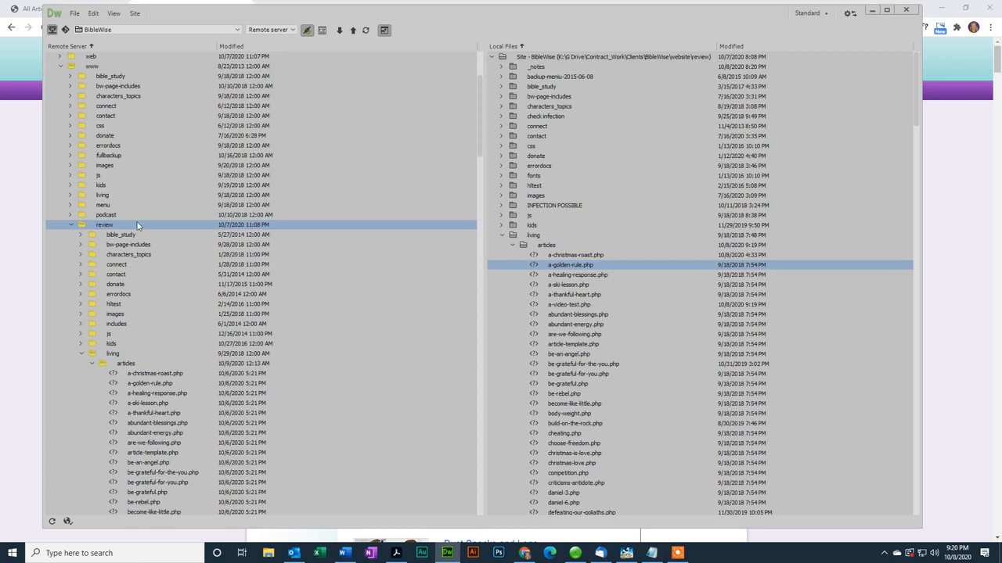
mouse_move(107, 228)
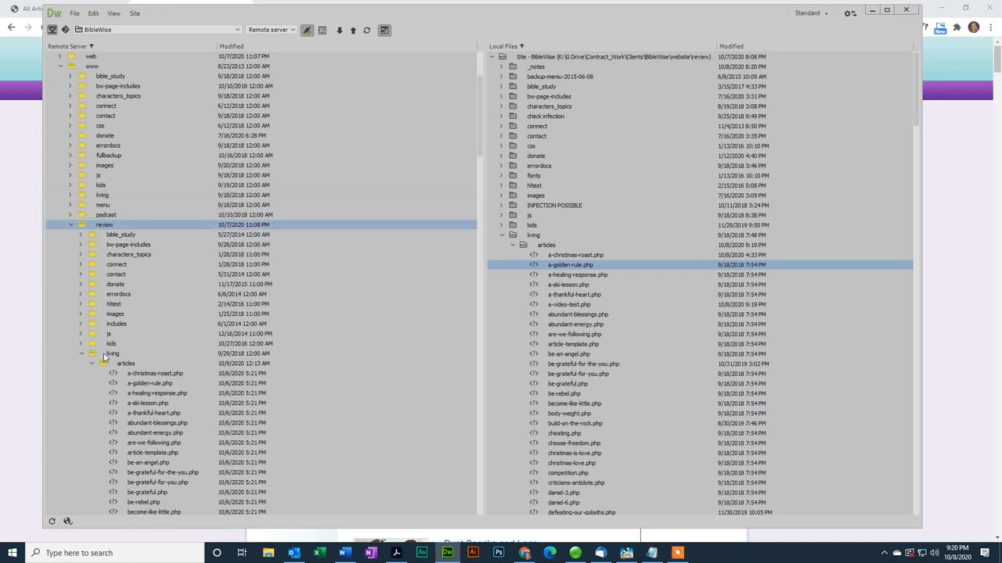
left_click(125, 363)
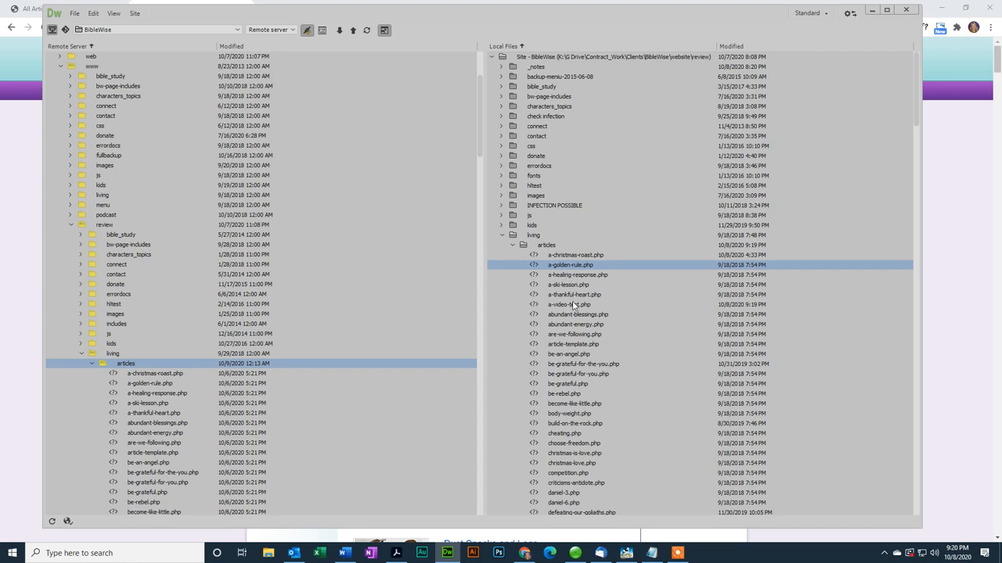
left_click(569, 303)
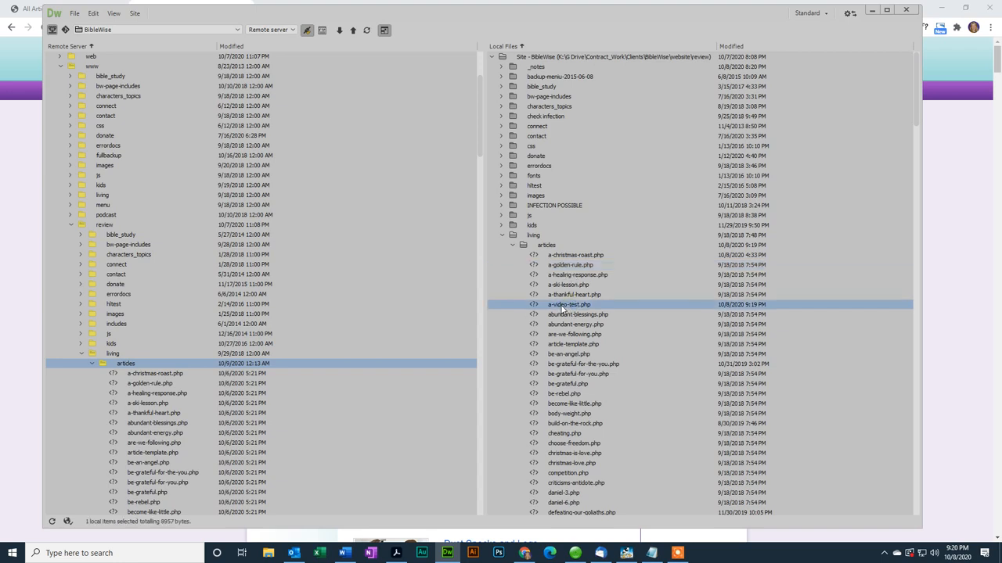
left_click(354, 29)
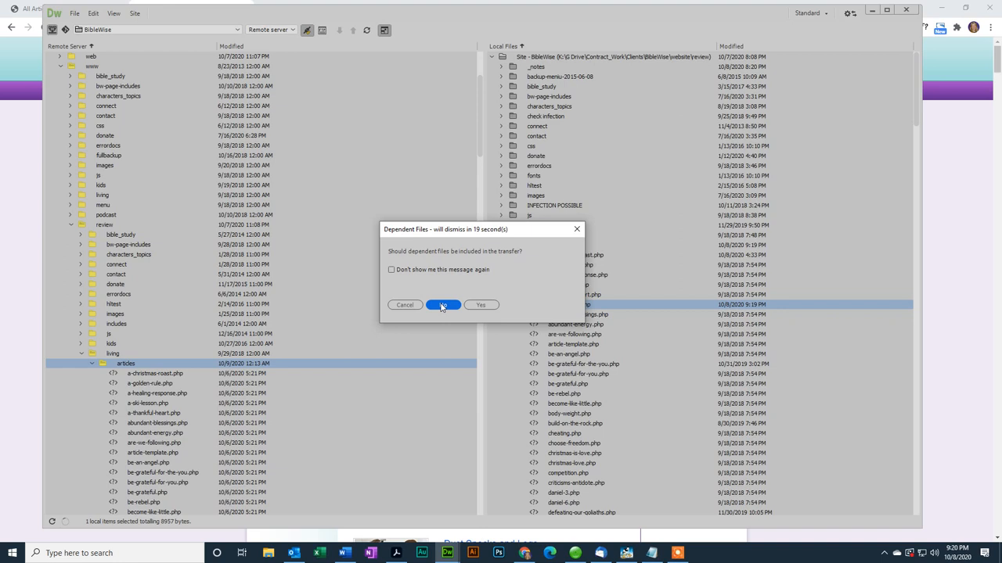
Step: Answer the Dependent Files prompt so the transfer completes
left_click(443, 305)
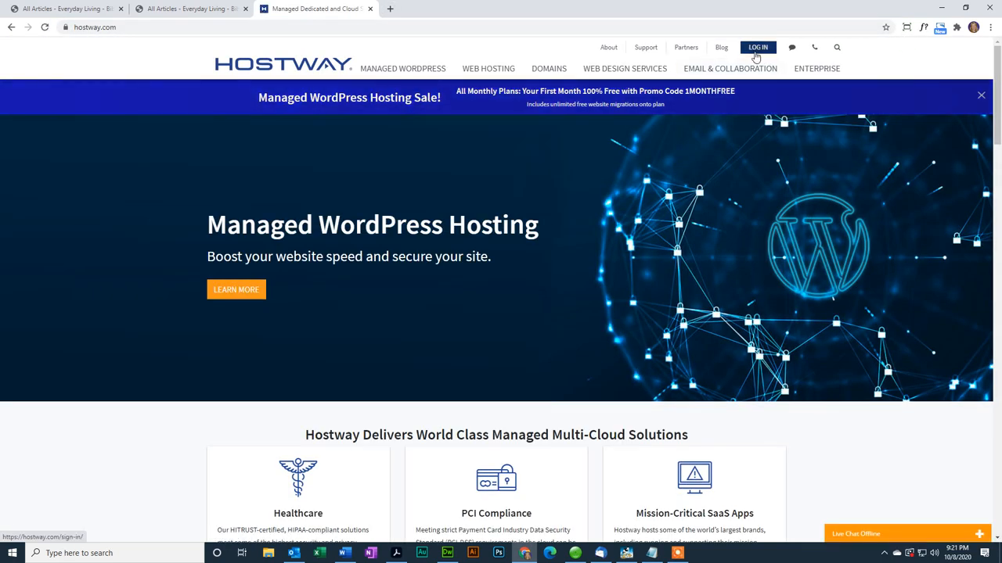
Step: Reach the Hostway SiteControl login page from hostway.com
left_click(758, 47)
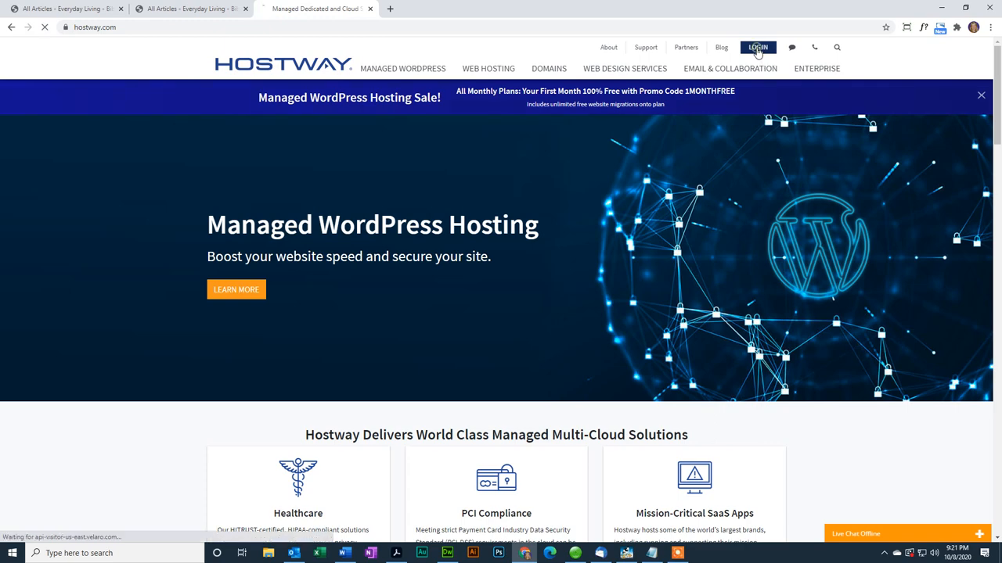
left_click(758, 47)
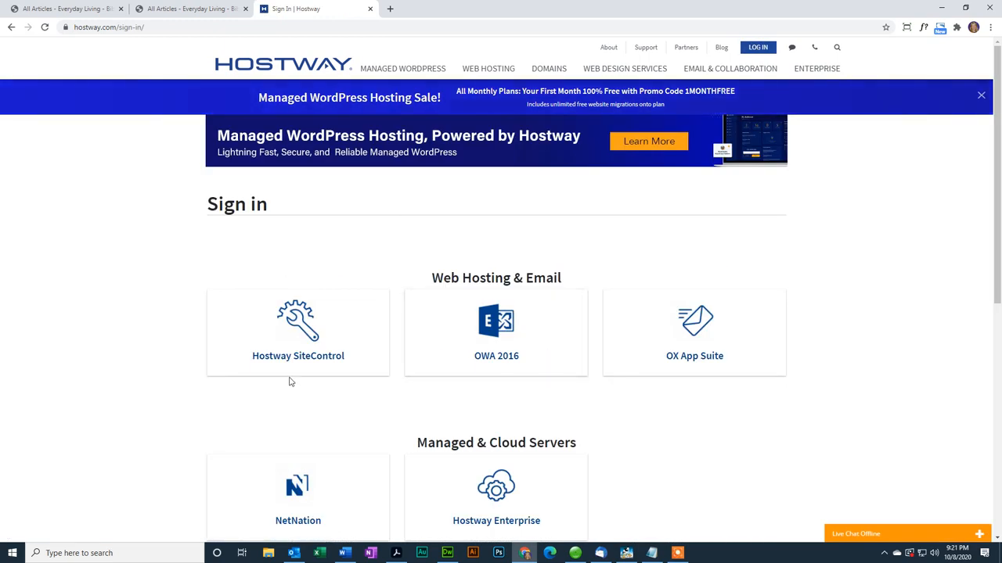
mouse_move(297, 329)
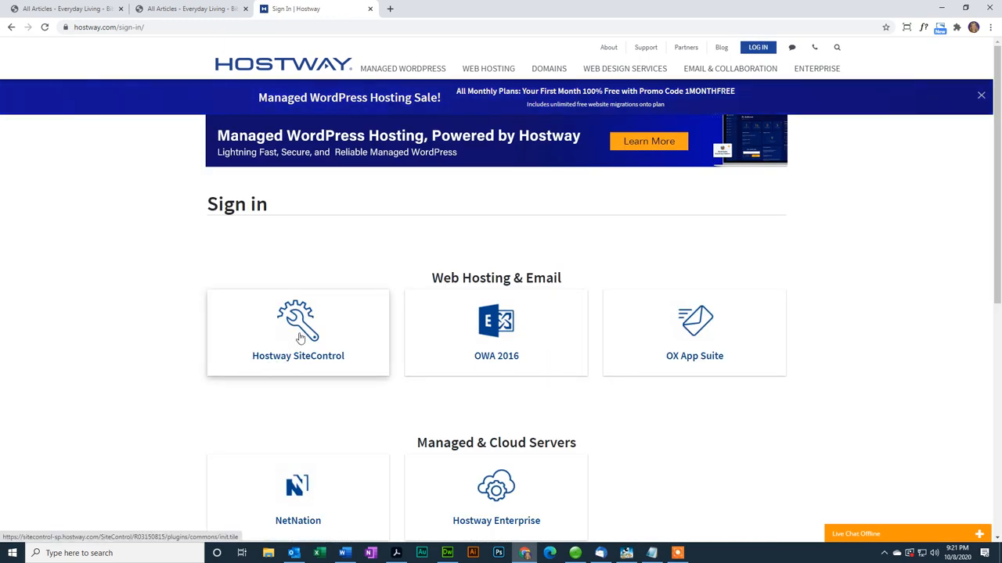
left_click(297, 328)
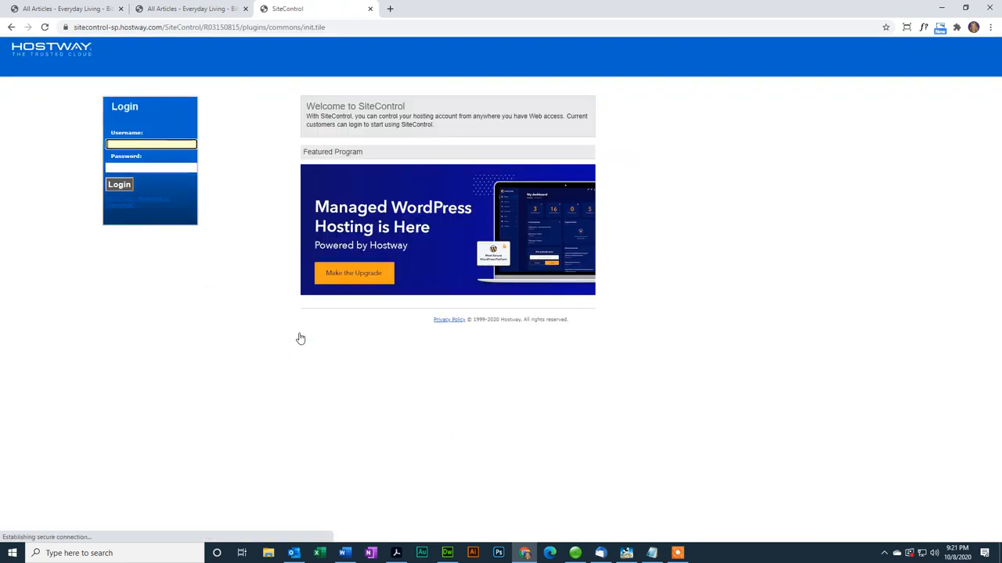
Step: Sign in to SiteControl with the saved username and pasted password
left_click(150, 144)
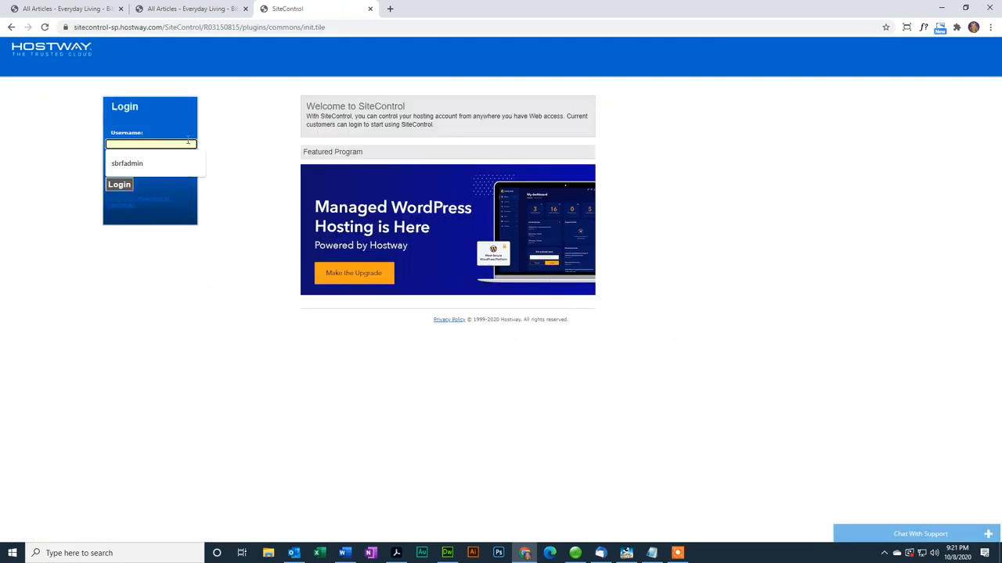
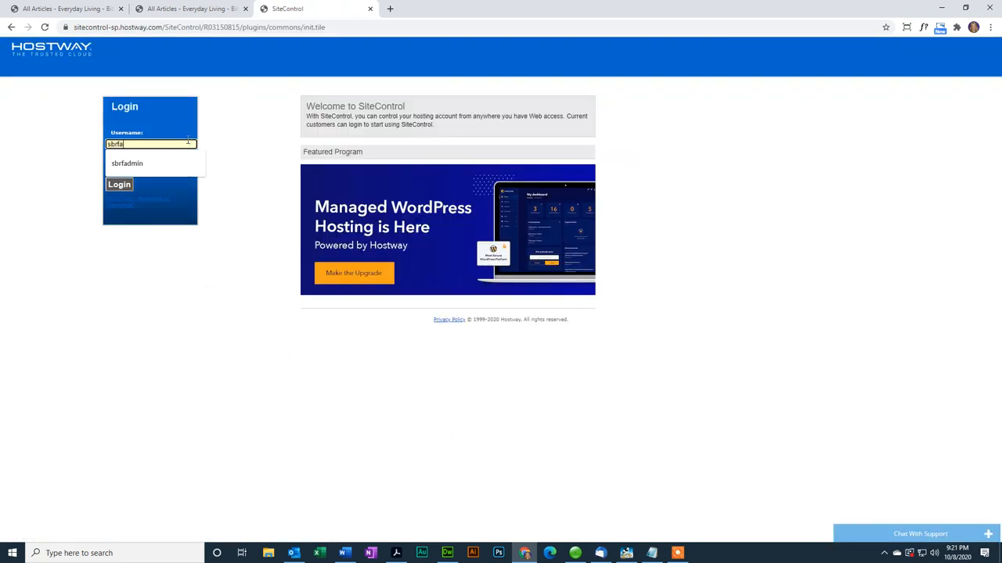
left_click(126, 163)
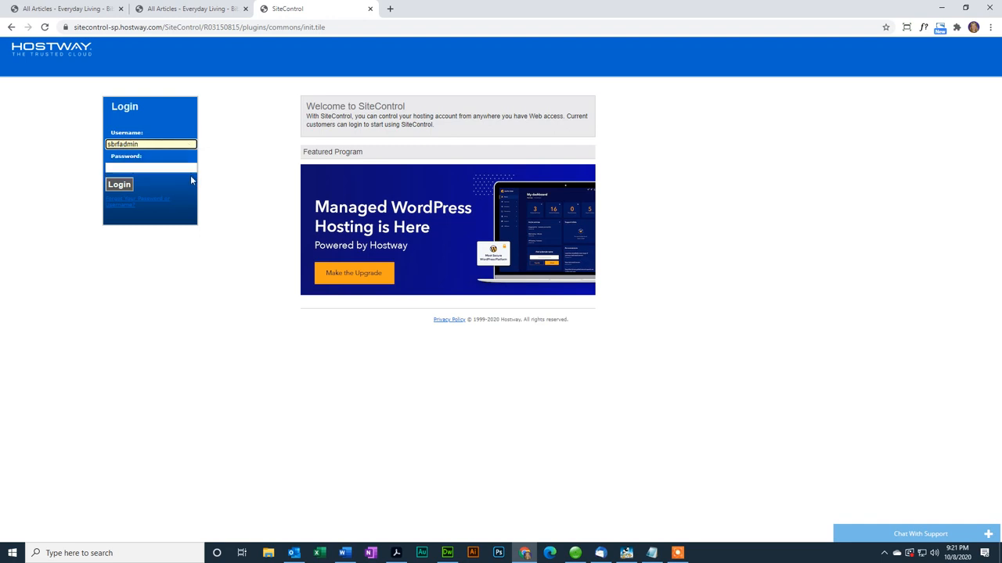
left_click(151, 166)
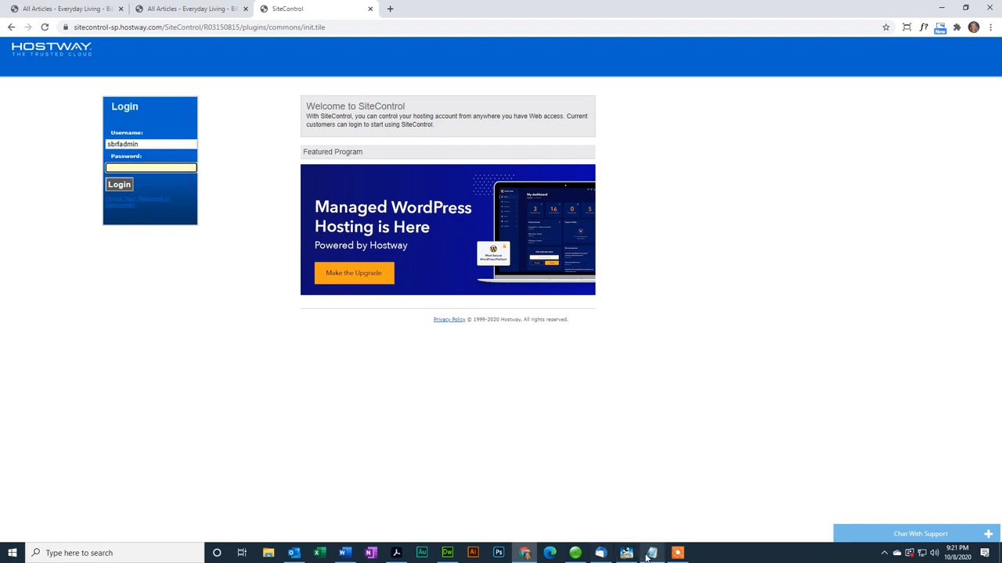
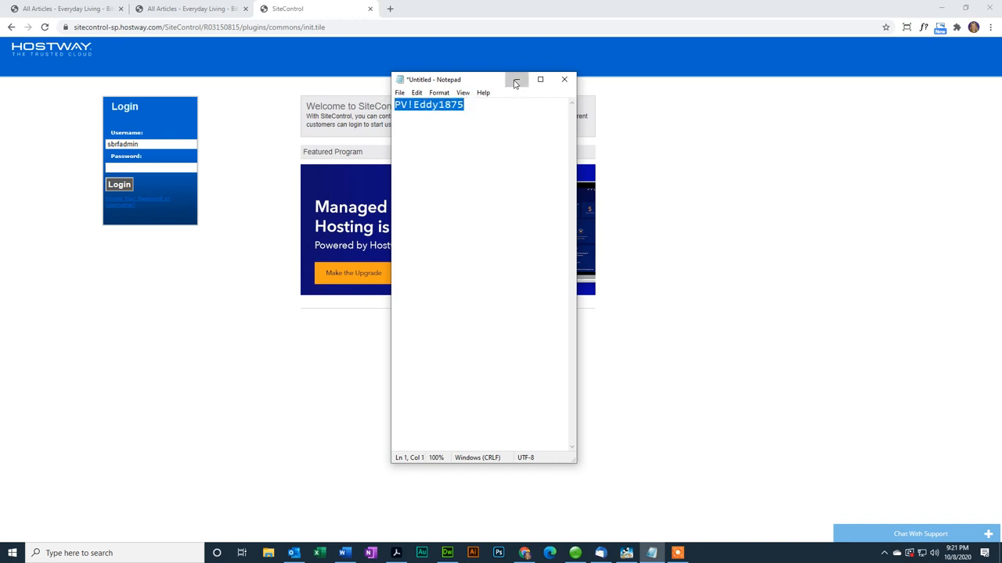
left_click(119, 184)
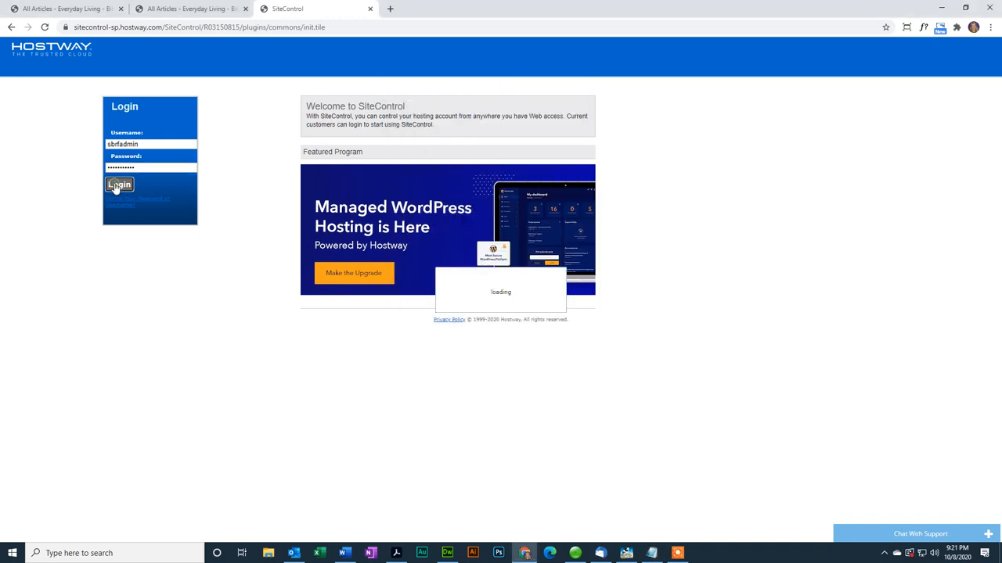
left_click(119, 184)
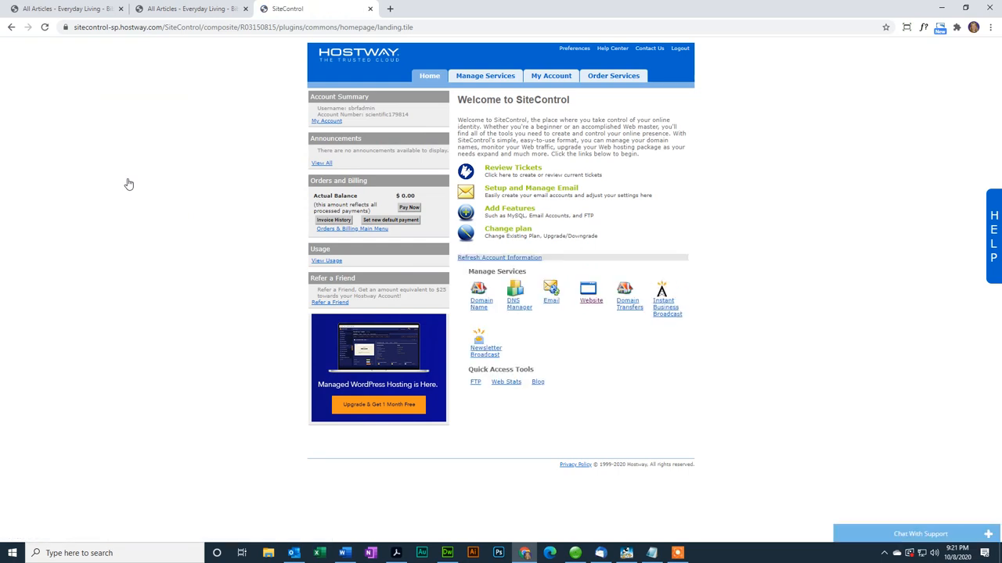
mouse_move(591, 304)
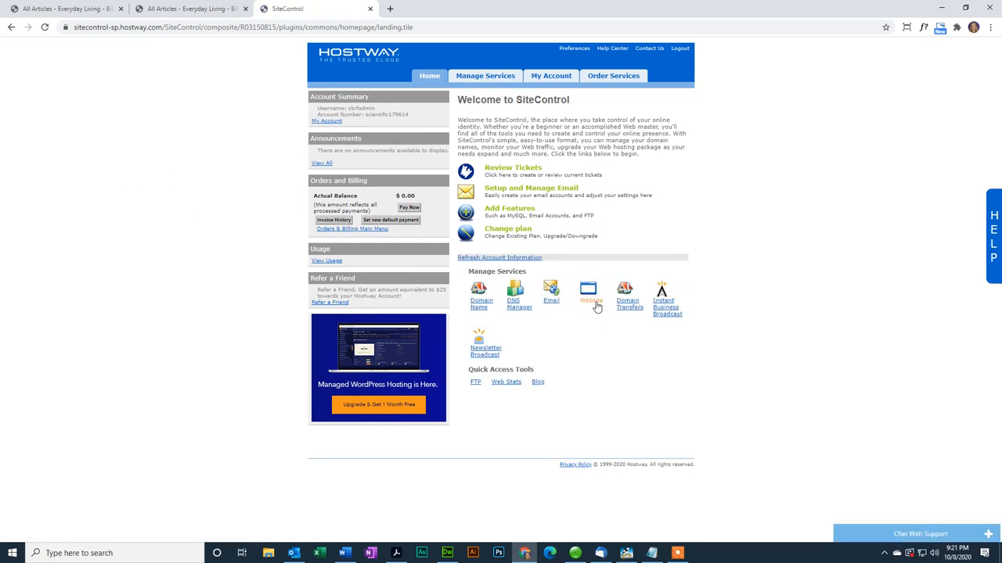
Step: Go through Website > MySQL > Edit biblewise database and launch phpMyAdmin
left_click(588, 296)
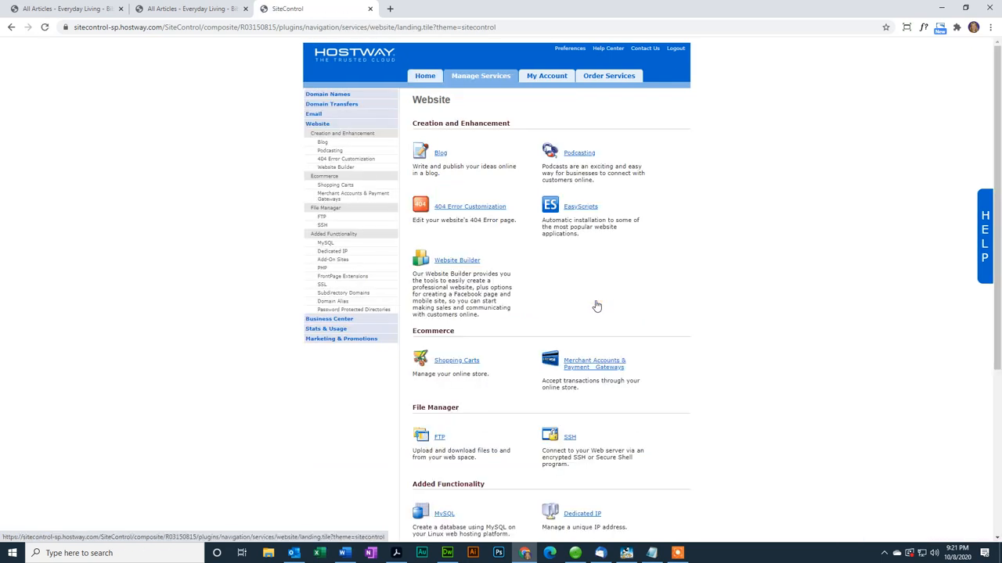
scroll("down", 3)
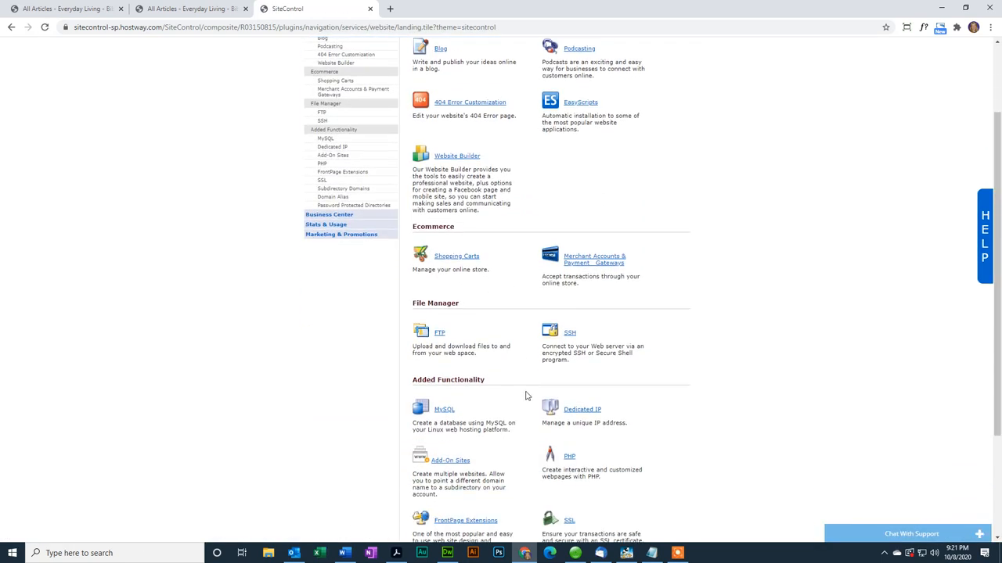
scroll("down", 3)
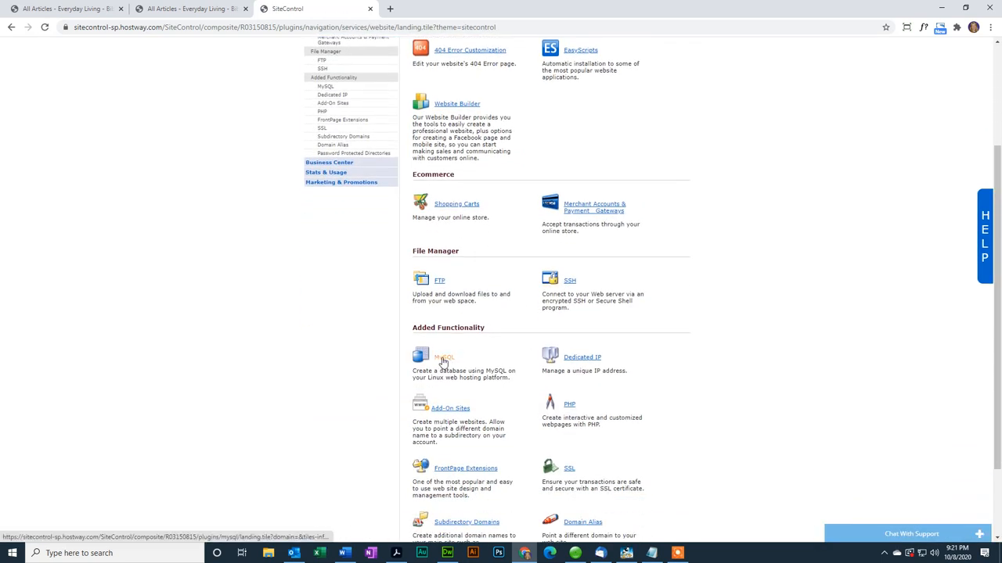
left_click(444, 357)
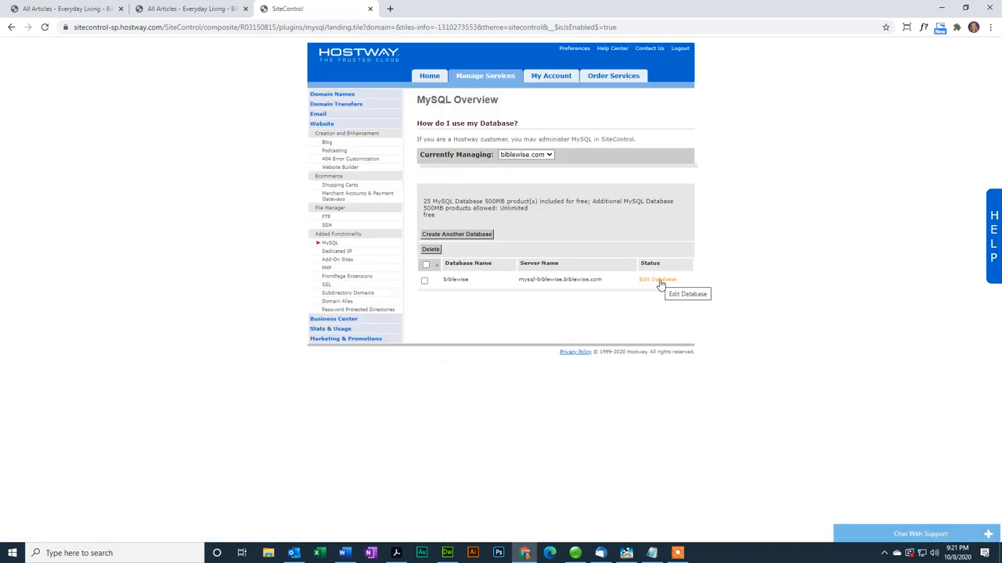
left_click(657, 278)
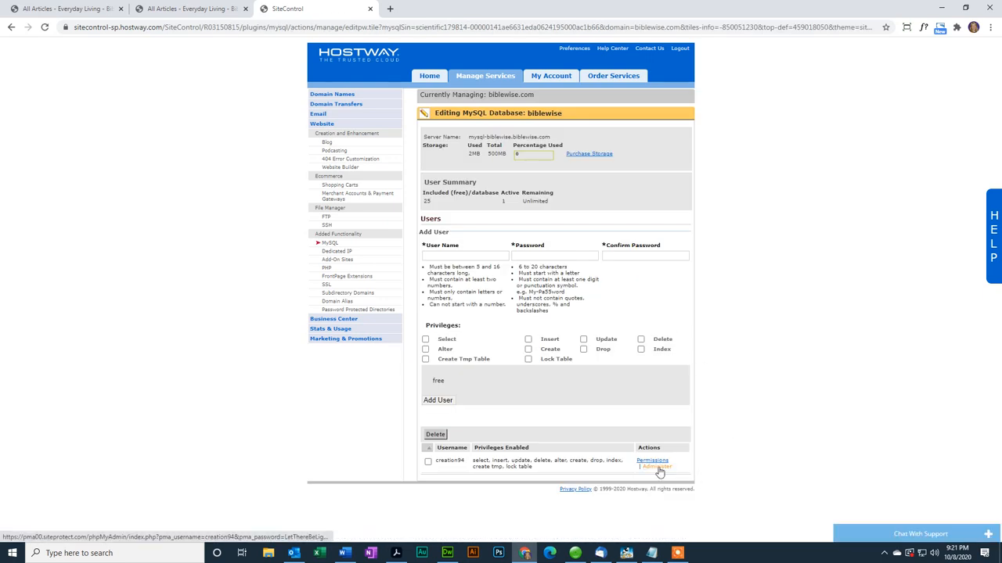
left_click(656, 466)
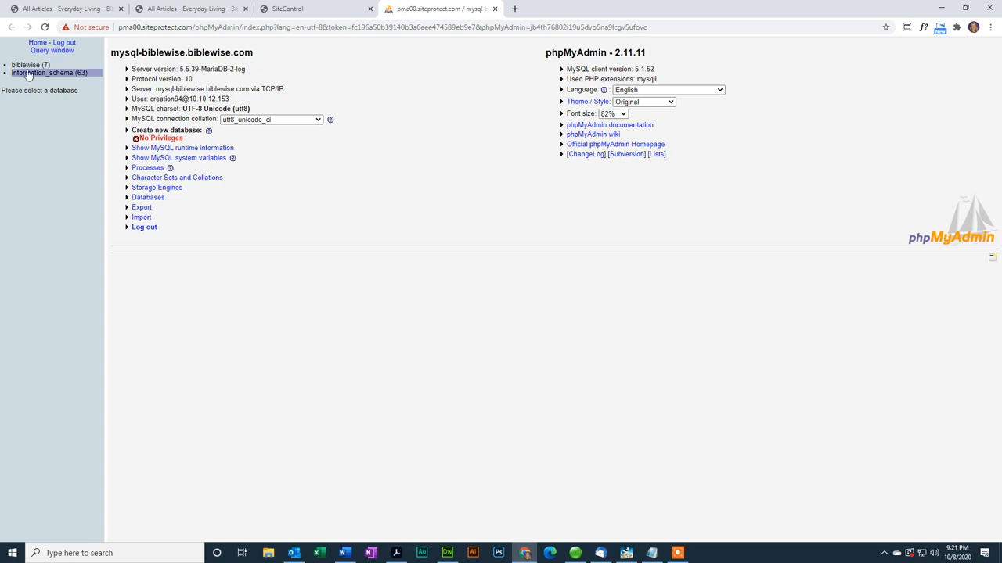
Step: Bring up the item table's blank new-row insert form in the biblewise database
left_click(25, 66)
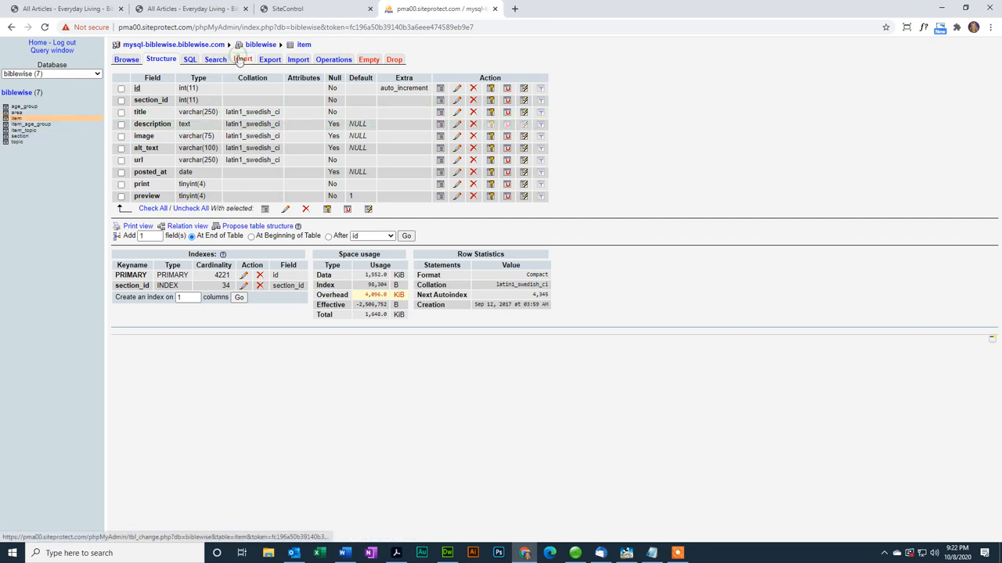
left_click(242, 60)
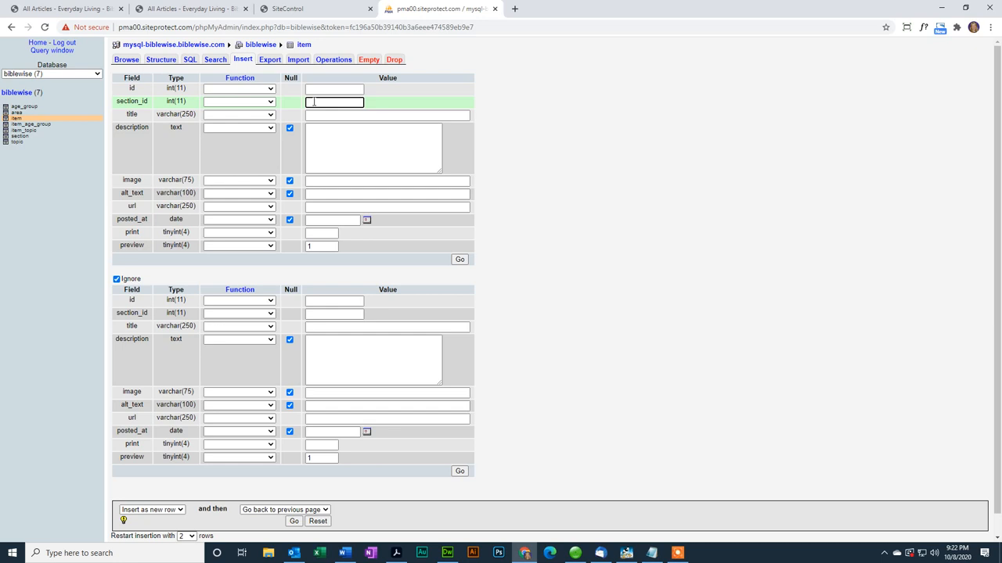
Step: Enter section_id 6 after checking the Word category list, then show the review site's All Articles page
left_click(334, 88)
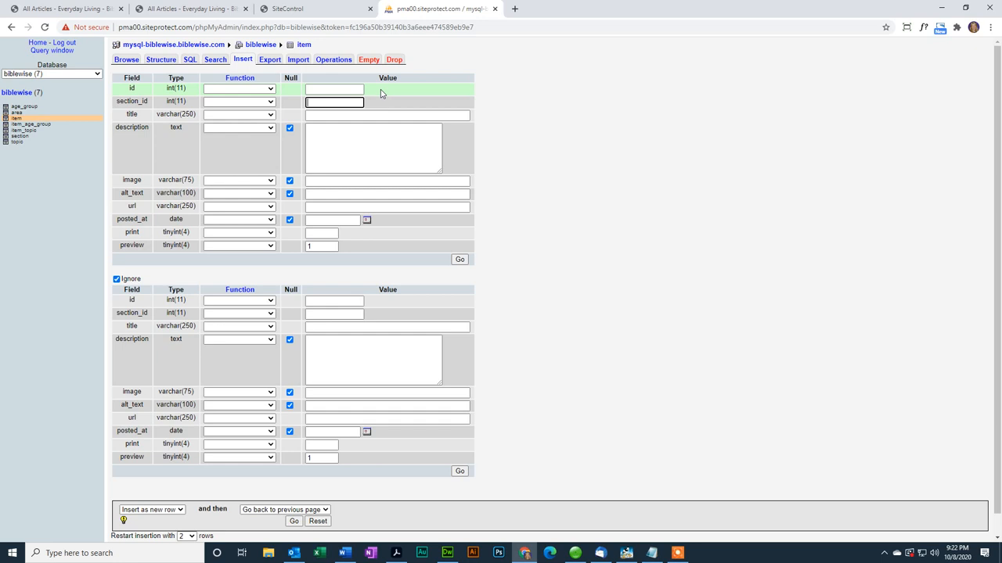
left_click(335, 102)
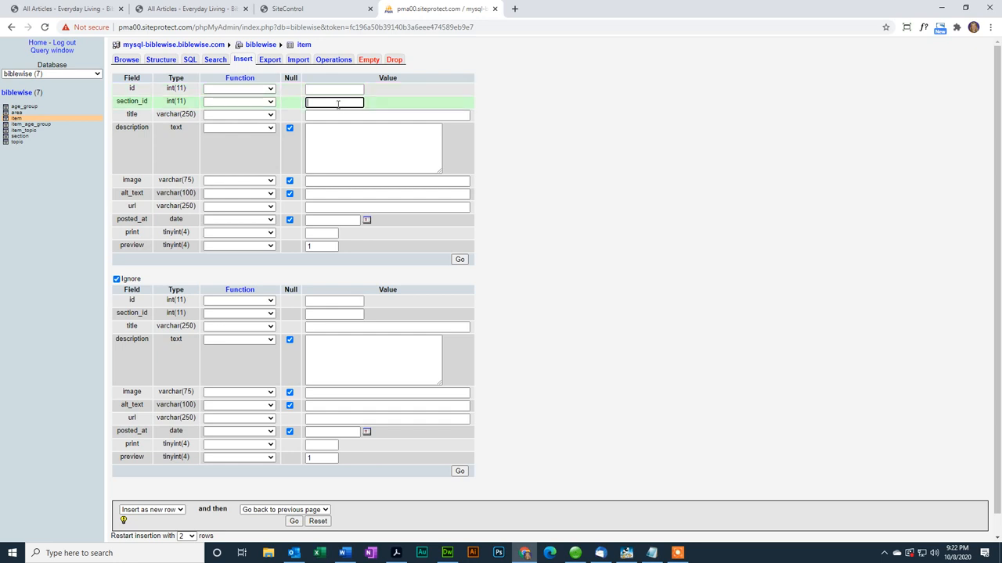
left_click(344, 555)
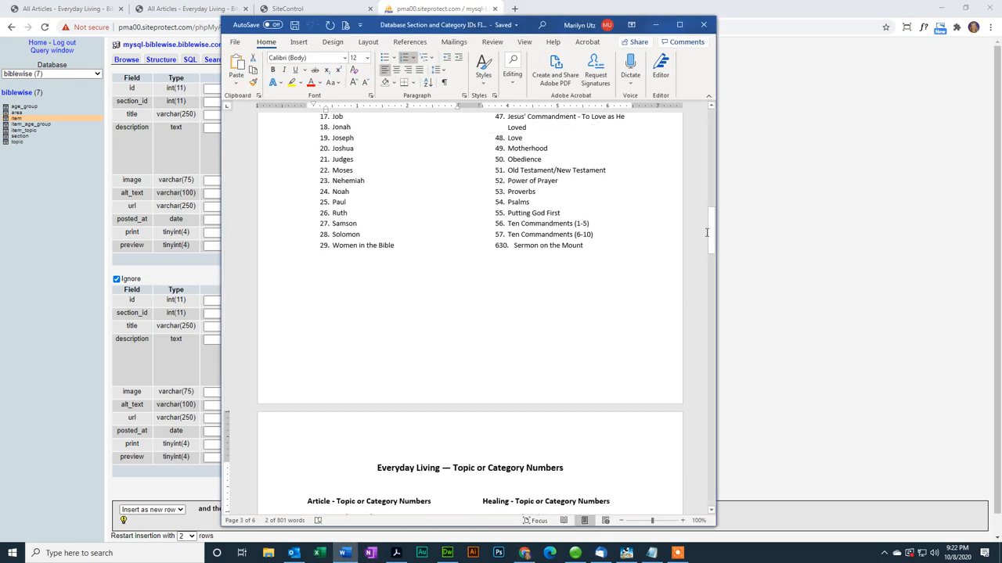
scroll("up", 3)
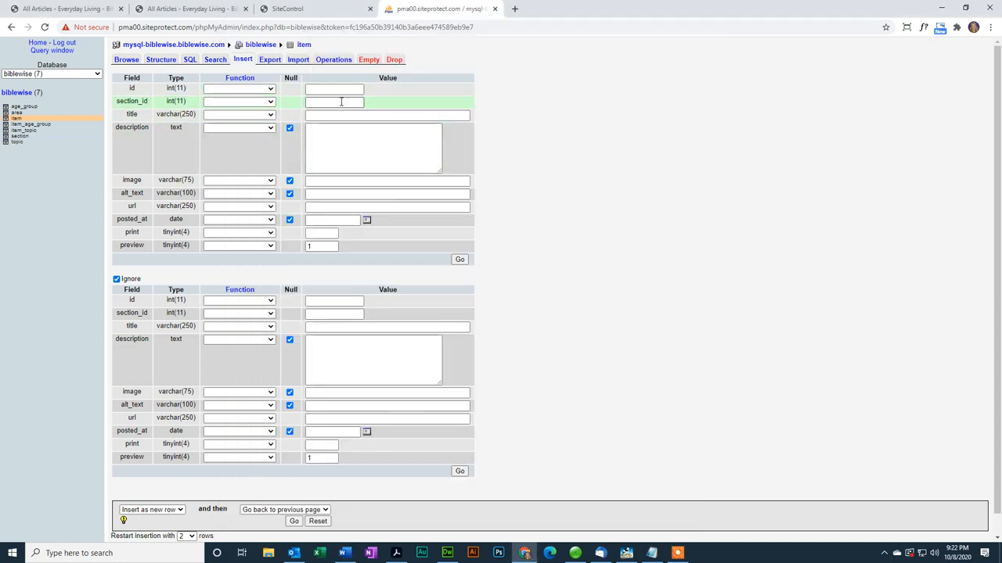
left_click(335, 102)
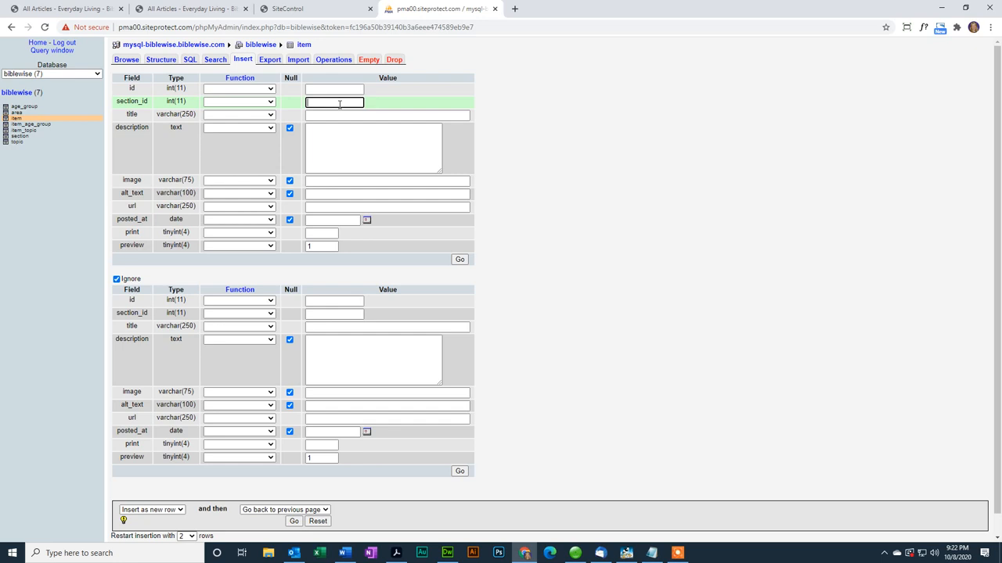
type("6")
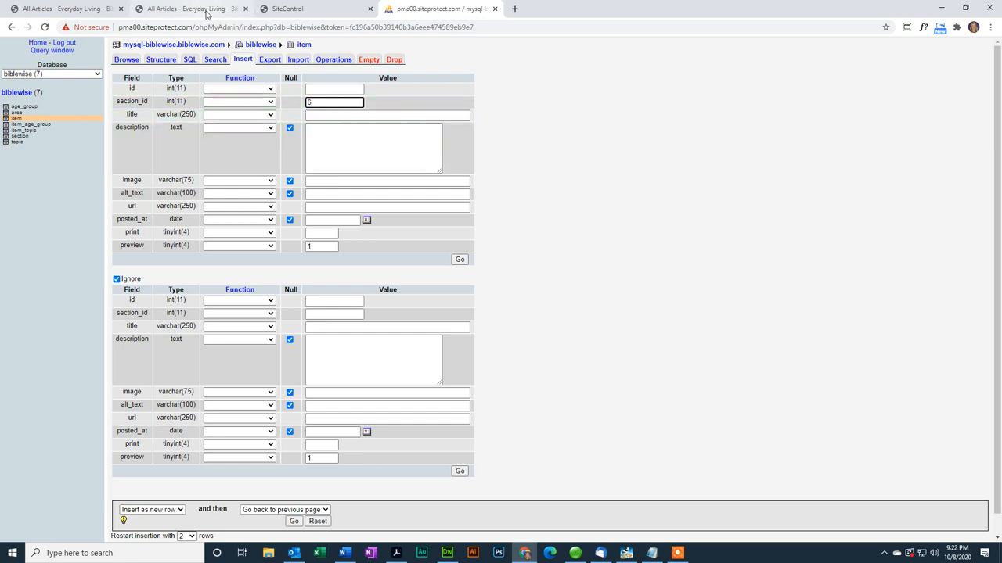
left_click(191, 9)
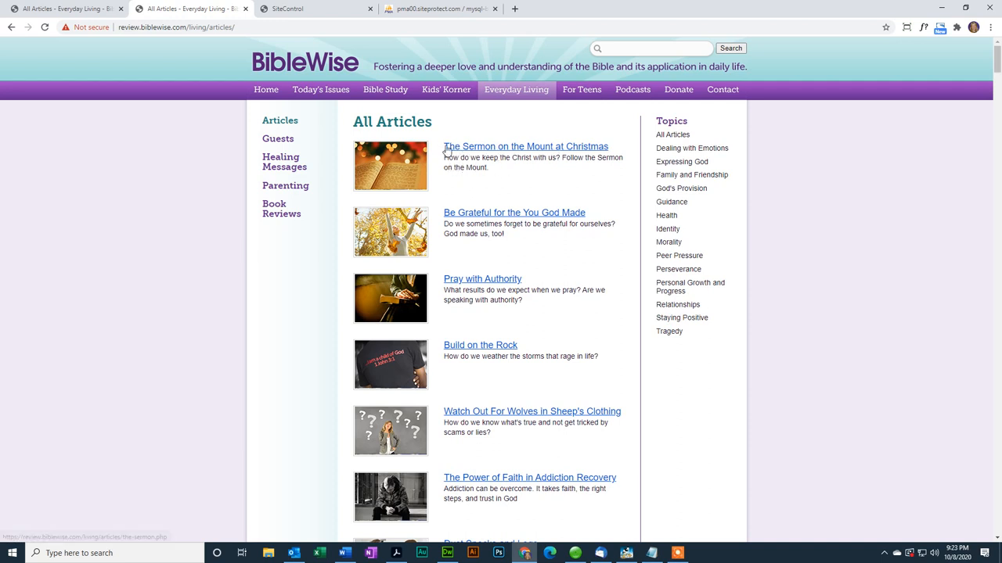
mouse_move(444, 172)
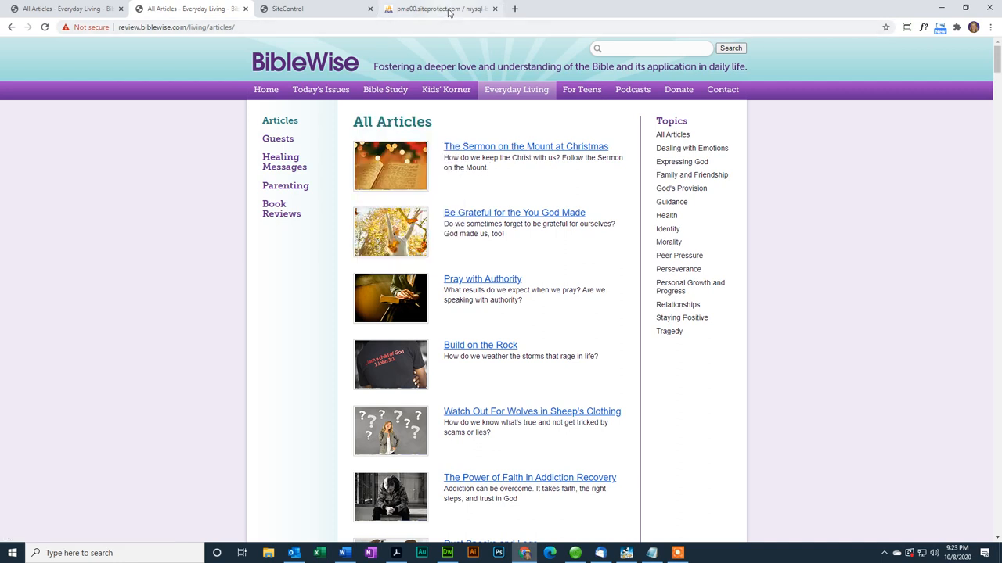
Step: Fill the title 'Video Test for Instruction' and description 'This is my description of the new article'
left_click(442, 9)
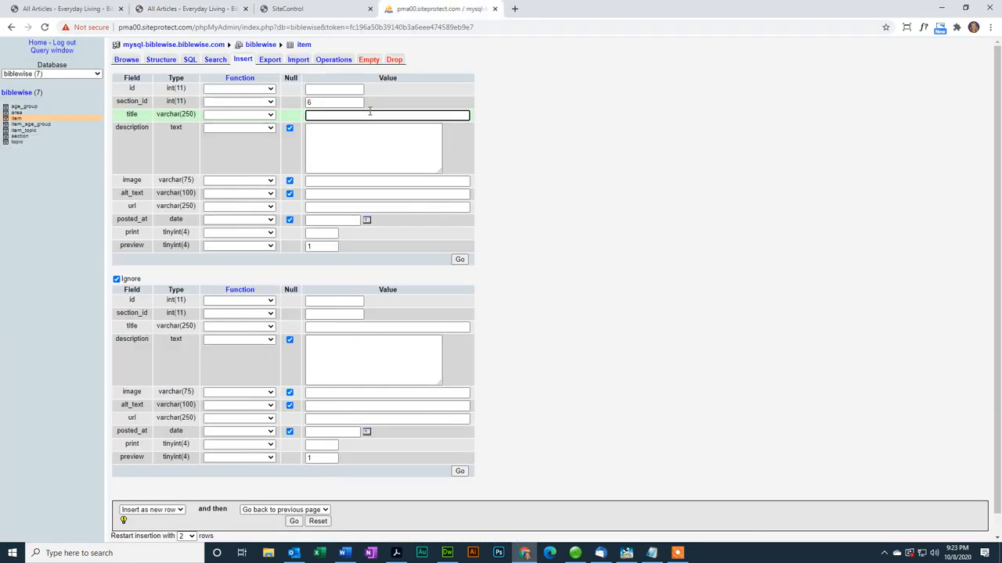
type("Video Test for Instruction")
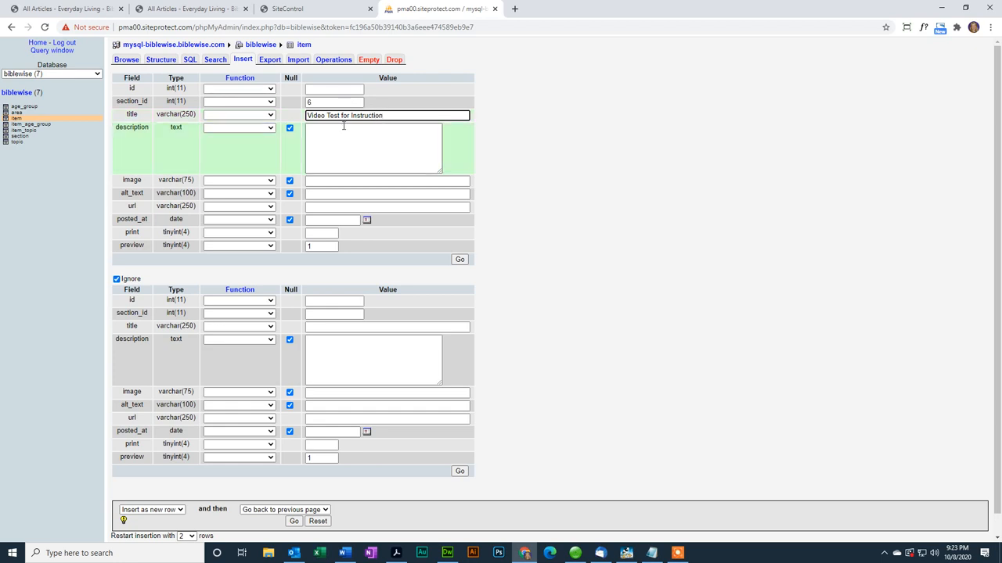
type("This is my description")
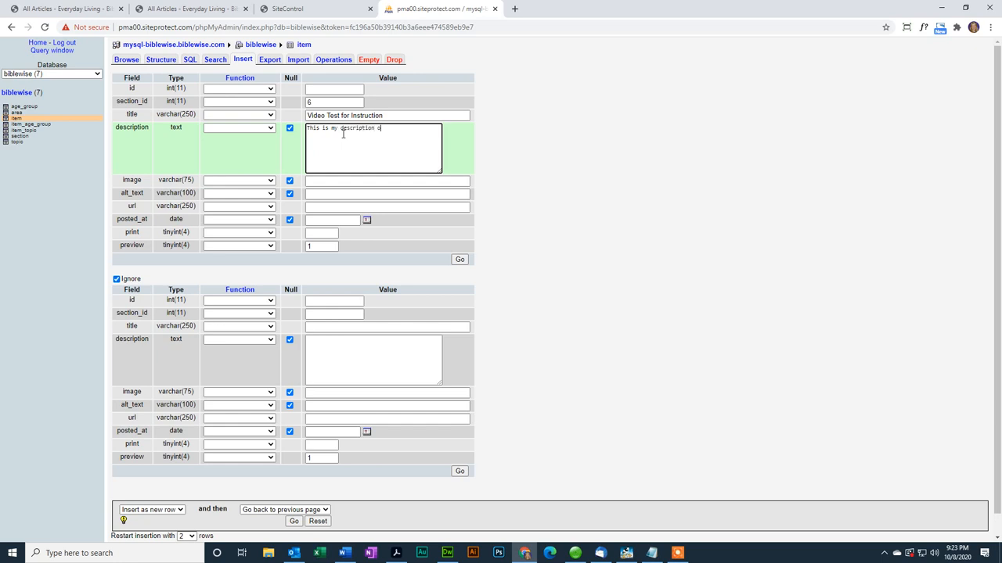
type("of the new article.")
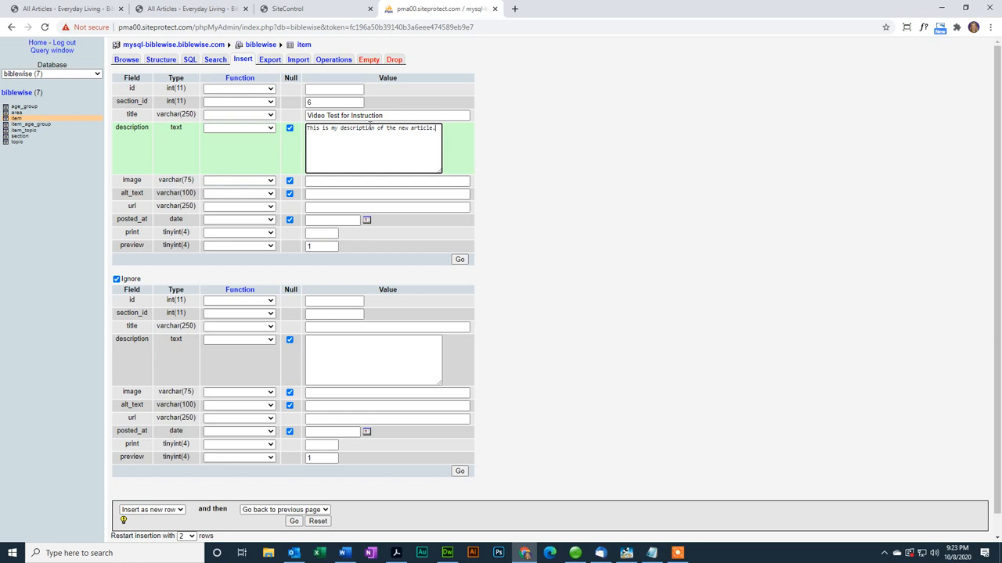
Step: Ready the image field for entry and switch to the site files in Dreamweaver
left_click(191, 9)
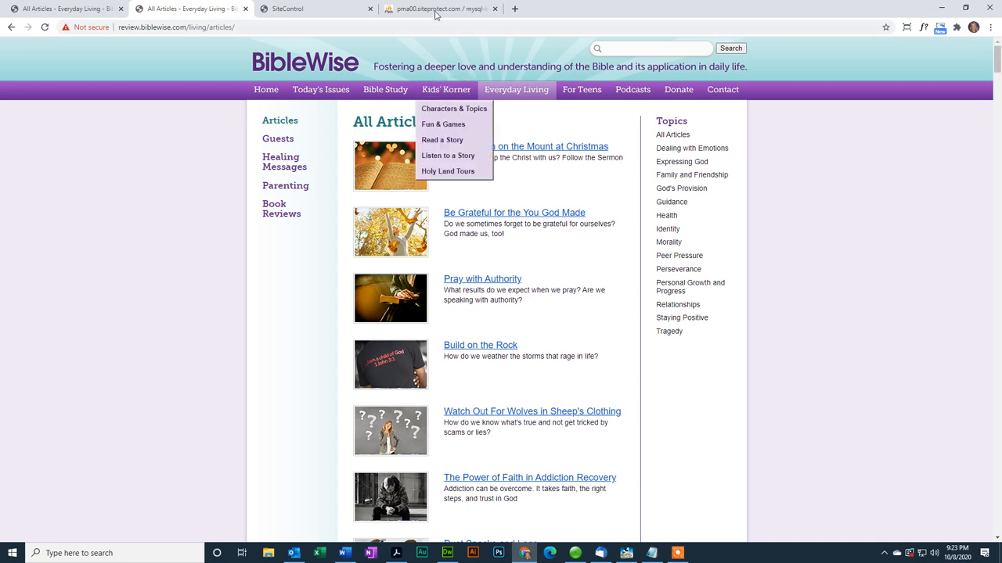
left_click(438, 9)
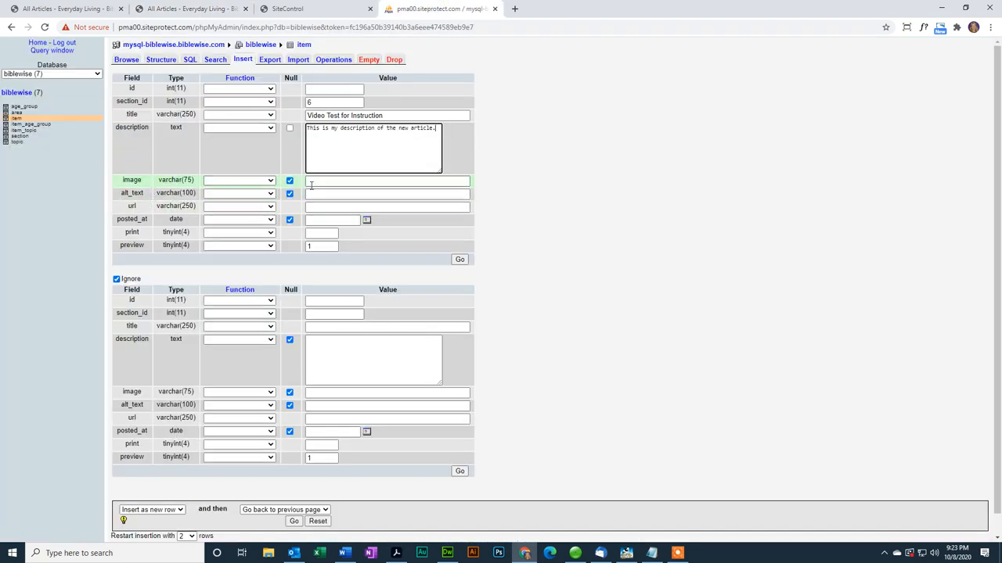
left_click(387, 182)
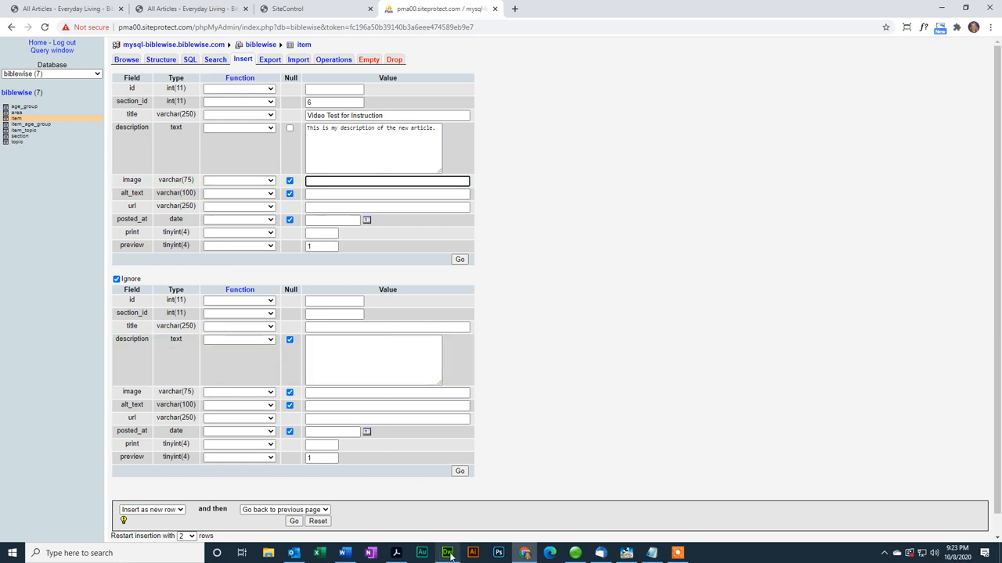
left_click(448, 554)
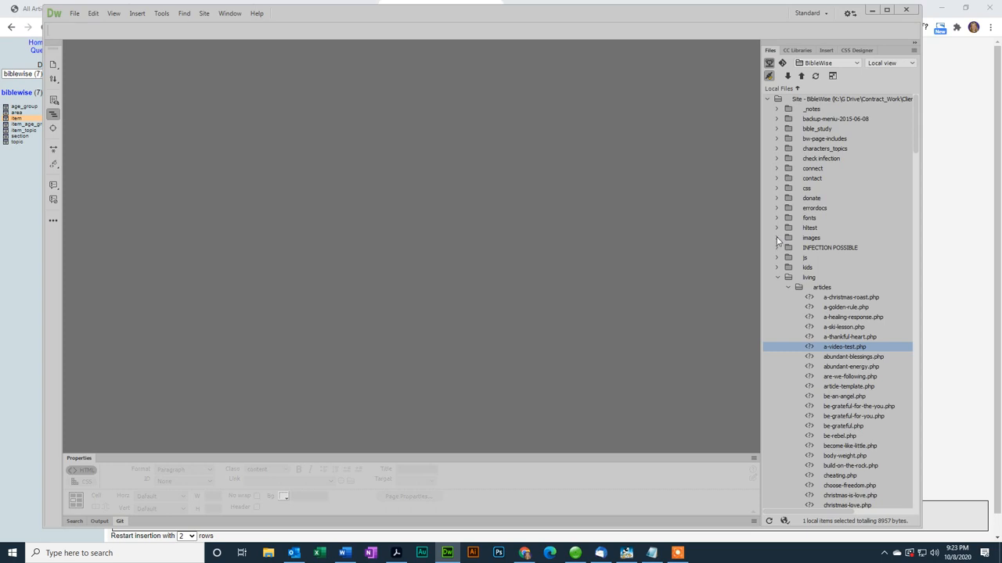
Step: Look through images/living/articles to find the a-golden-lg.jpg article image
left_click(778, 238)
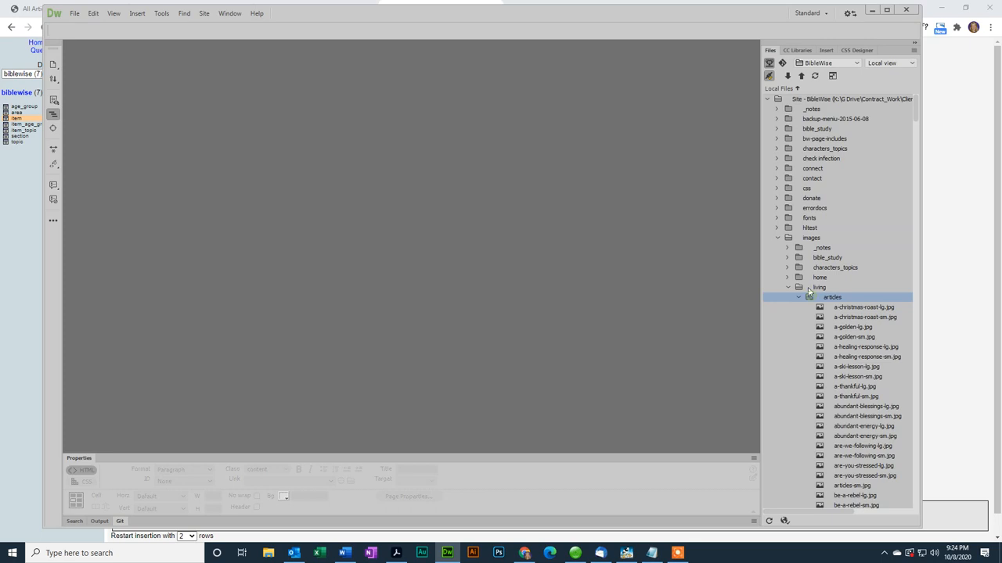
left_click(864, 306)
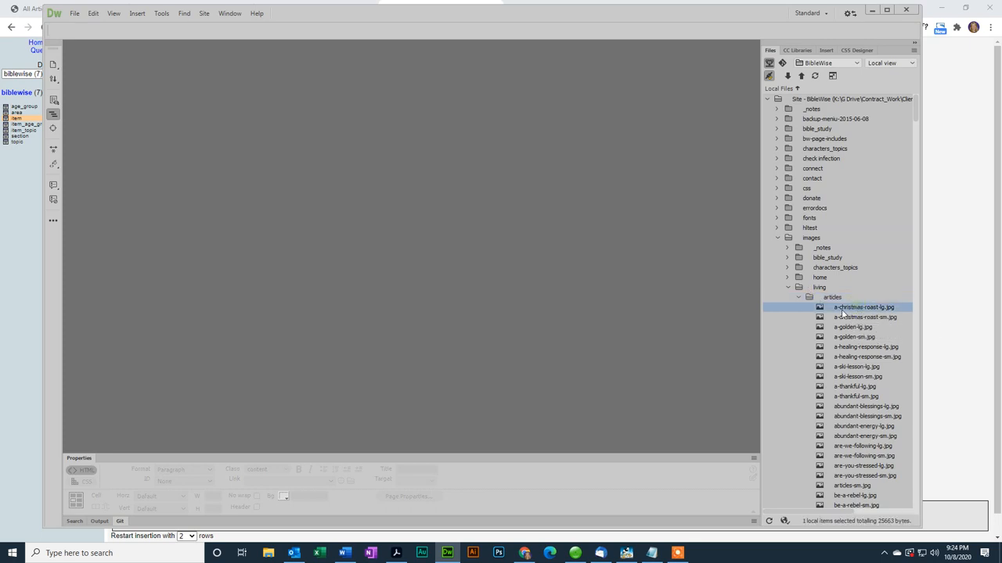
left_click(864, 316)
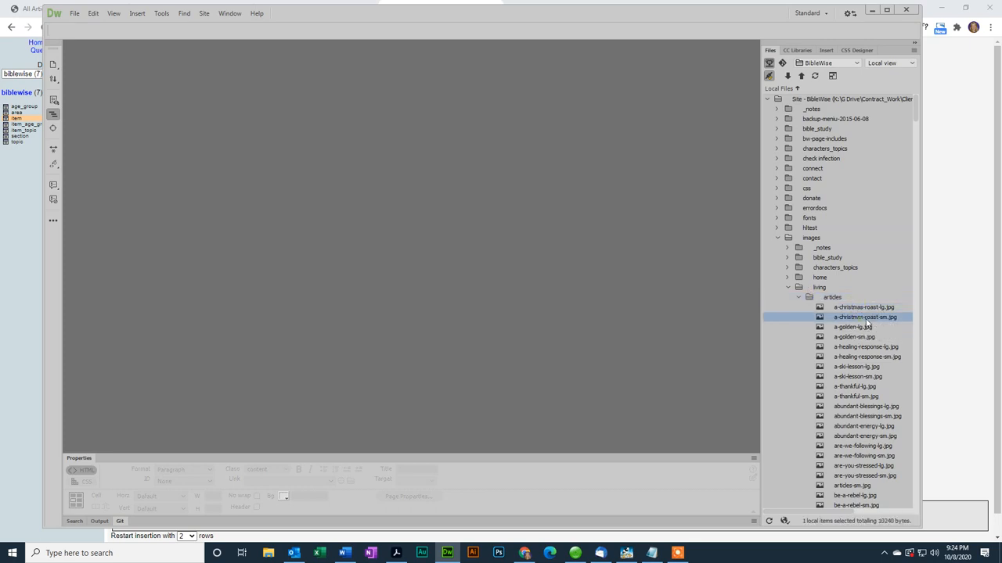
left_click(851, 327)
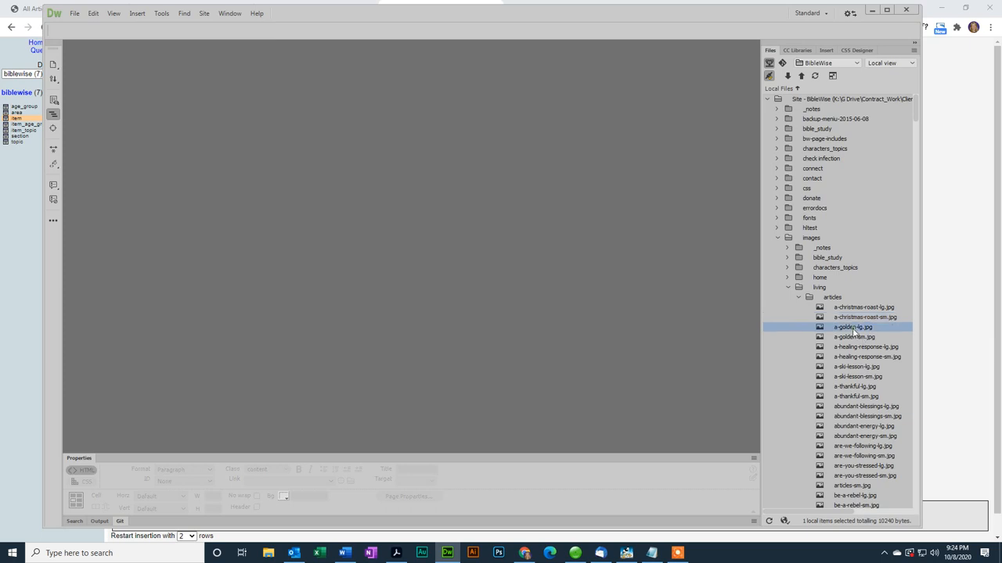
left_click(854, 337)
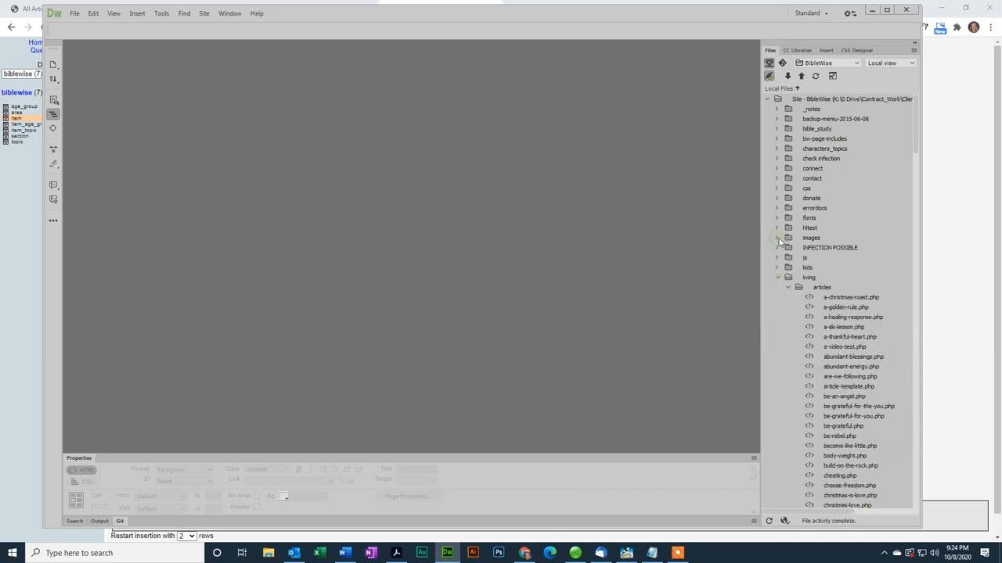
Step: Open a-video-test.php and select its photo's Src path for copying
left_click(845, 347)
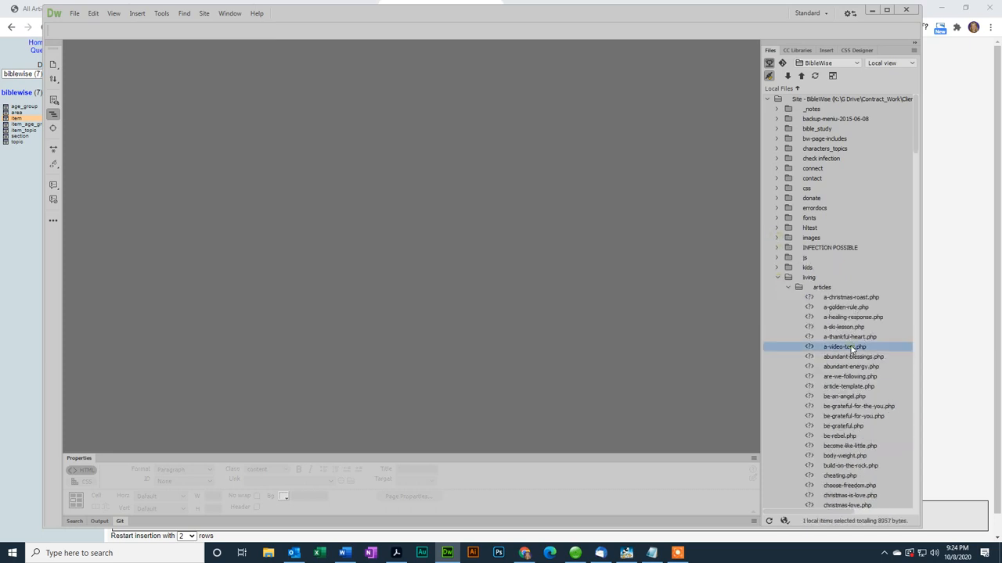
double_click(844, 347)
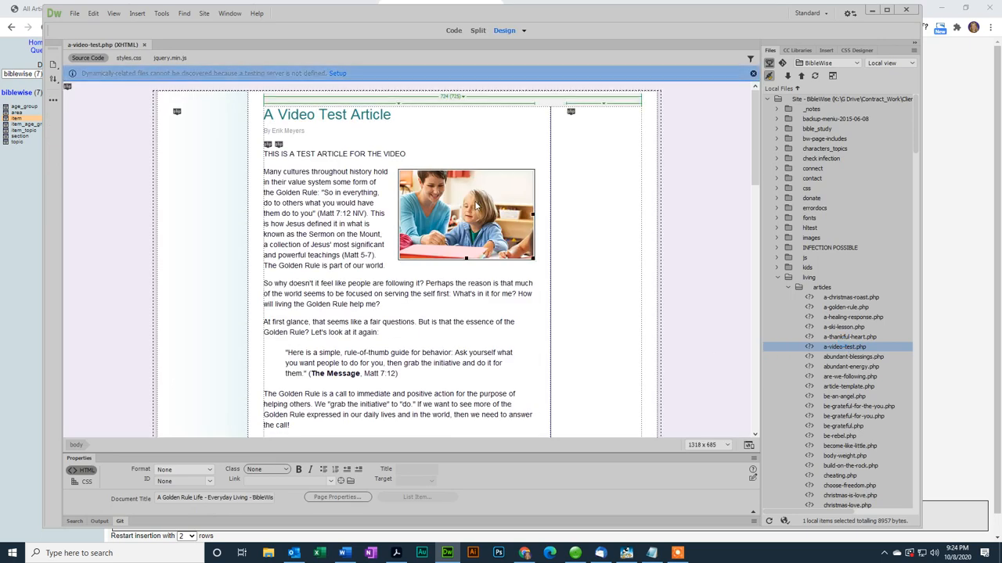
left_click(467, 213)
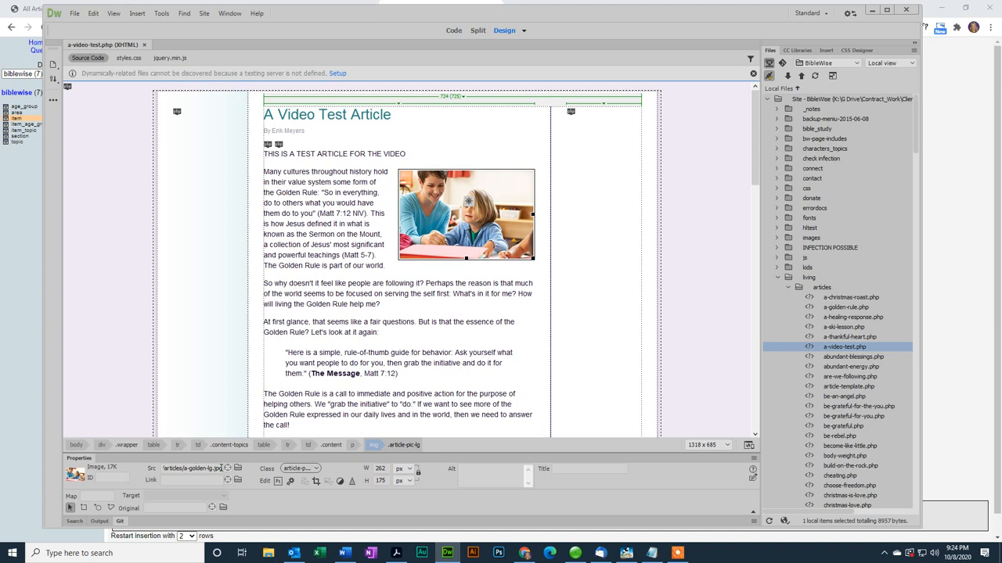
triple_click(191, 468)
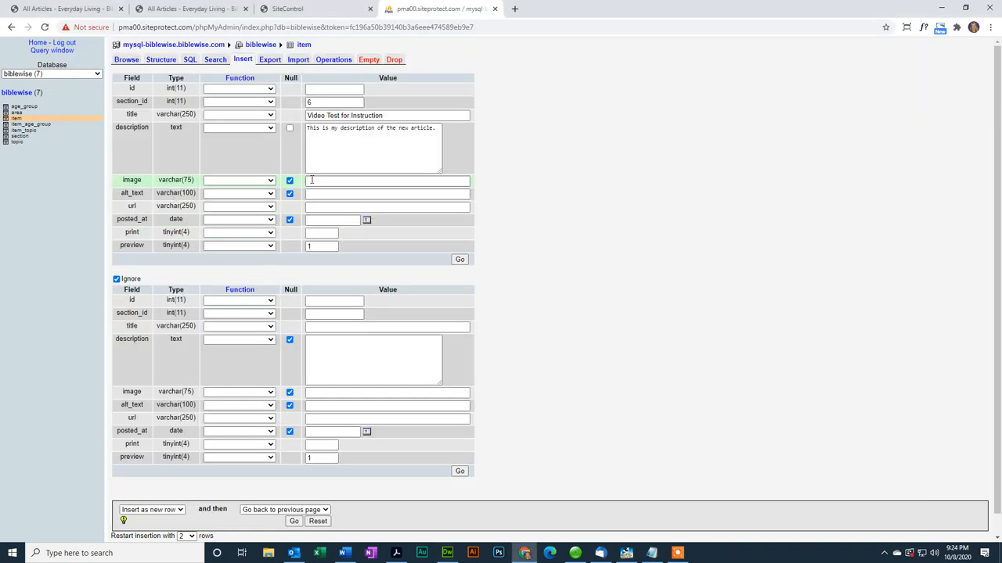
Step: Set the image field to /images/living/articles/a-golden-sm.jpg, swapping 'lg' for 'sm'
type("/images/living/articles/a-golden-lg.jpg")
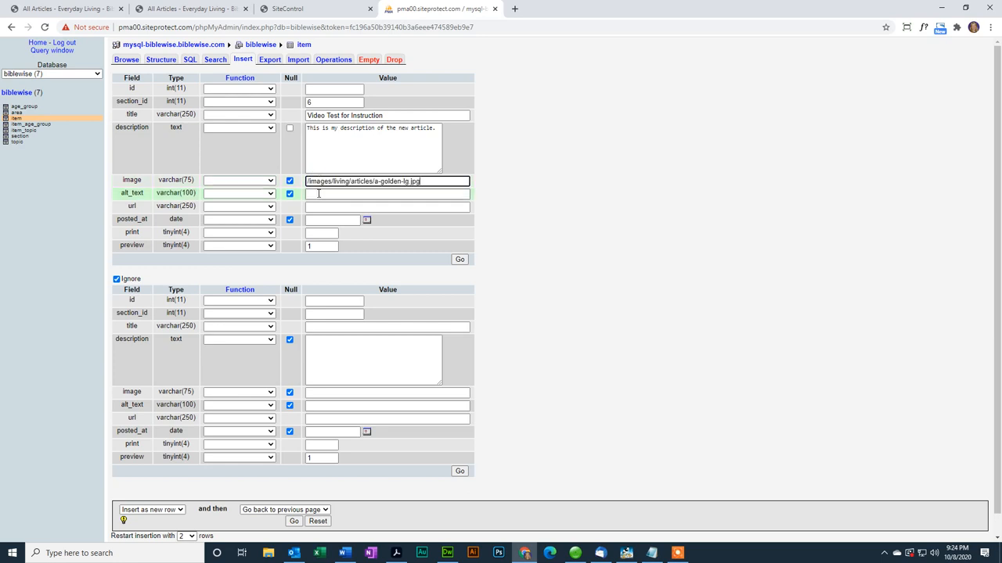
left_click(388, 181)
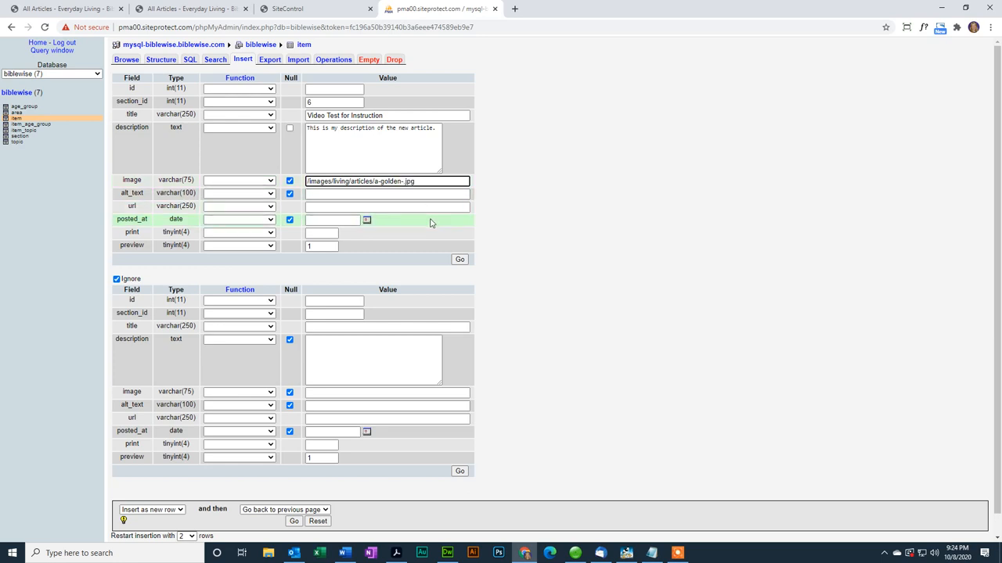
type("sm")
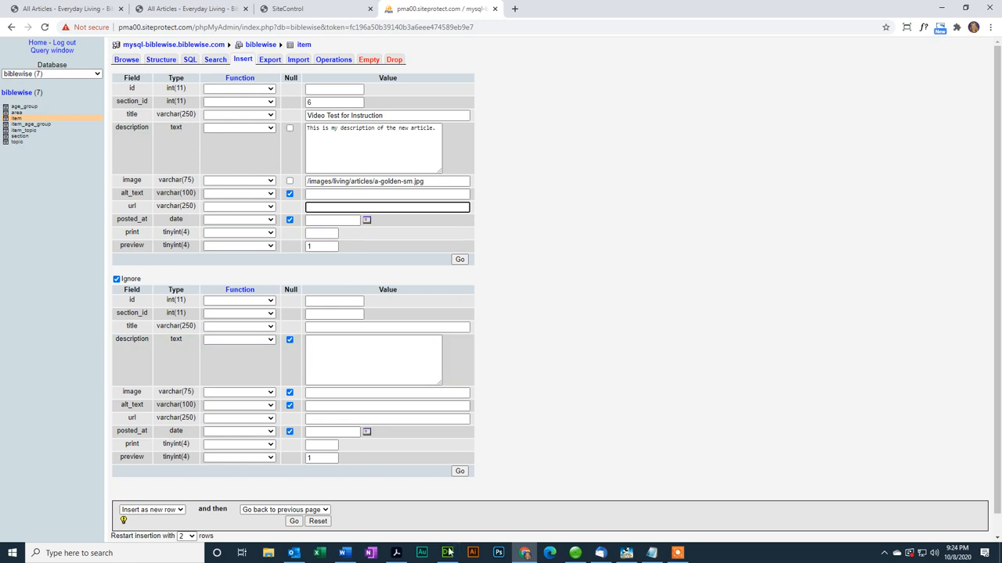
Step: Open the a-video-test.php file name in Dreamweaver's Files panel for copying
left_click(448, 554)
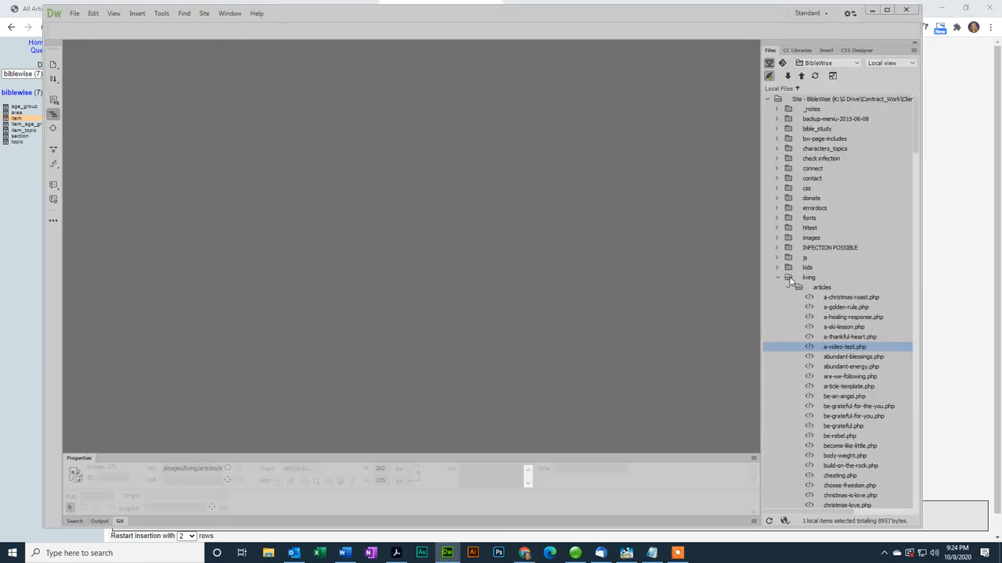
mouse_move(837, 358)
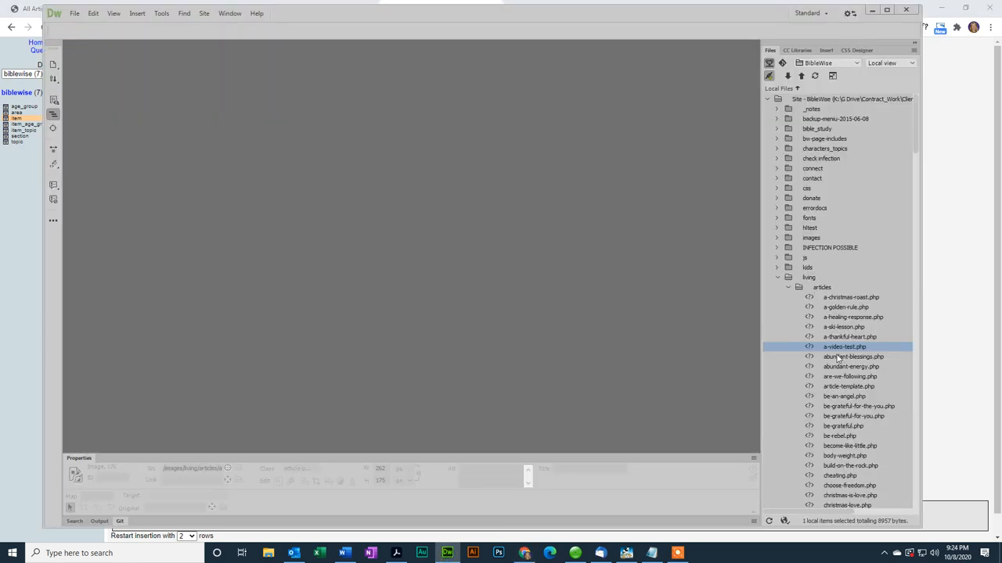
double_click(844, 347)
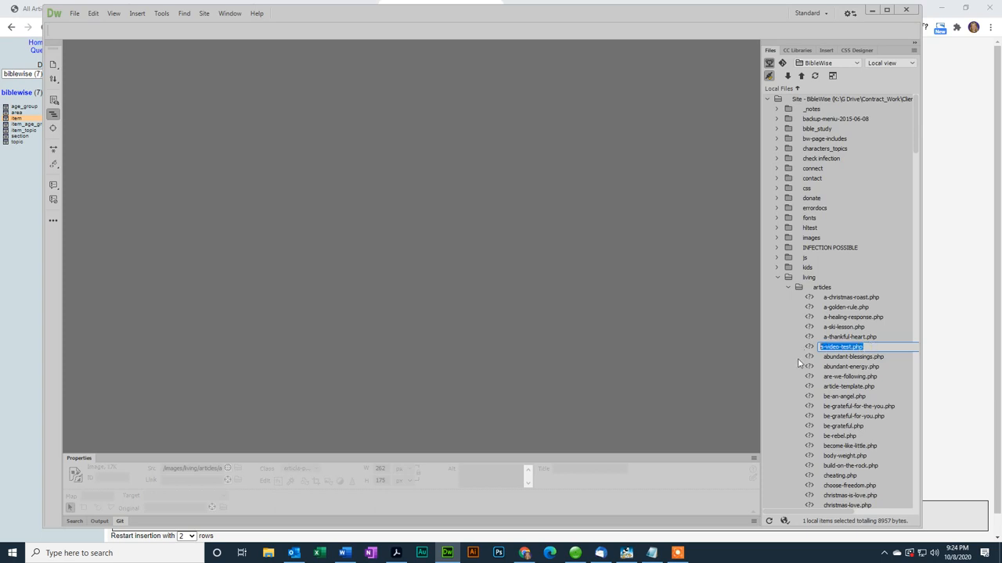
mouse_move(33, 382)
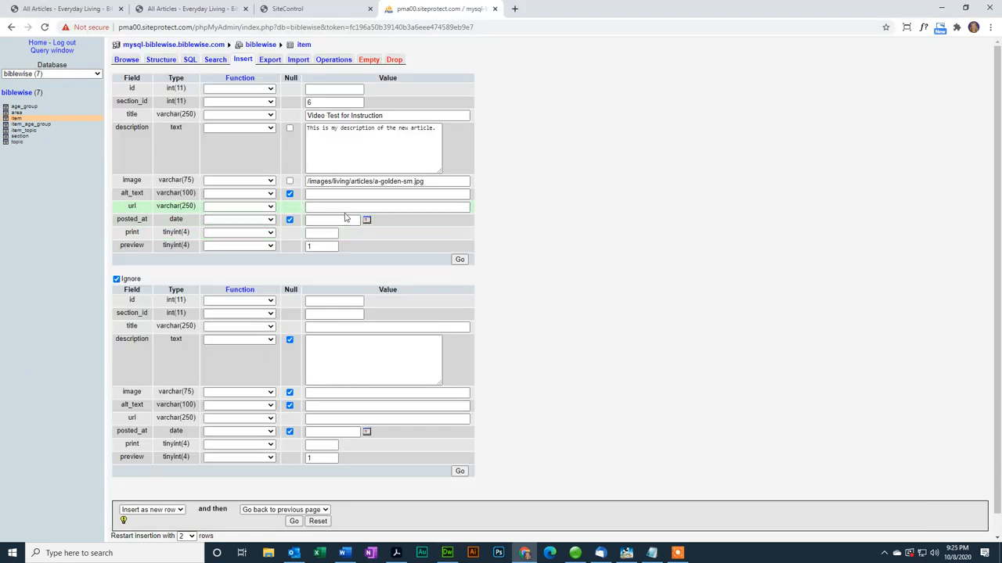
Step: Insert the row with url /living/articles/a-video-test.php, posted date 2020-10-08 and print 0
type("/")
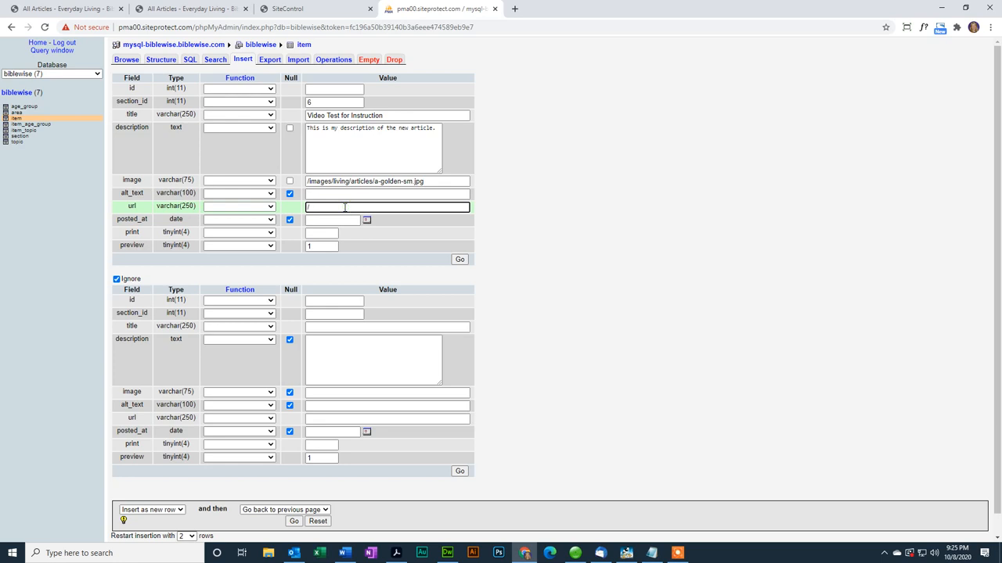
type("living/articles/a-video-test.php")
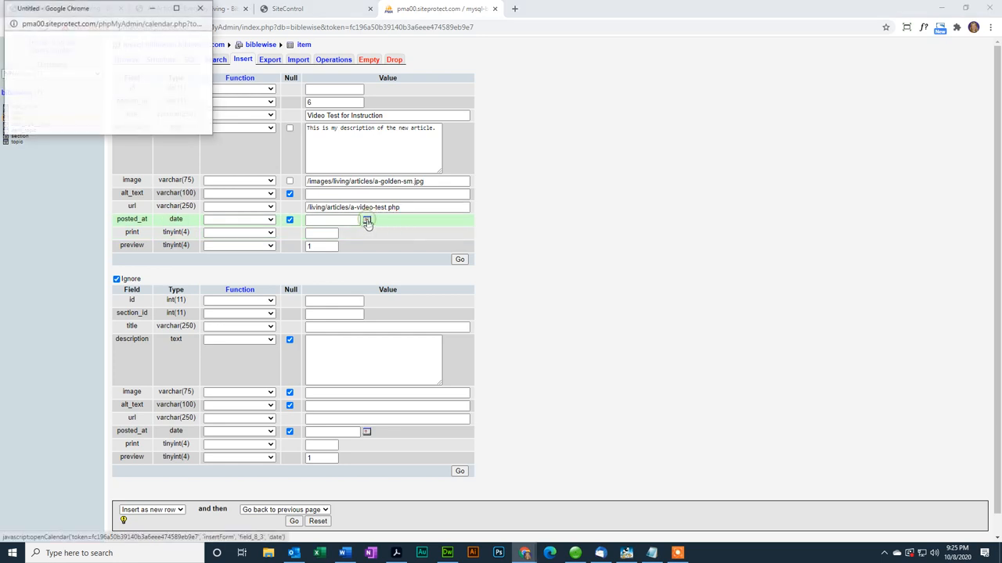
left_click(366, 219)
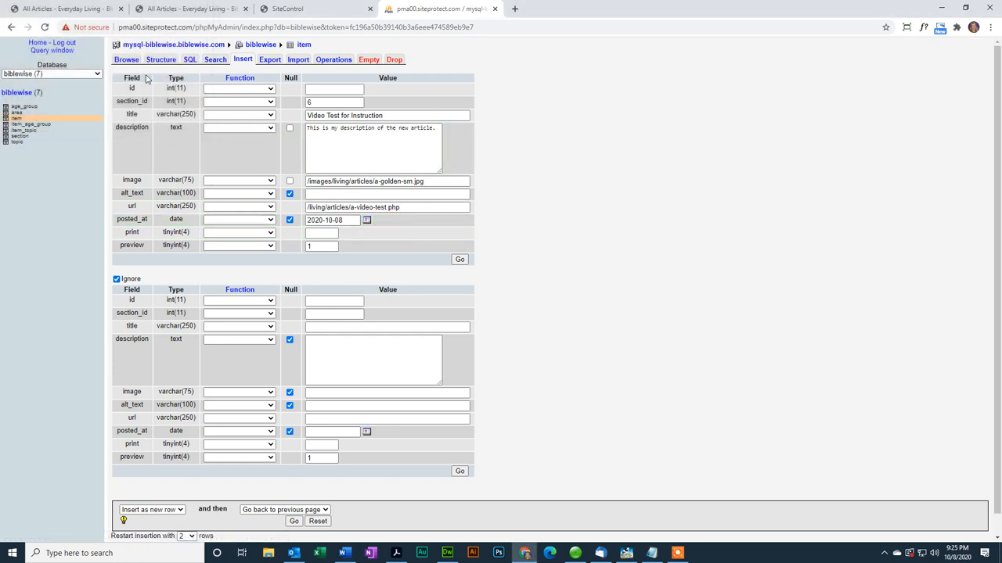
left_click(321, 231)
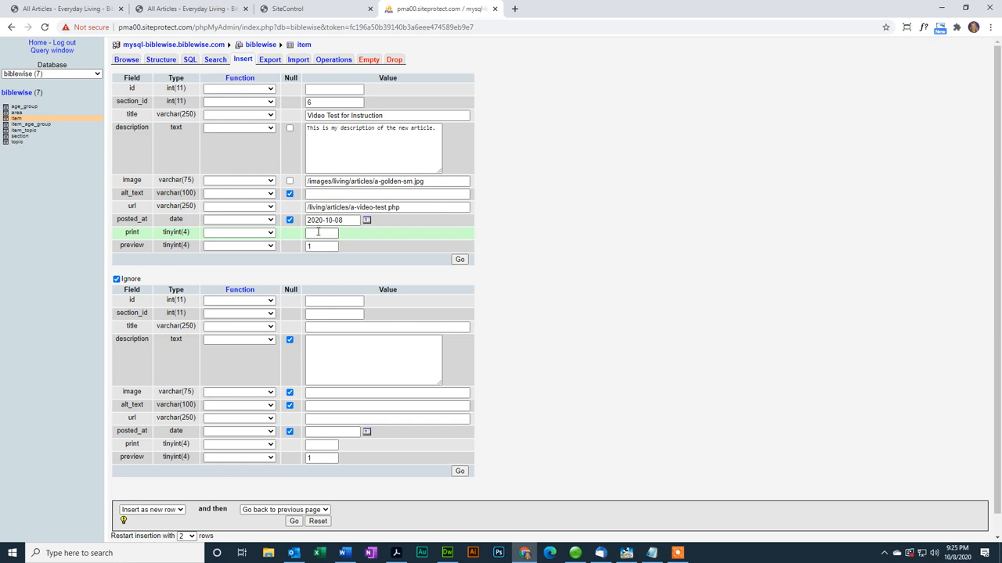
type("0")
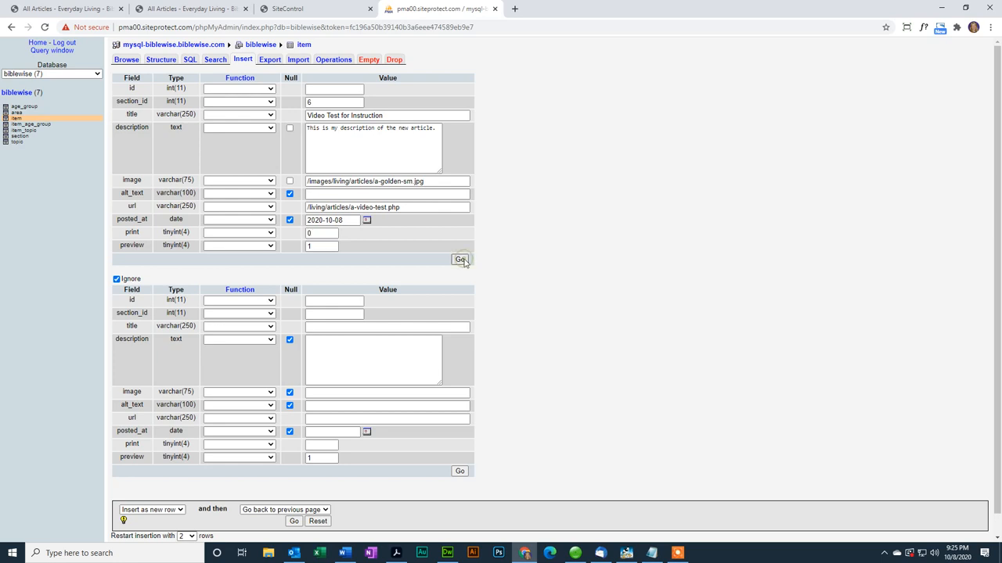
left_click(460, 260)
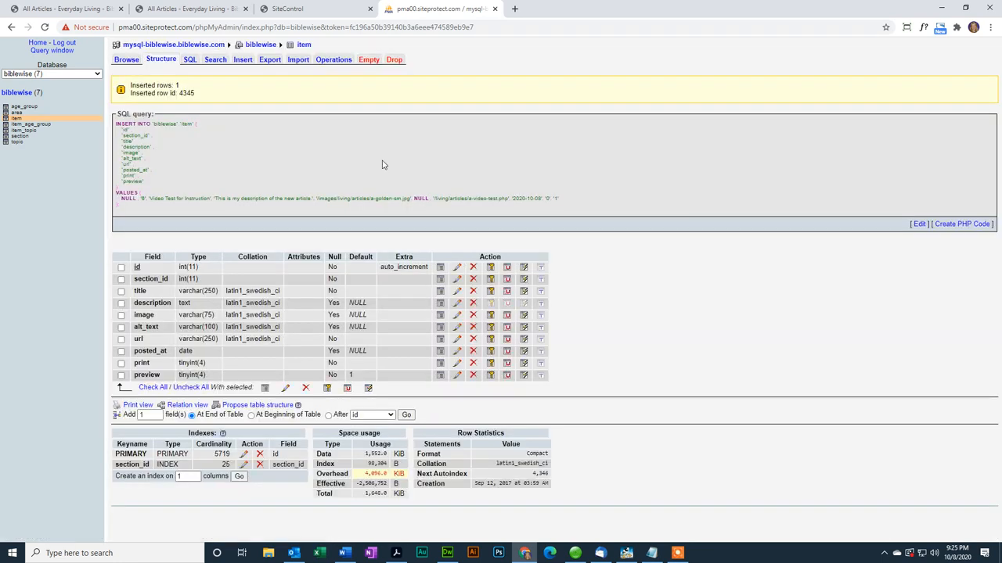
Step: Grab the new row id 4345 and return to the BibleWise All Articles page
double_click(185, 94)
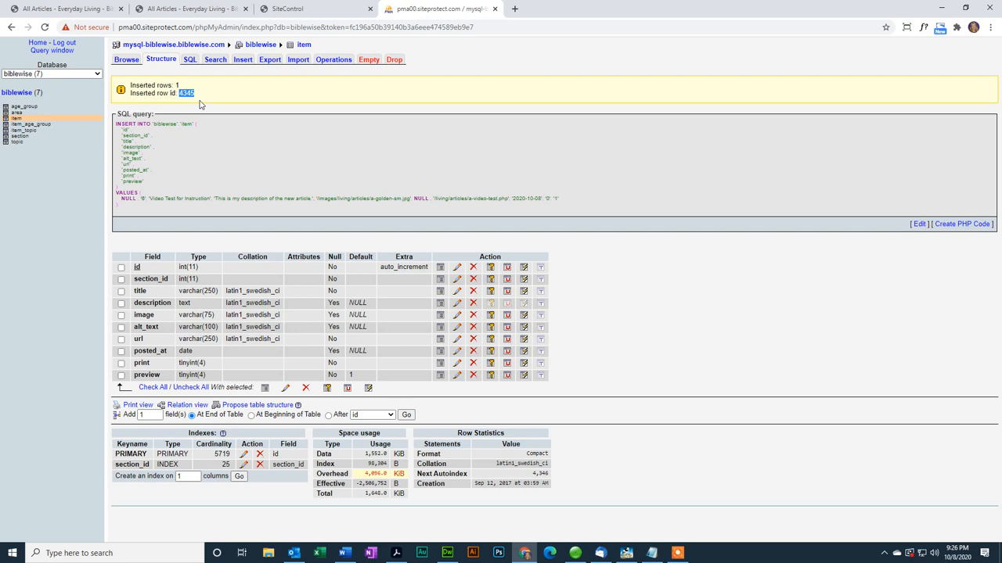
left_click(191, 10)
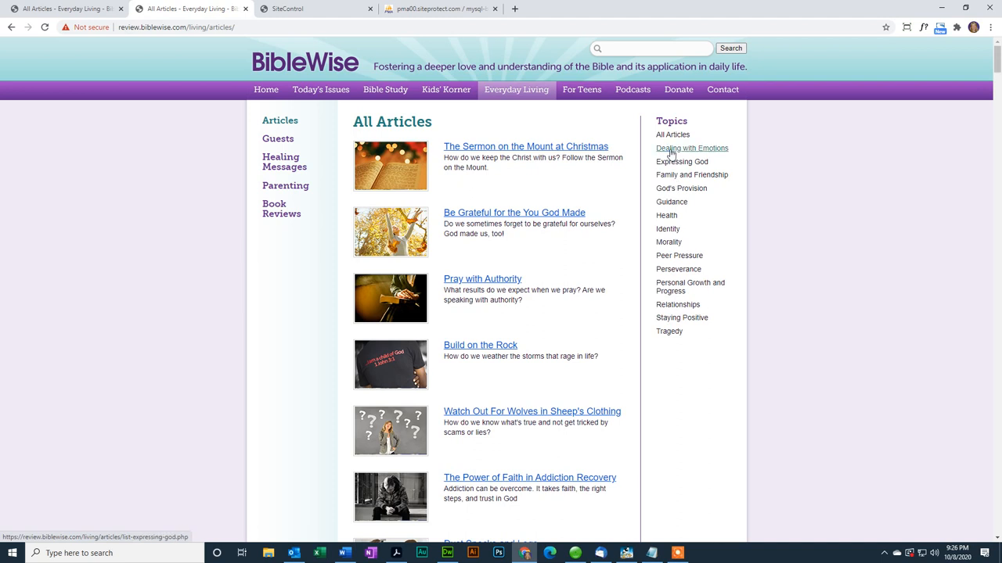
mouse_move(669, 331)
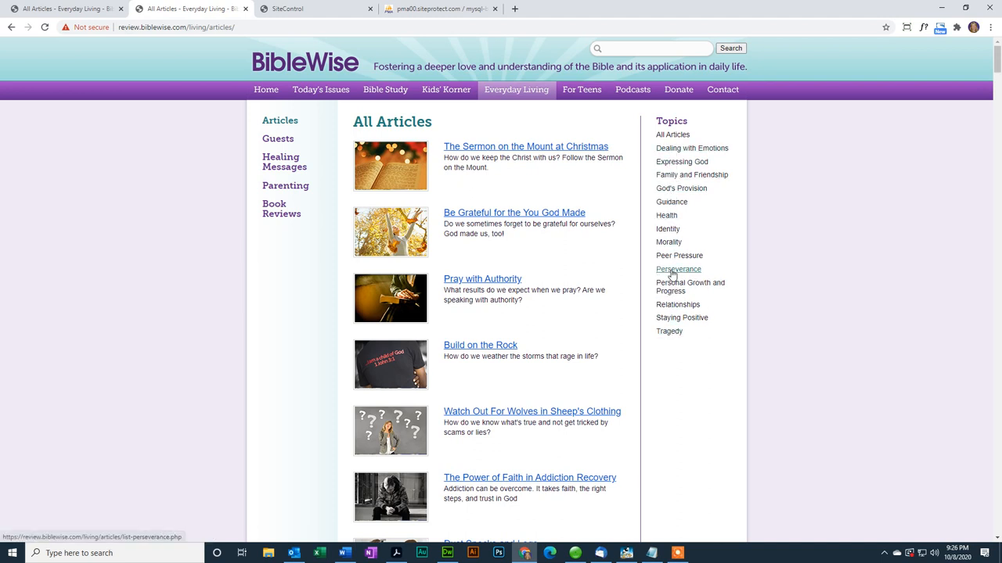
mouse_move(676, 304)
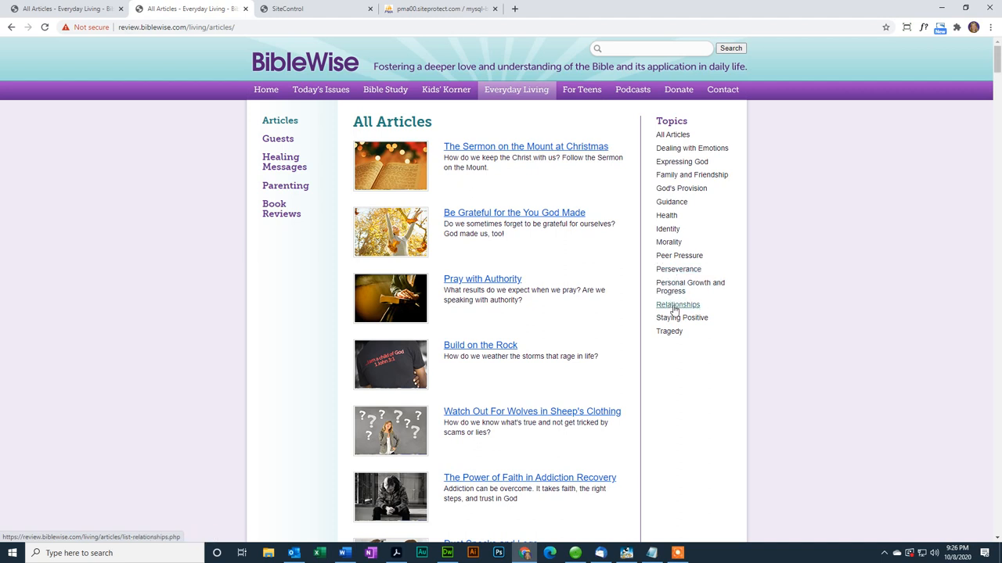
mouse_move(670, 307)
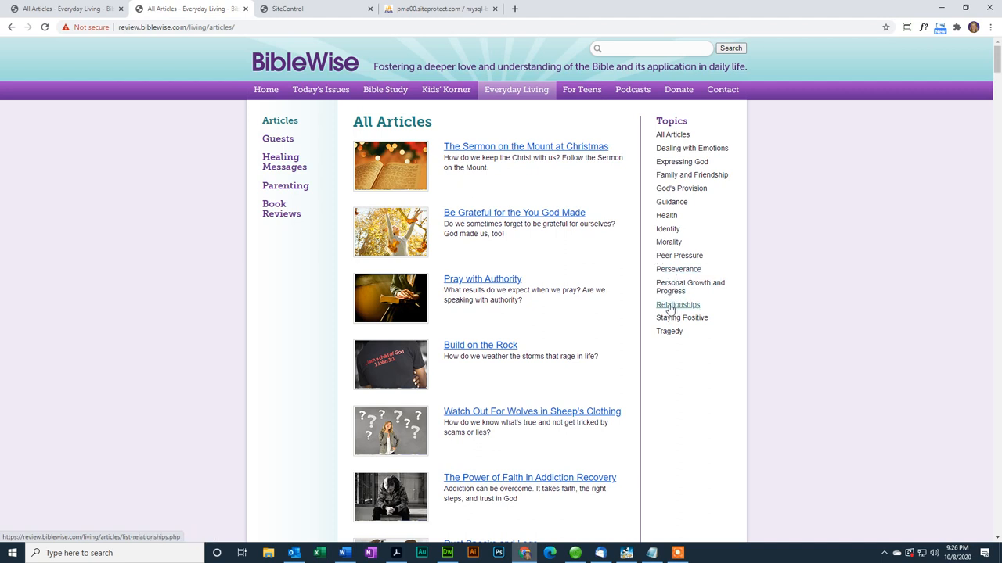
Step: View the Relationships and then Identity topic article lists from the Topics sidebar
left_click(676, 305)
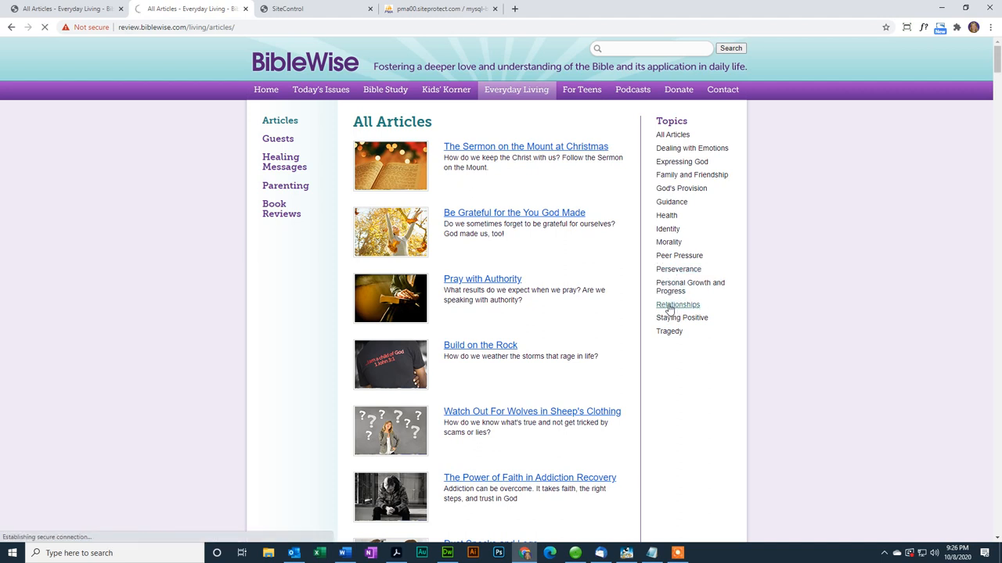
left_click(676, 304)
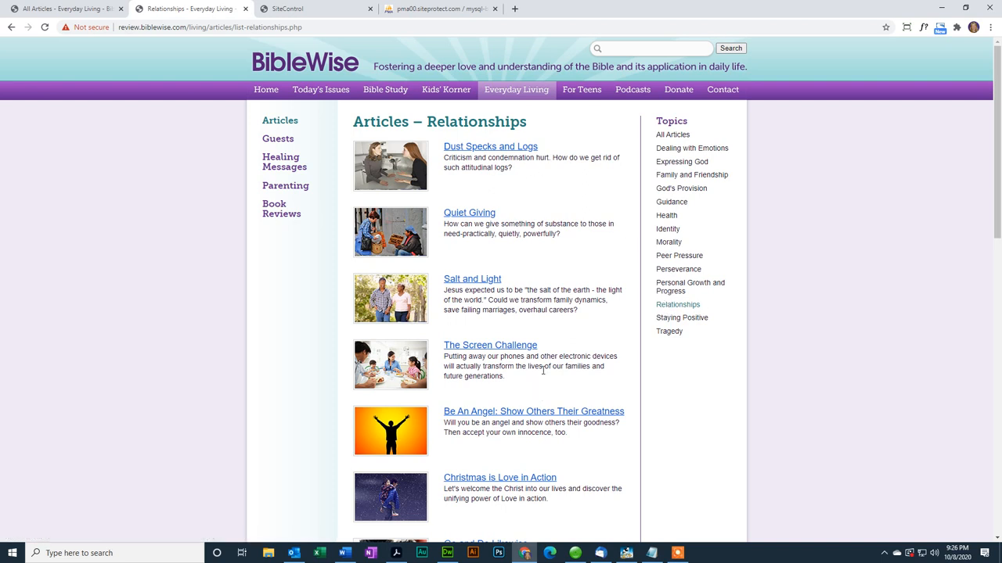
mouse_move(667, 228)
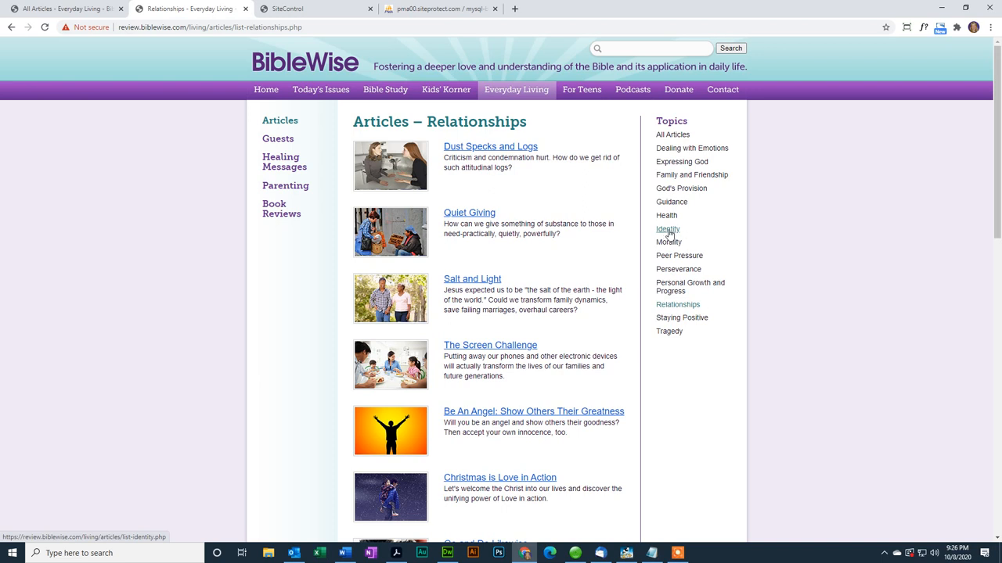
left_click(666, 229)
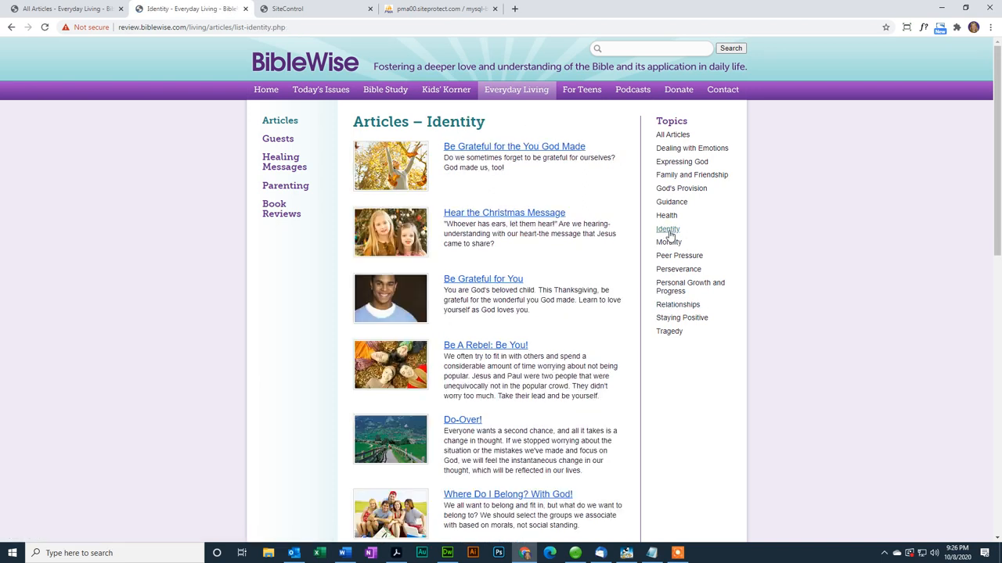
mouse_move(692, 176)
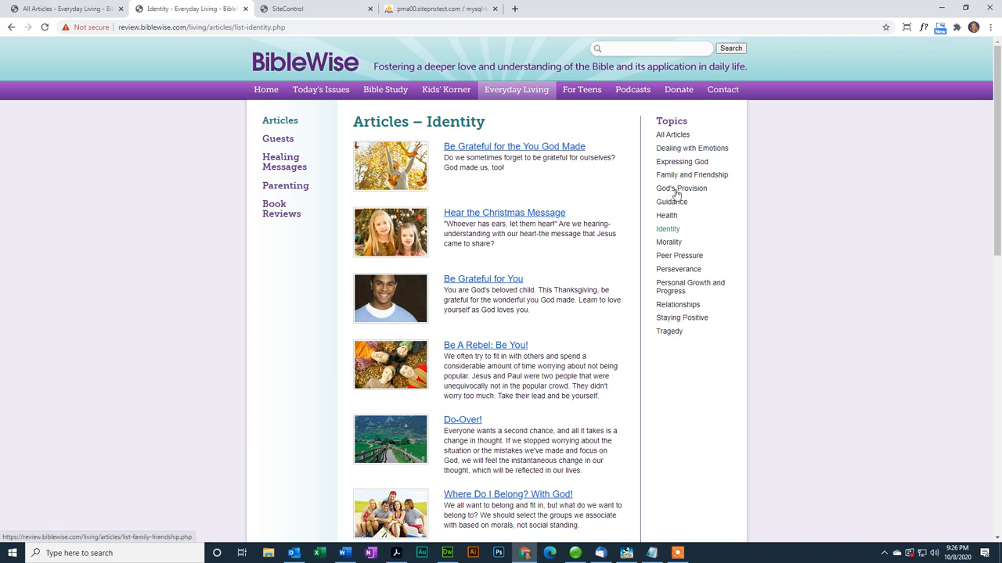
mouse_move(664, 251)
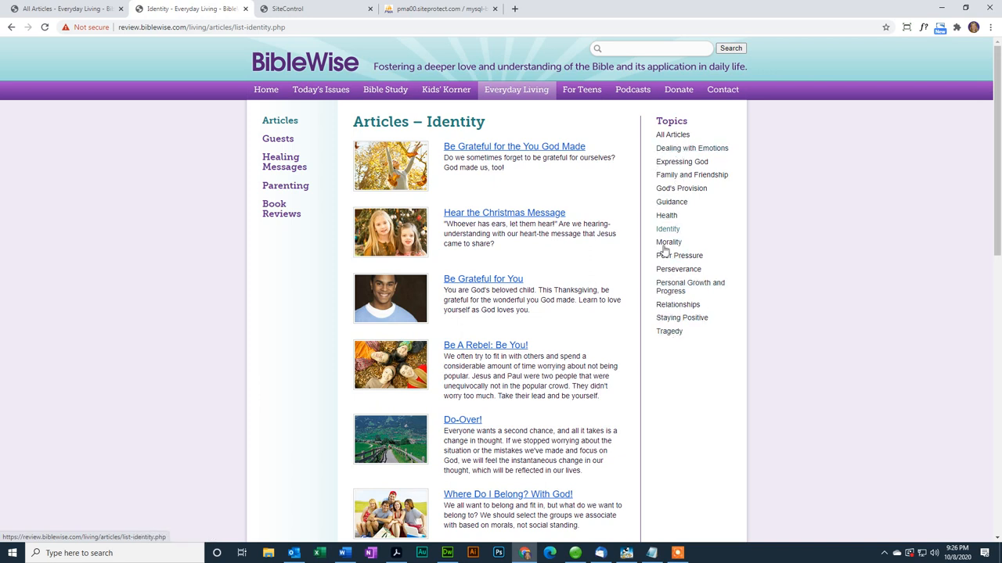
mouse_move(673, 329)
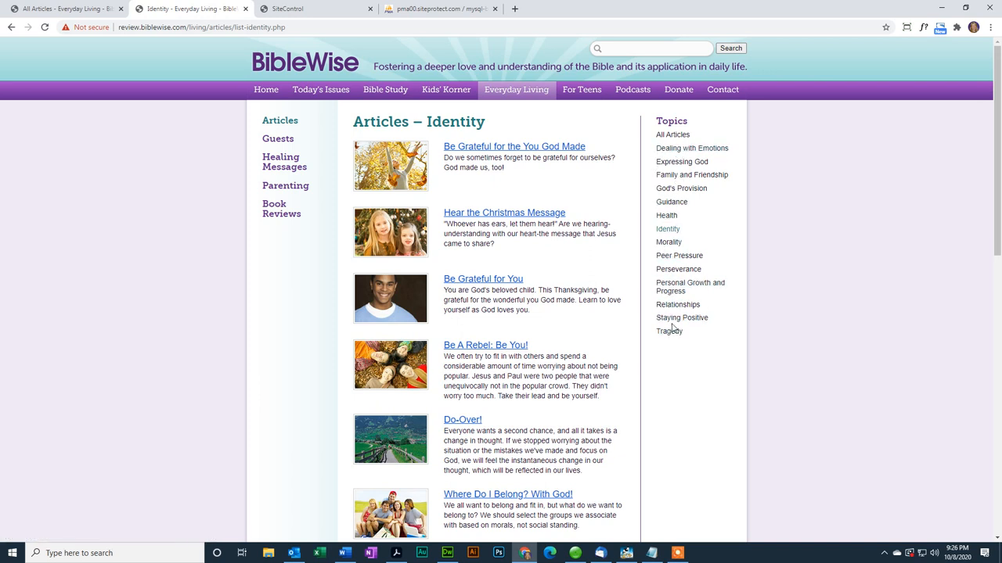
mouse_move(673, 135)
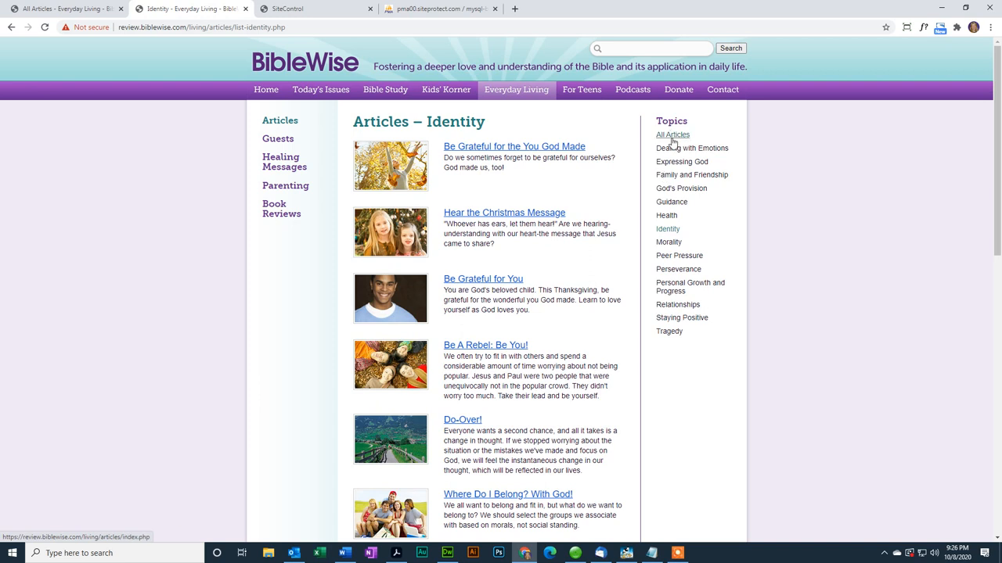
left_click(673, 135)
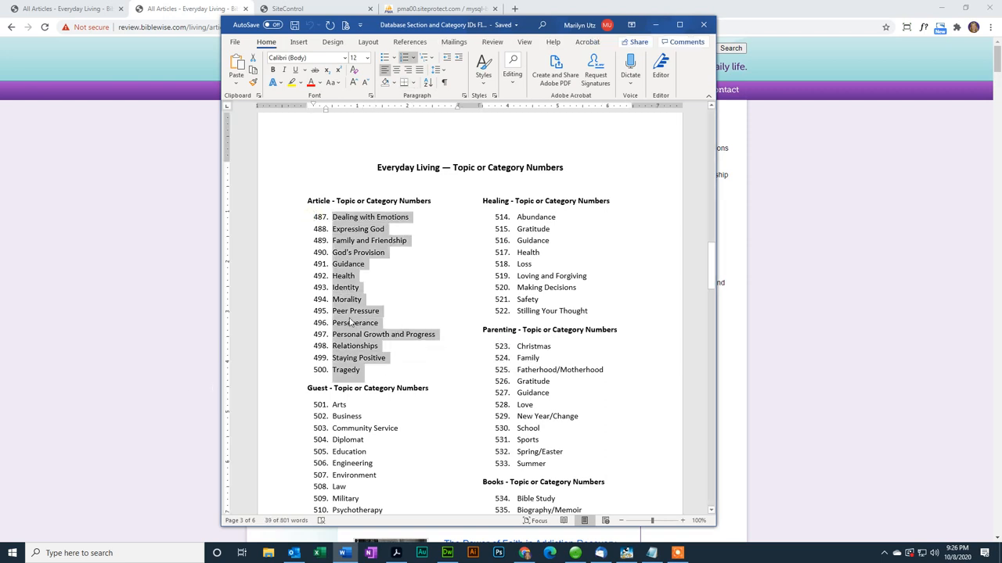
Step: Clear the selection in the Word topic numbers document listing topics 487 to 500
left_click(348, 263)
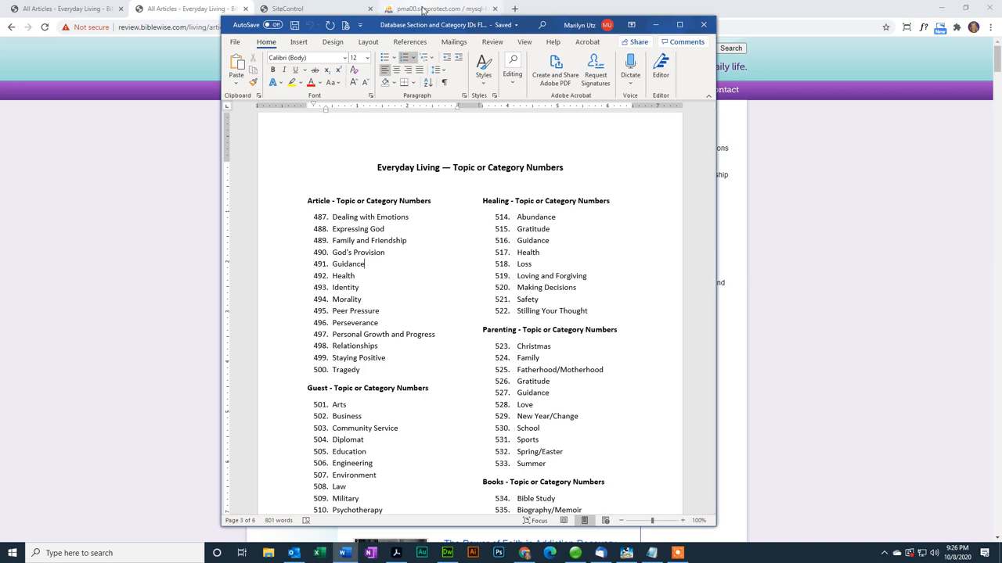
Step: Insert an item_topic row with item_id 4345 and topic_id 491 (Guidance)
left_click(438, 9)
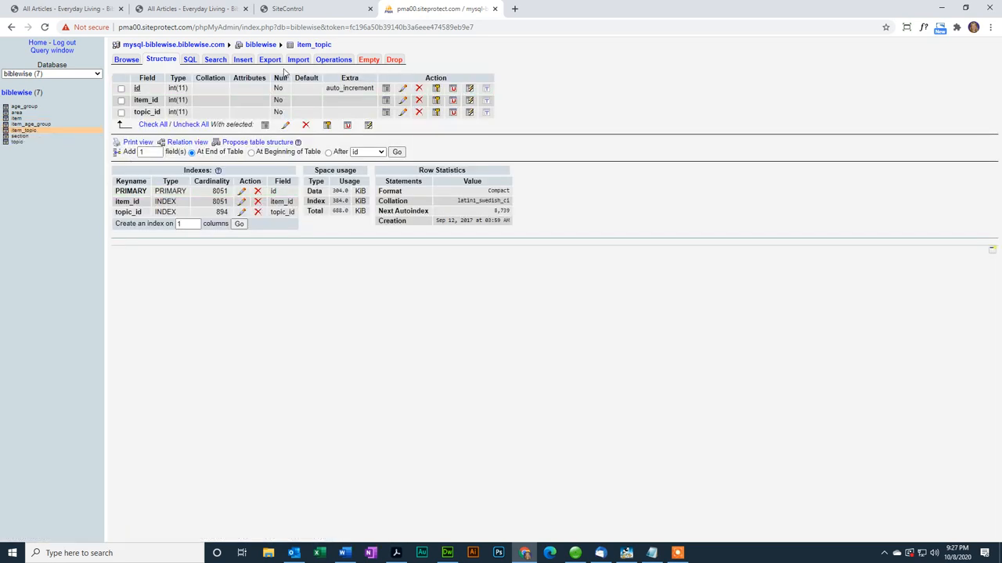
left_click(243, 60)
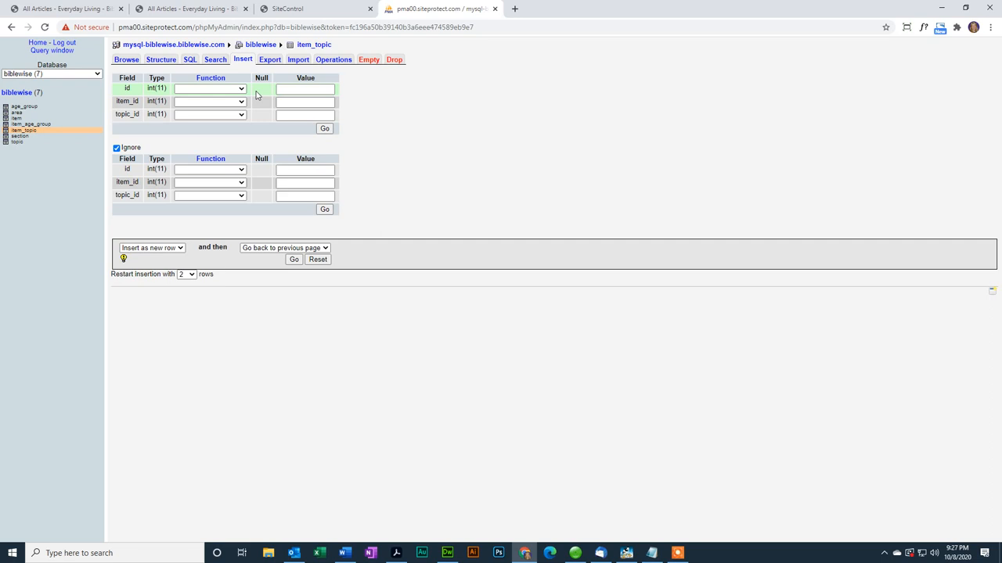
left_click(304, 102)
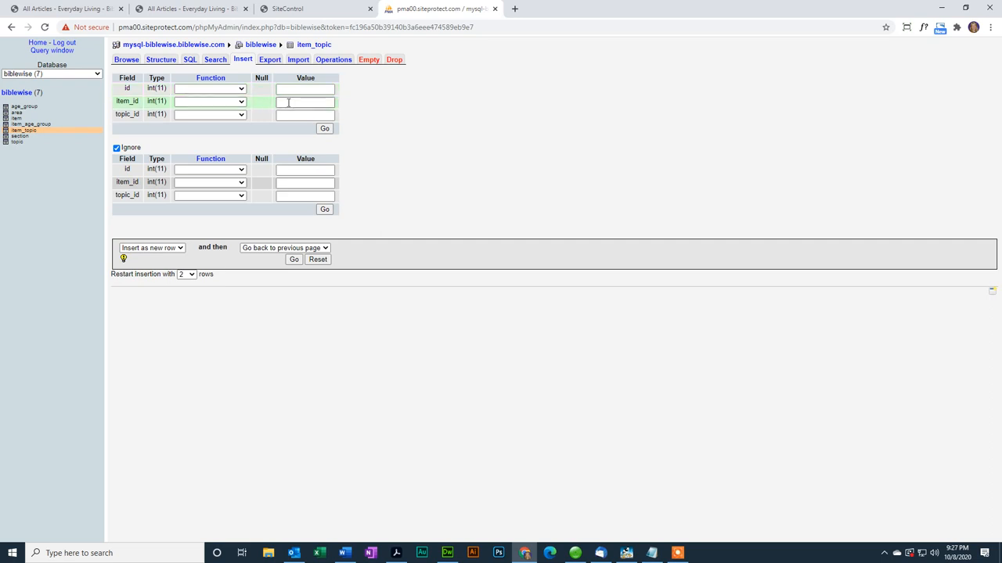
type("4")
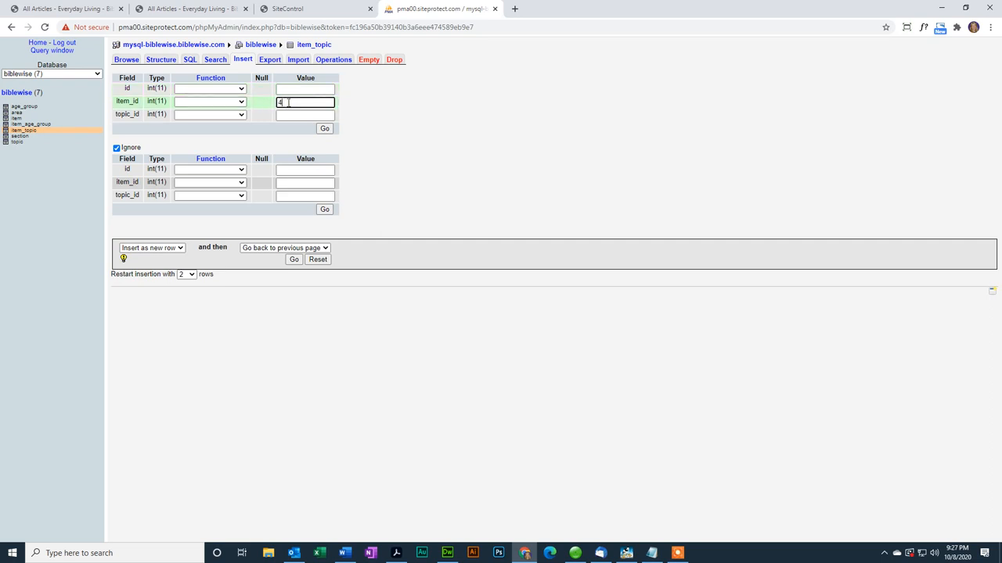
type("345")
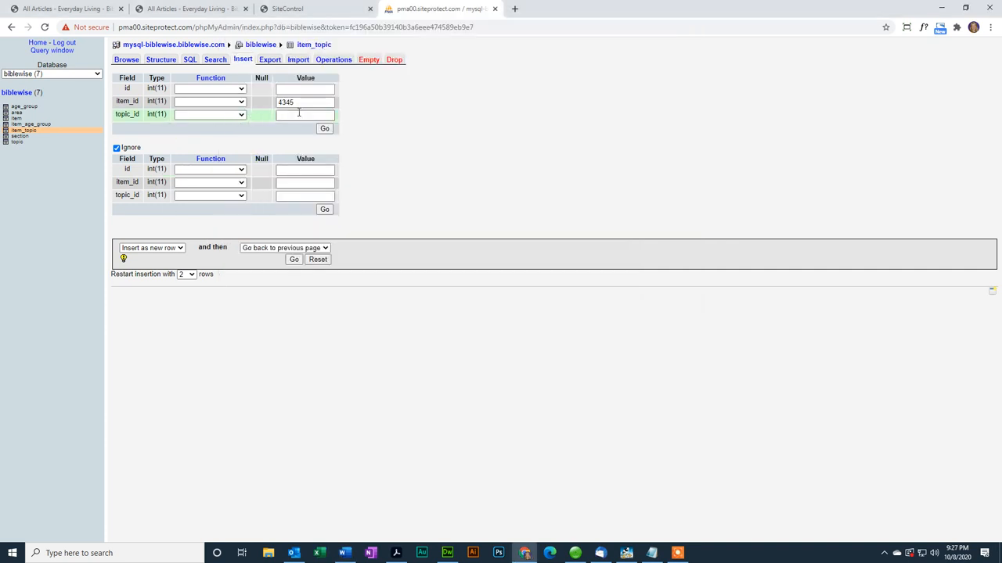
type("491")
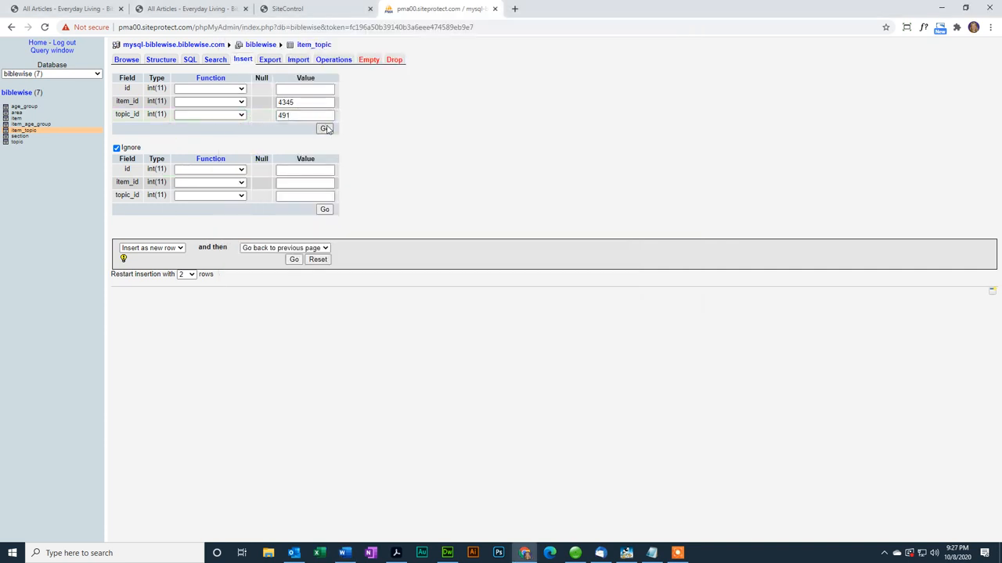
left_click(324, 129)
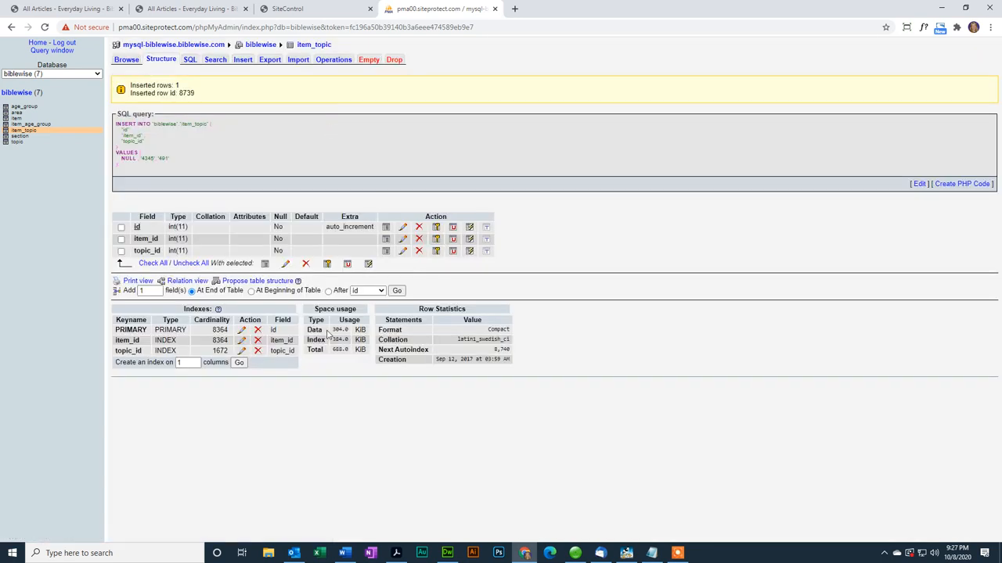
Step: Insert a second item_topic row tagging item 4345 with topic 498
left_click(343, 554)
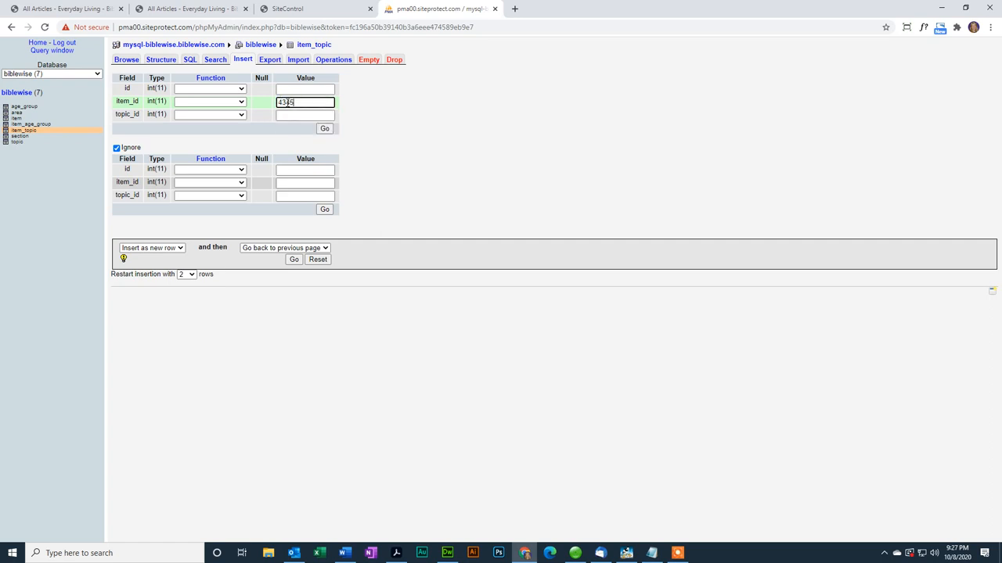
left_click(303, 116)
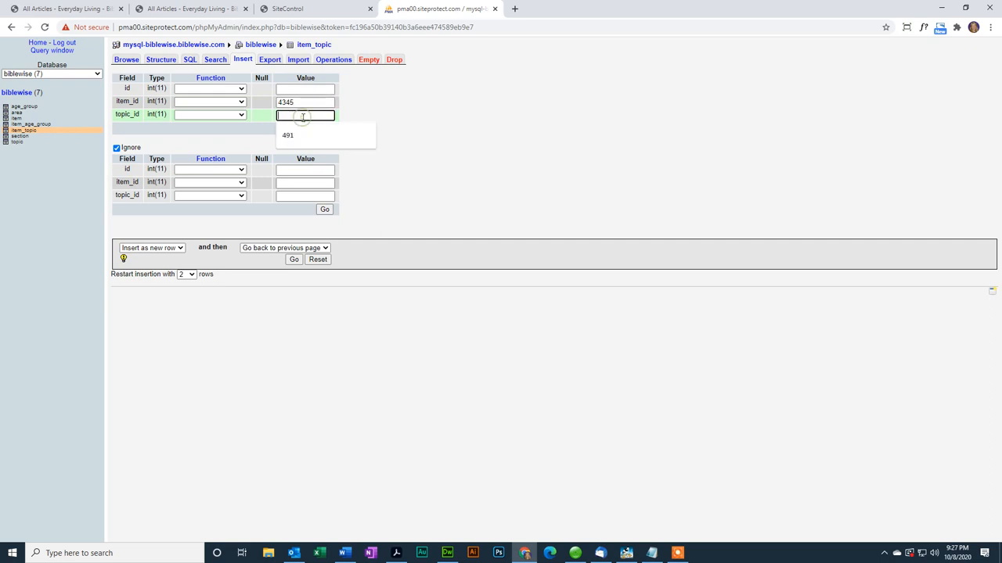
left_click(345, 554)
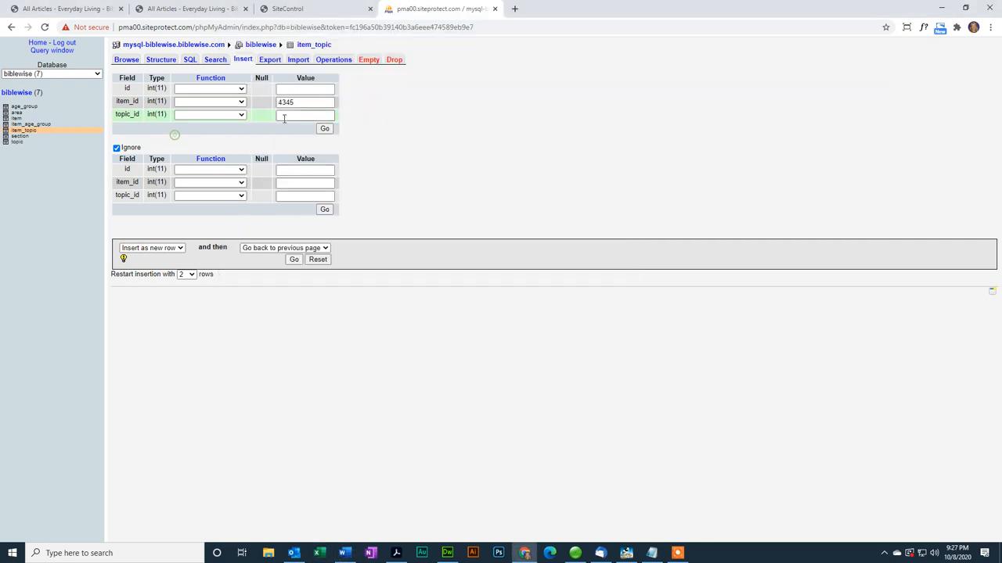
type("456")
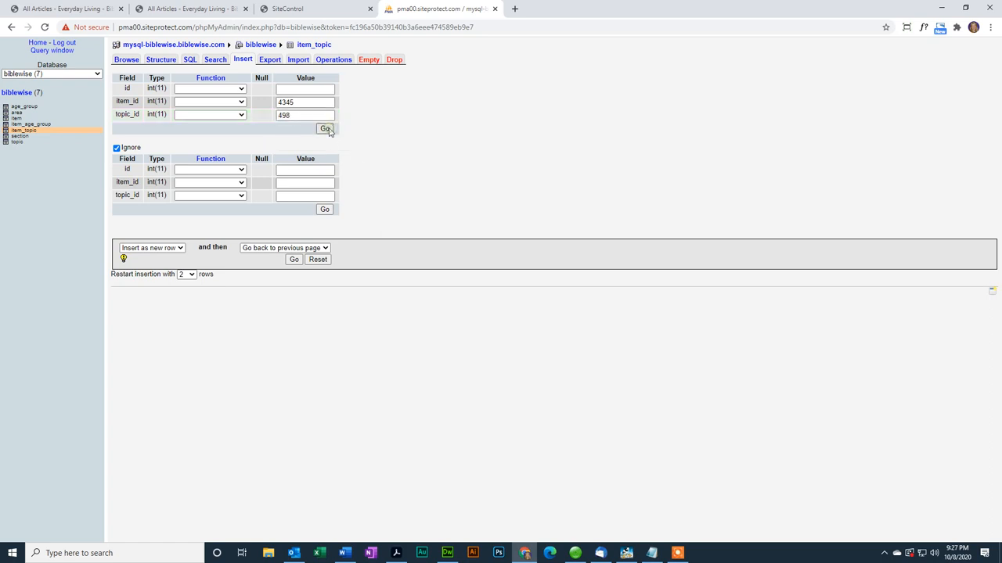
left_click(326, 129)
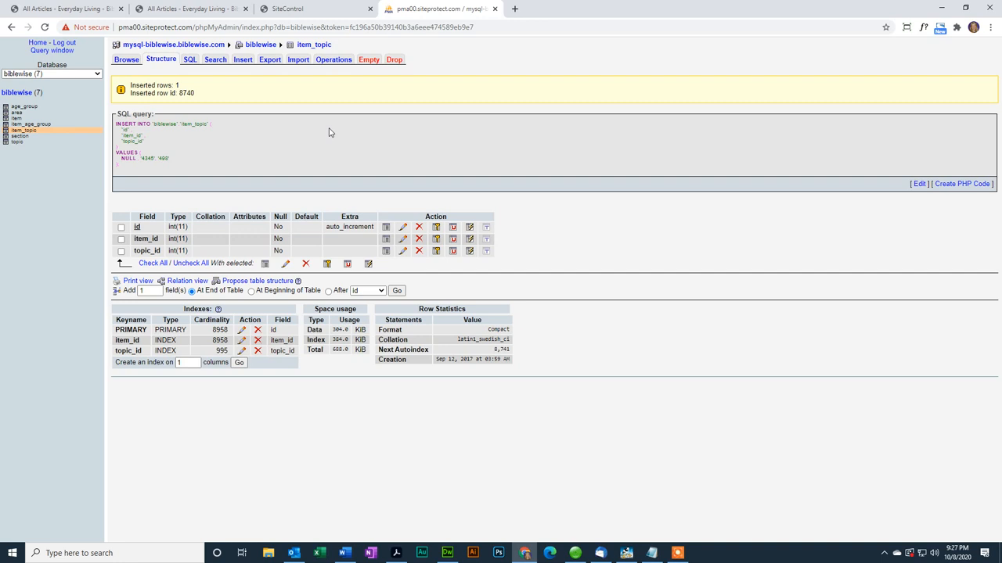
Step: Check Video Test for Instruction on the review site, then view the live All Articles list
left_click(191, 9)
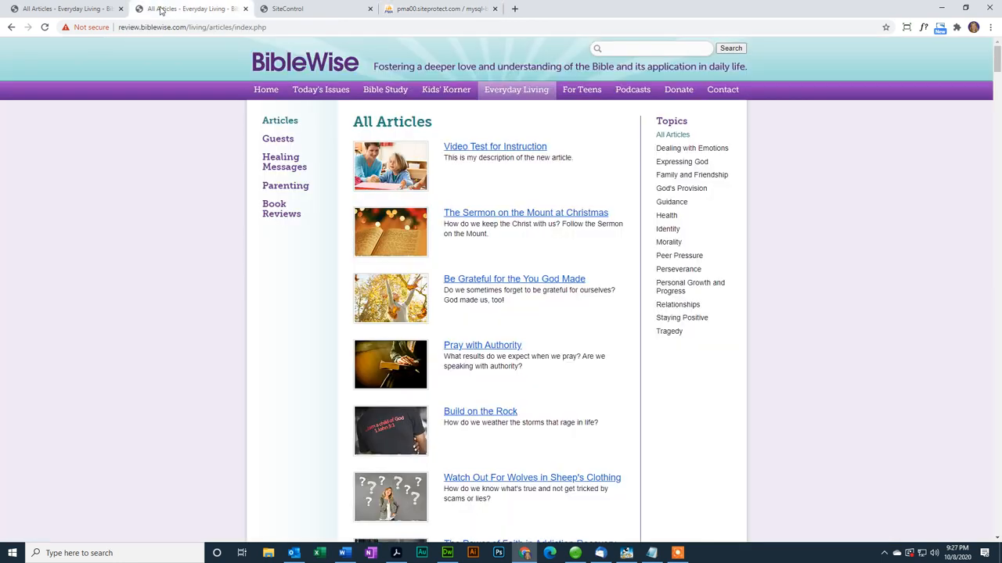
mouse_move(488, 155)
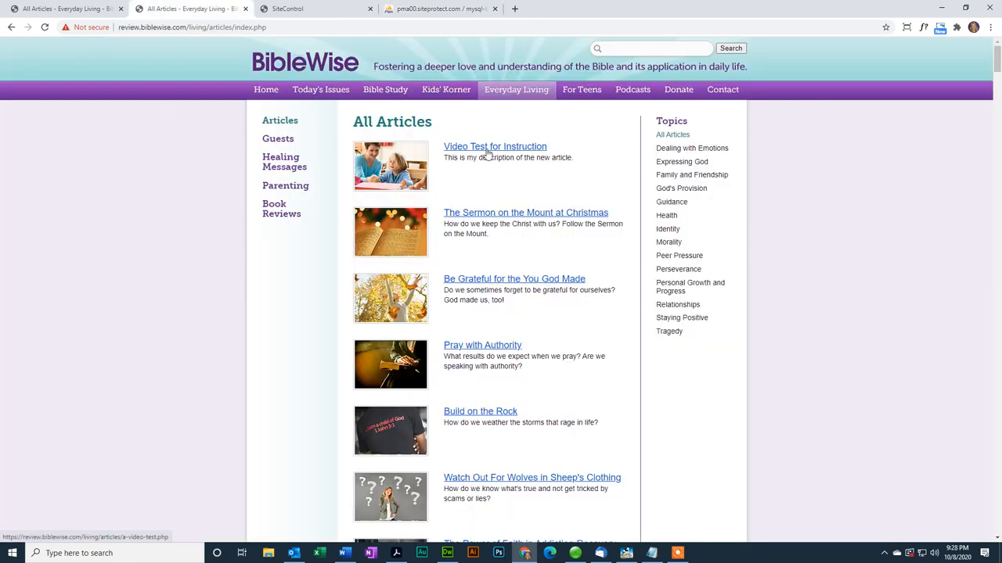
mouse_move(535, 150)
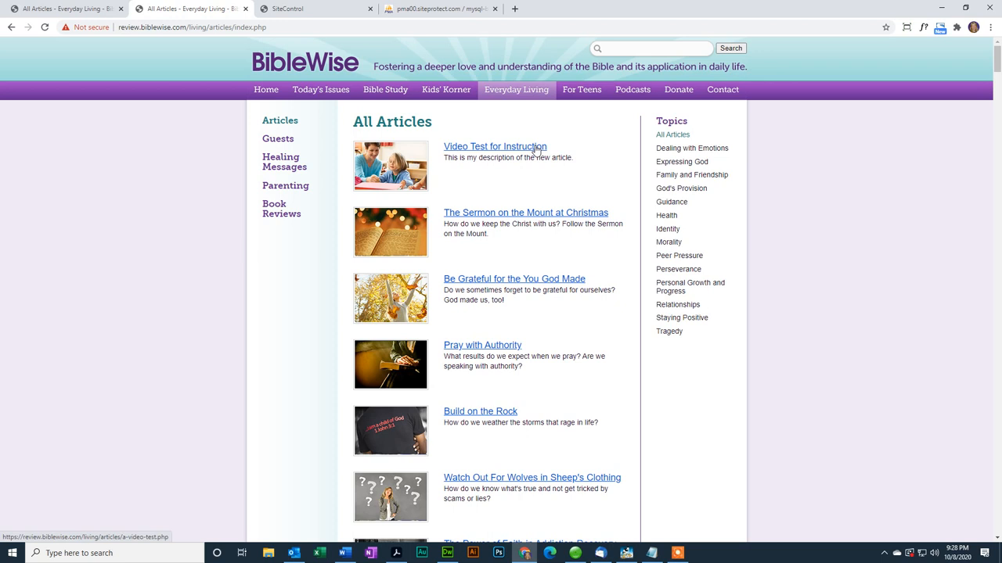
mouse_move(538, 160)
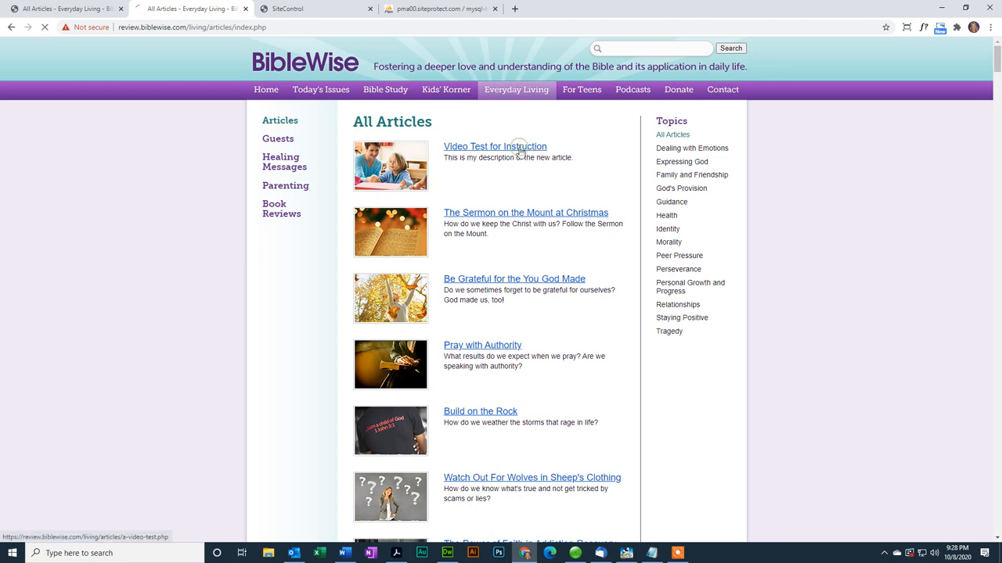
left_click(495, 147)
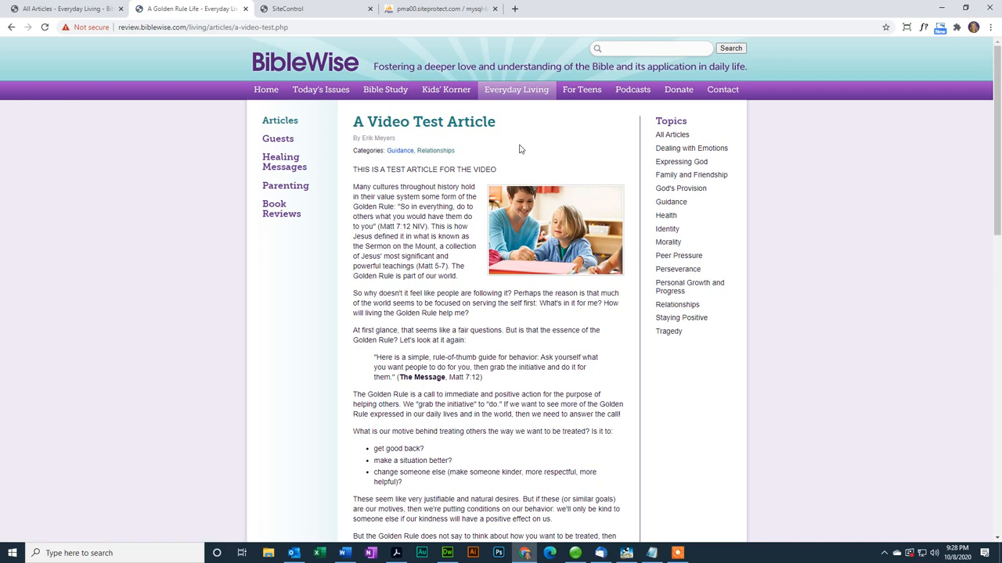
mouse_move(399, 151)
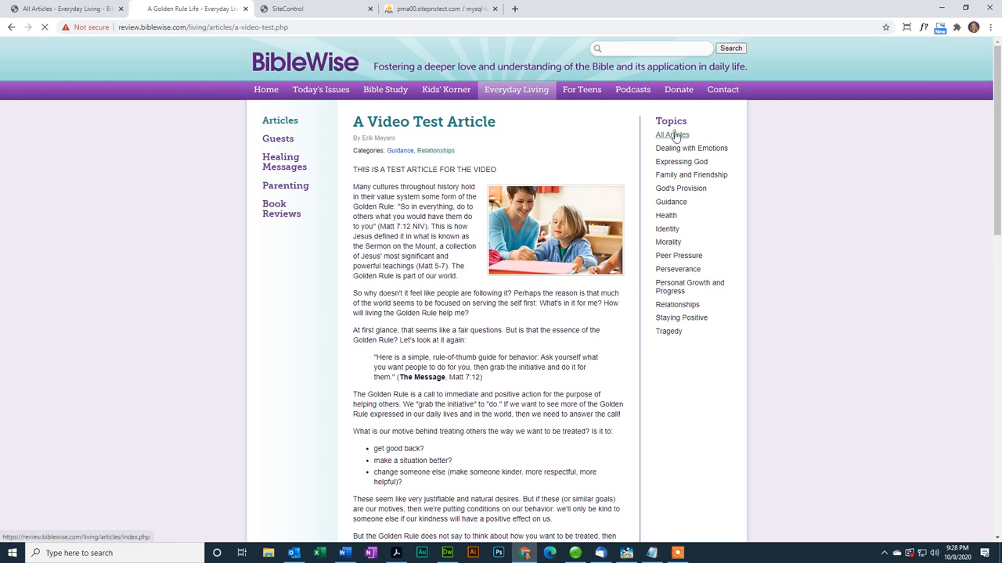
left_click(671, 134)
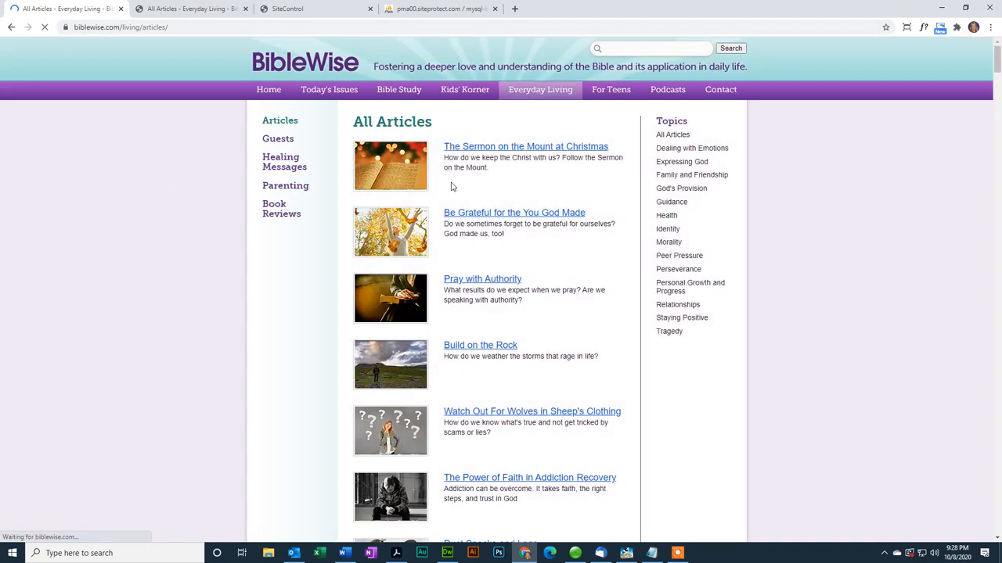
mouse_move(482, 213)
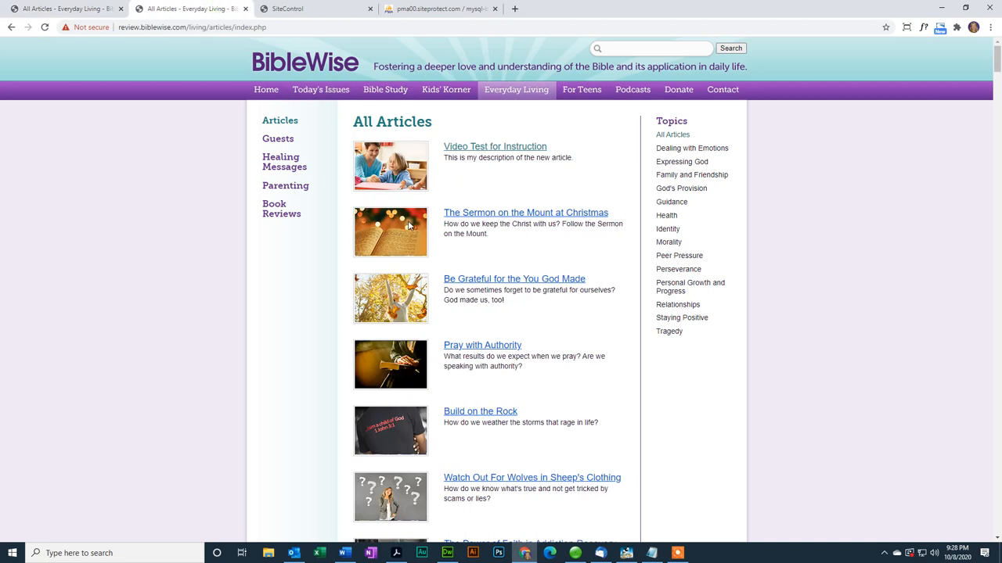
mouse_move(429, 188)
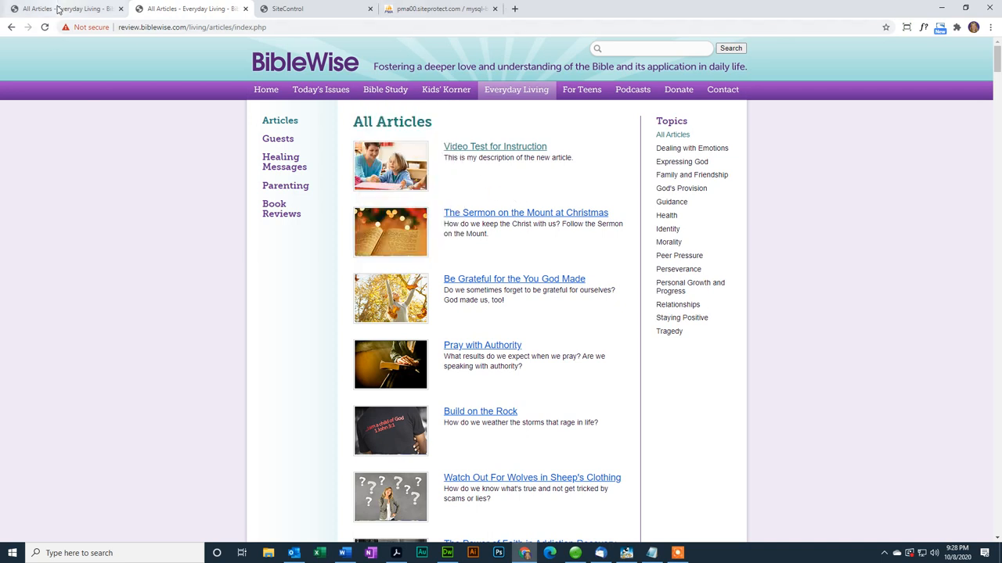
mouse_move(88, 305)
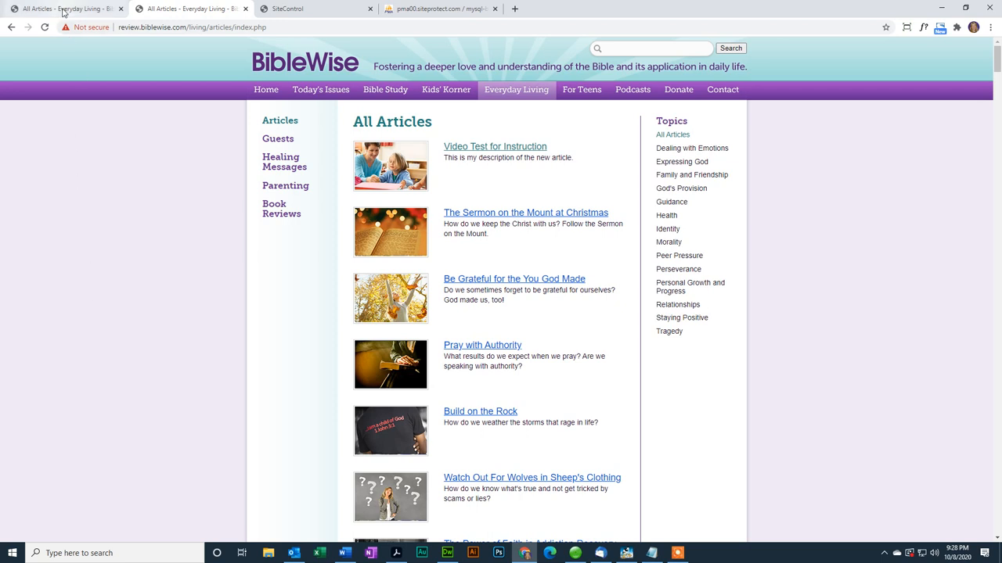
mouse_move(366, 435)
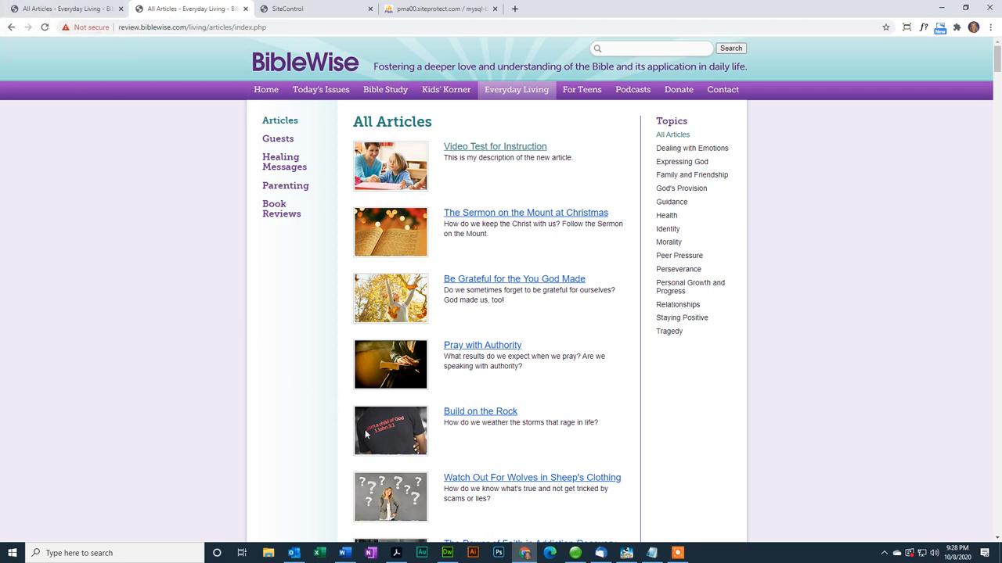
Step: Show local and remote sites side by side and expand the remote living/articles folder
left_click(448, 554)
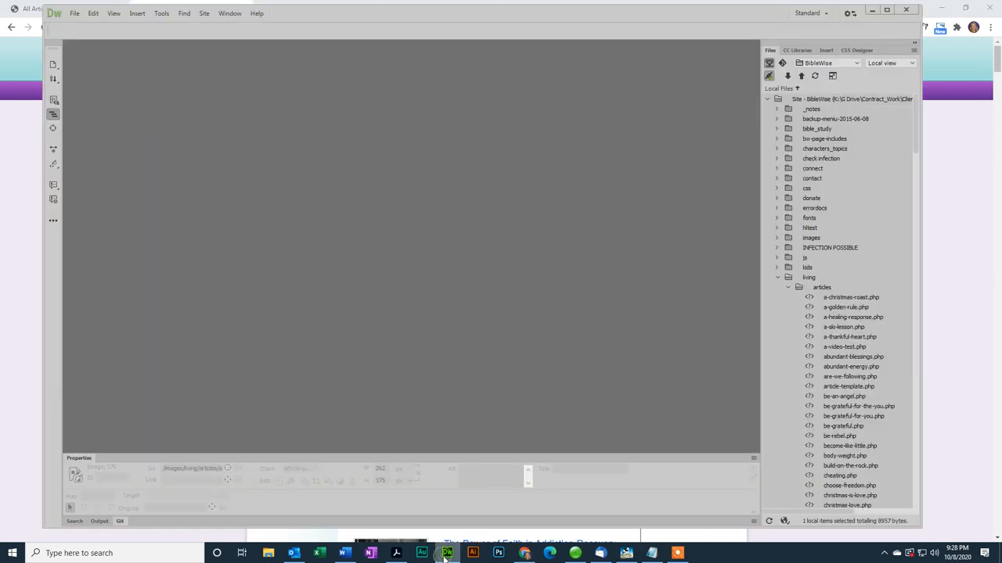
mouse_move(833, 75)
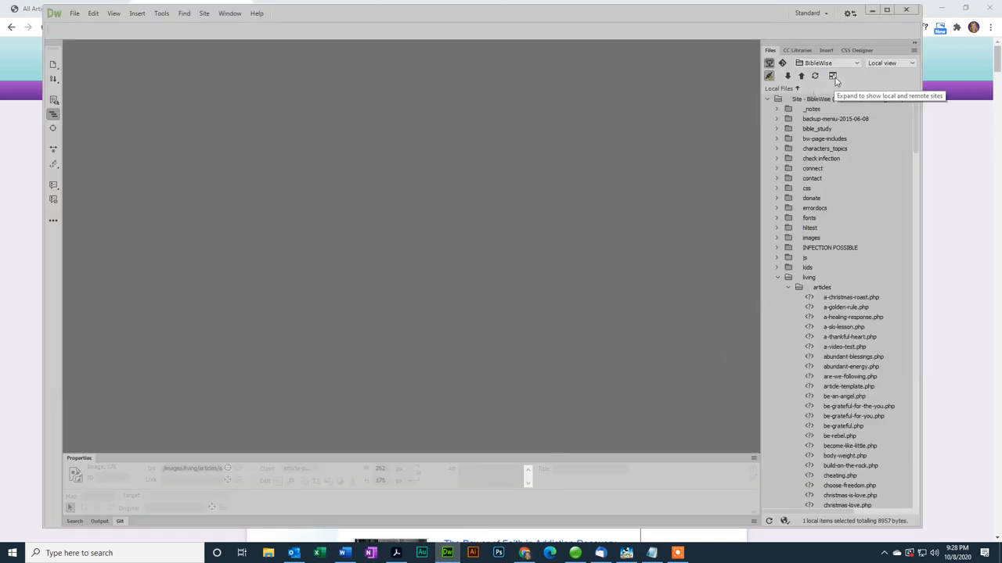
left_click(833, 75)
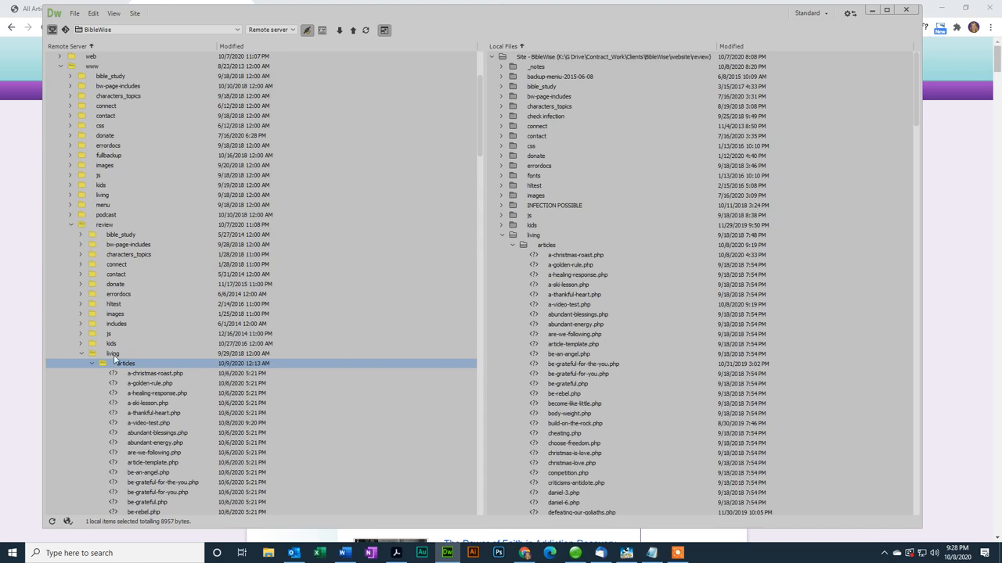
mouse_move(538, 213)
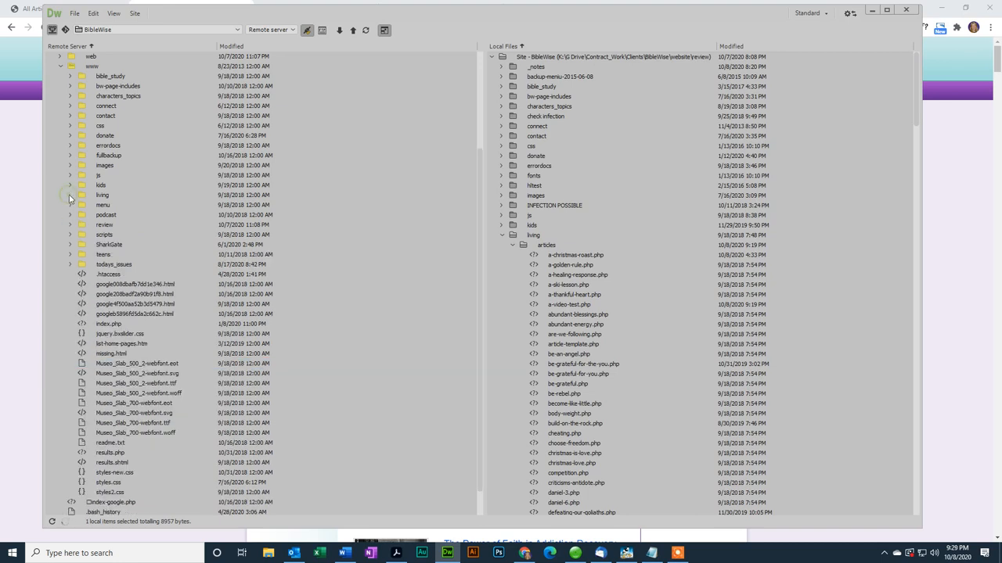
left_click(72, 194)
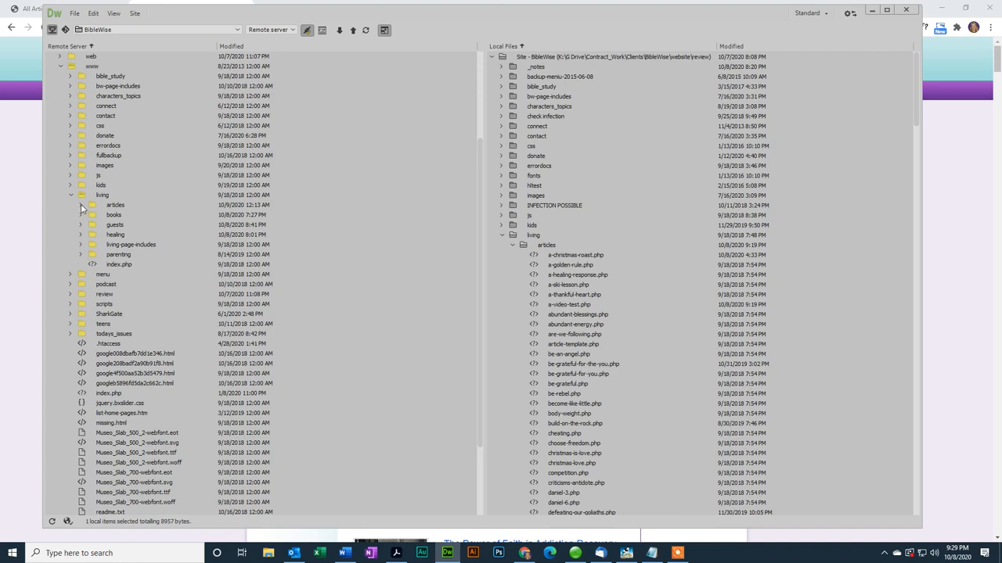
left_click(83, 205)
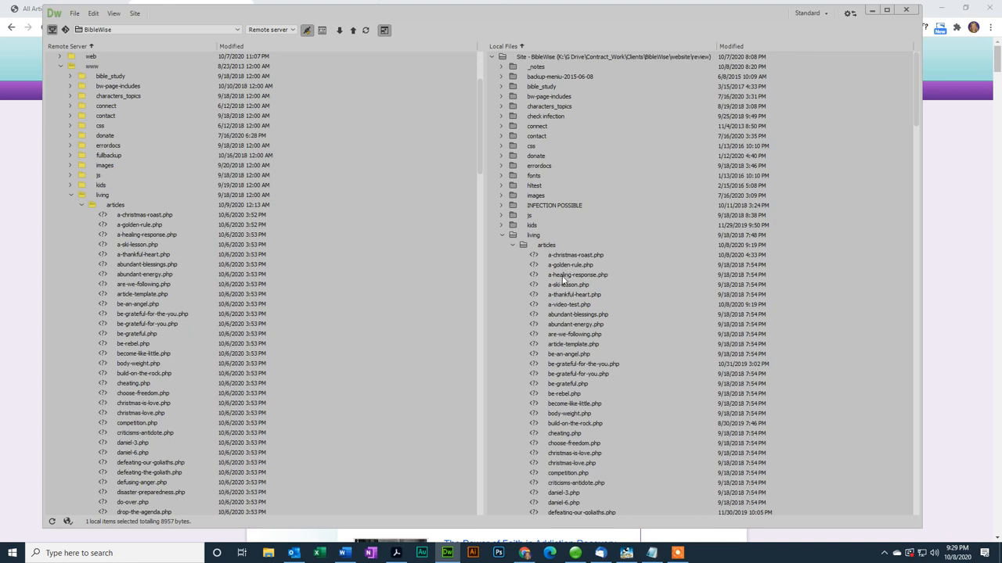
Step: Put a-video-test.php to the remote server, accepting the dependent-files prompt
double_click(570, 304)
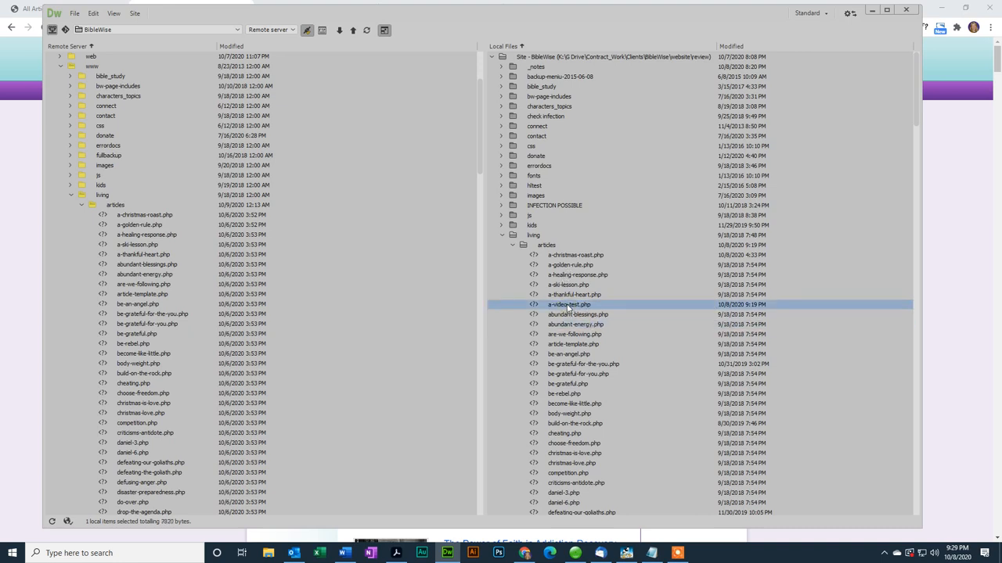
left_click(354, 30)
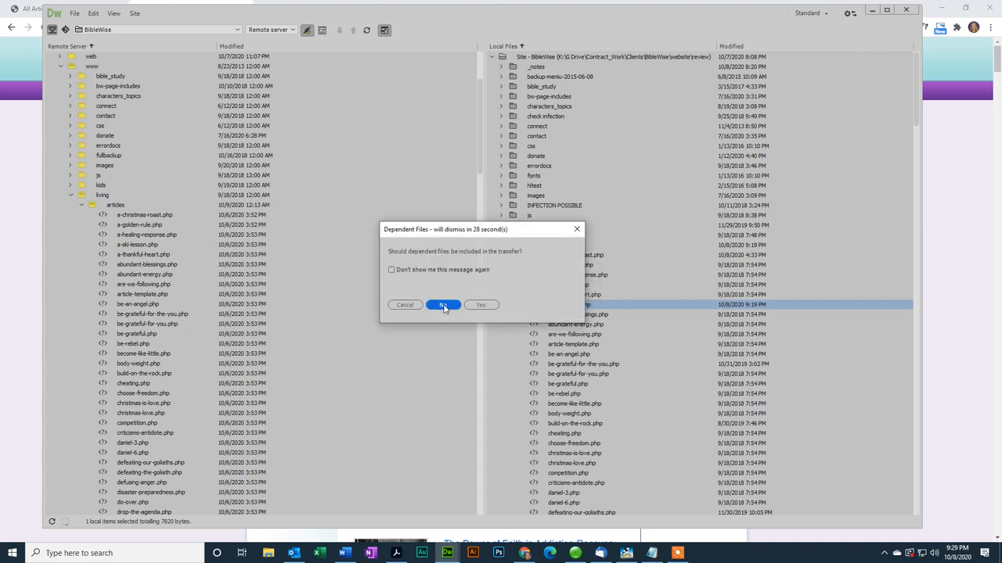
left_click(441, 305)
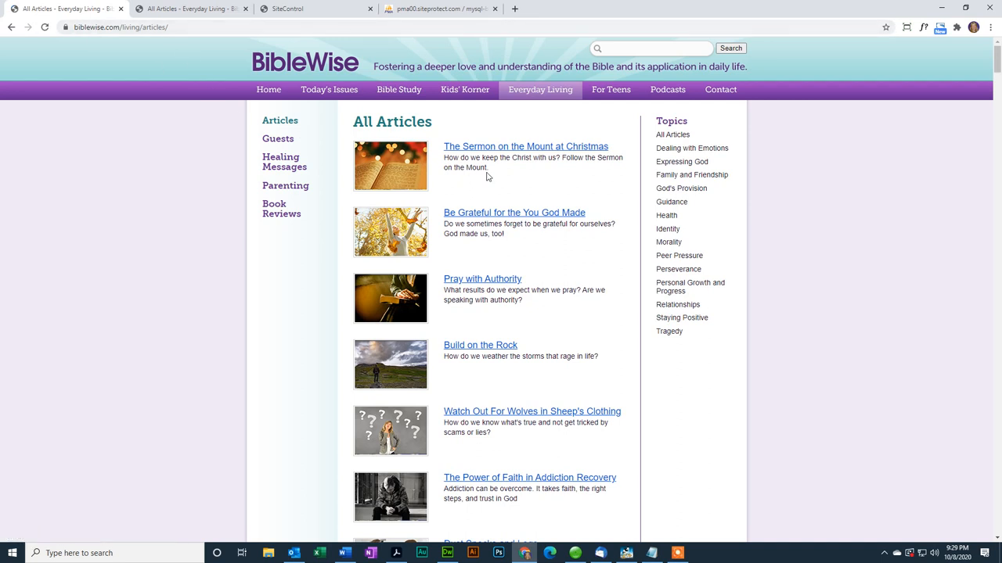
Step: Reload the live articles page, then return to the item table in phpMyAdmin
left_click(465, 89)
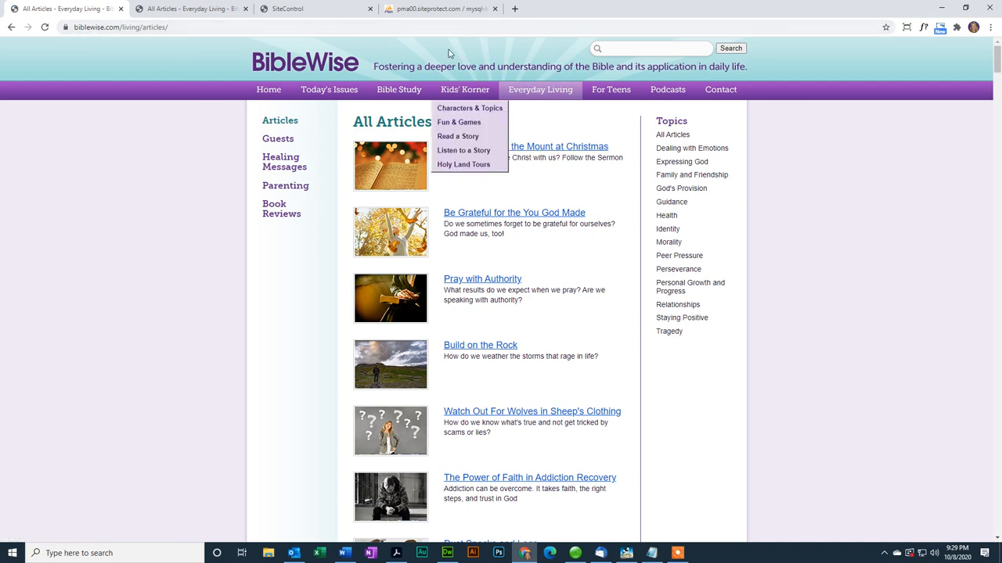
left_click(438, 10)
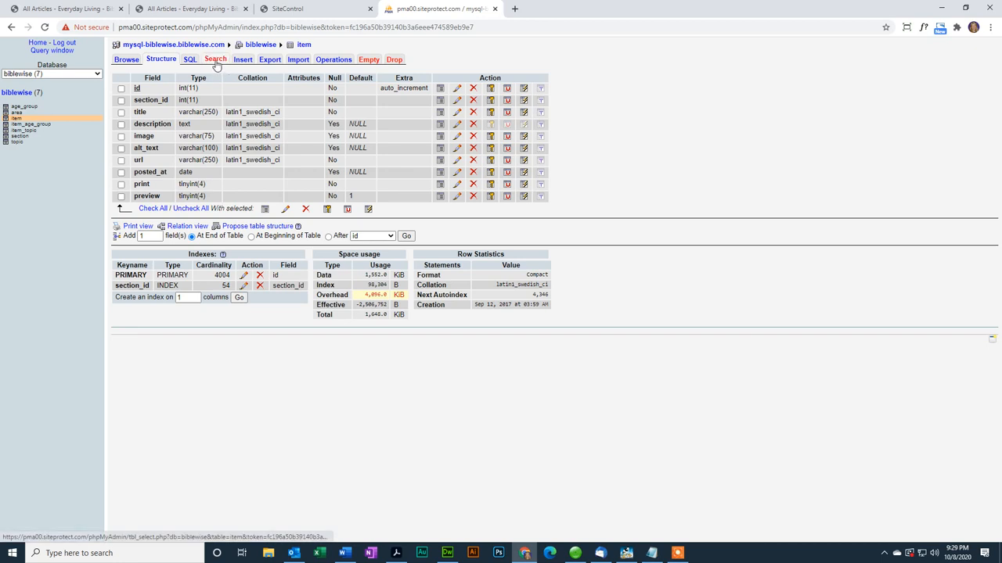
Step: Search the item table for id 4345 with preview 1, finding the Video Test row
left_click(216, 59)
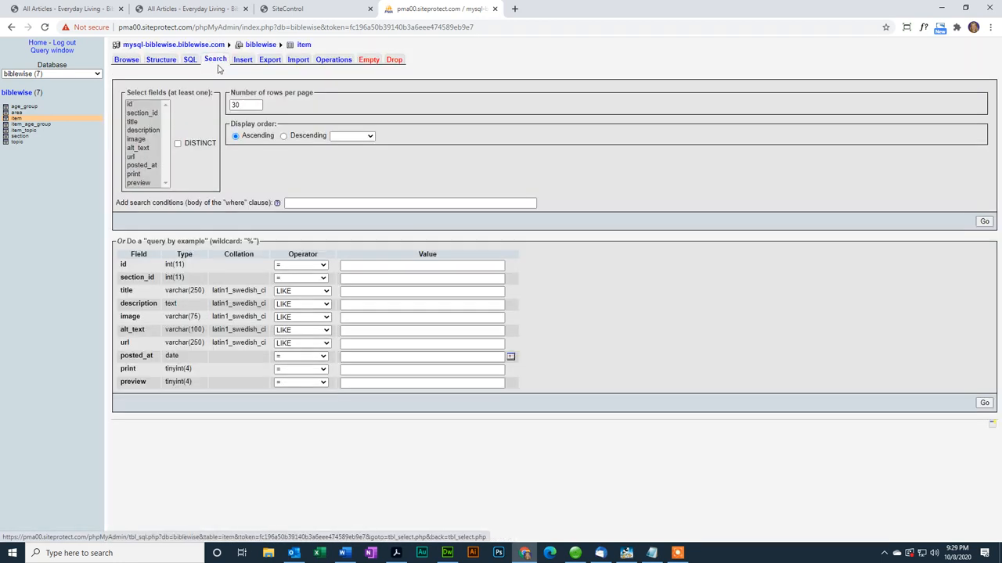
left_click(421, 265)
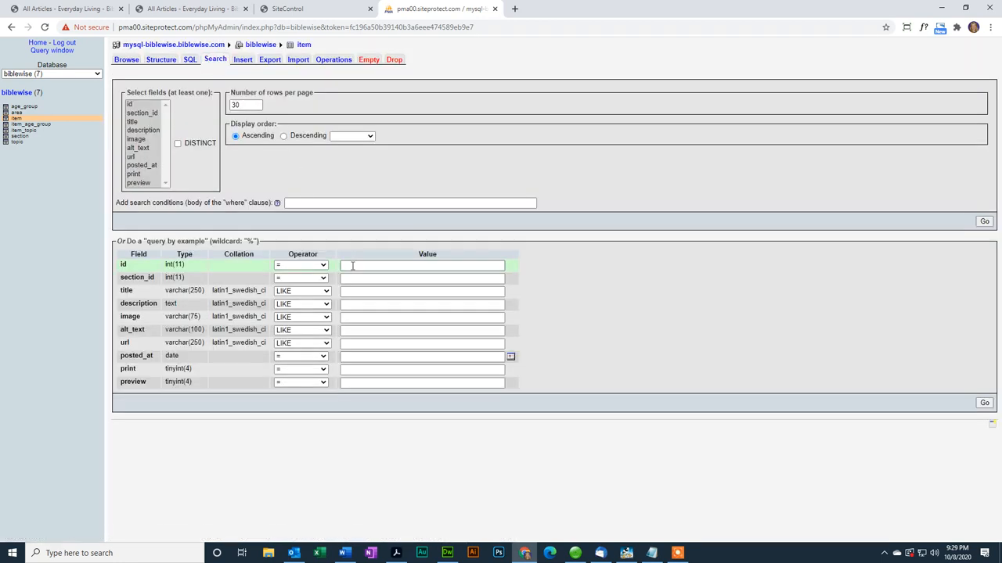
type("4344")
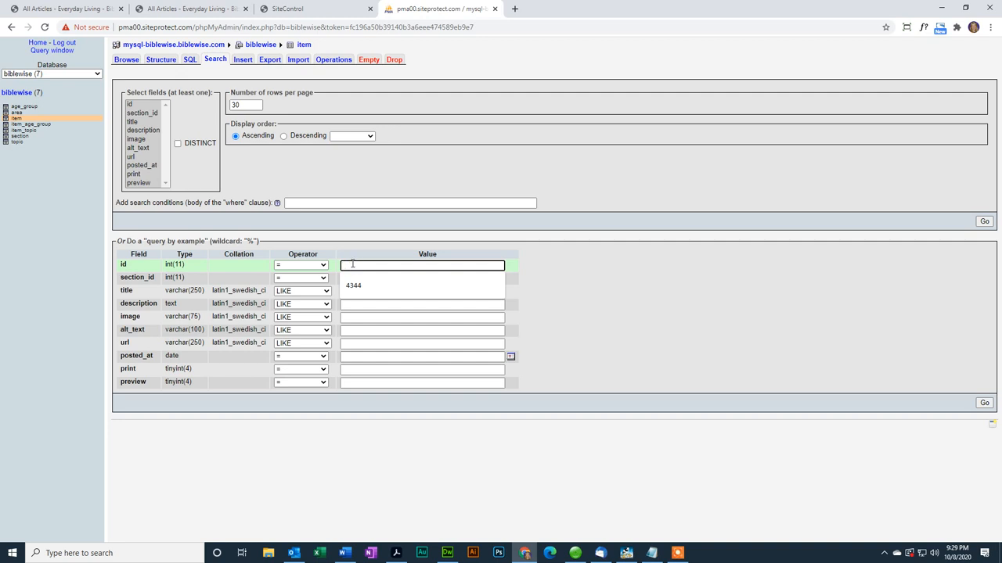
type("4345")
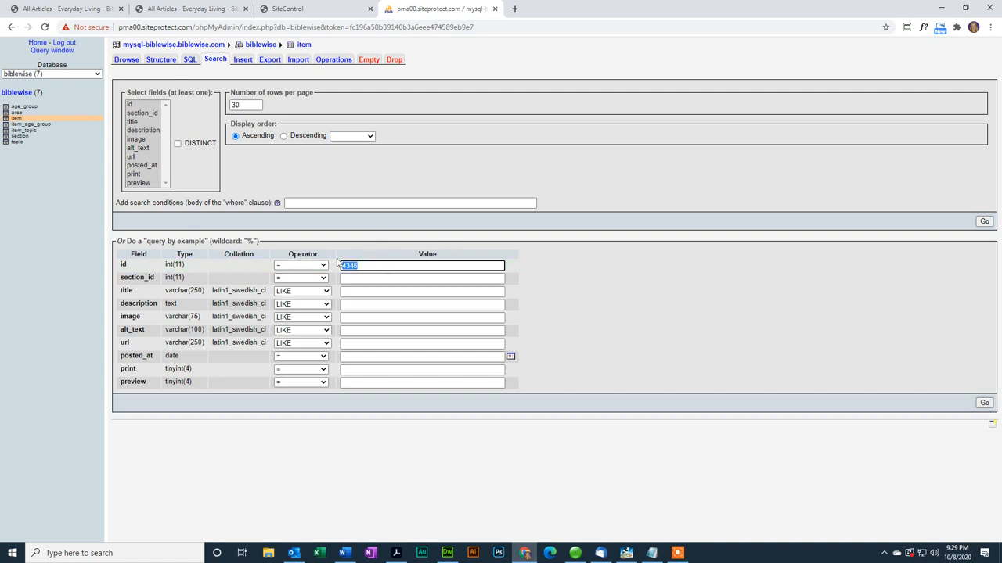
left_click(421, 382)
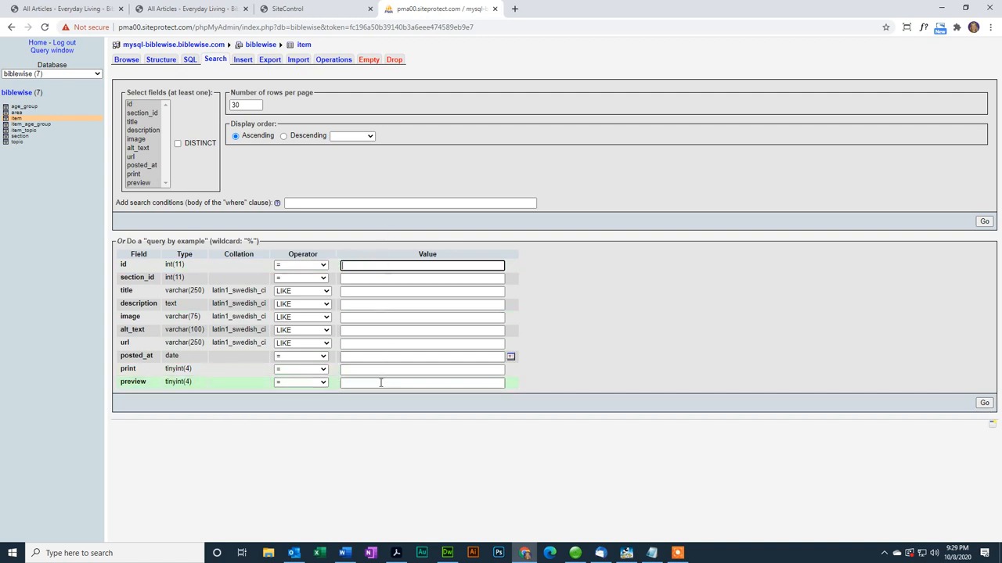
left_click(421, 382)
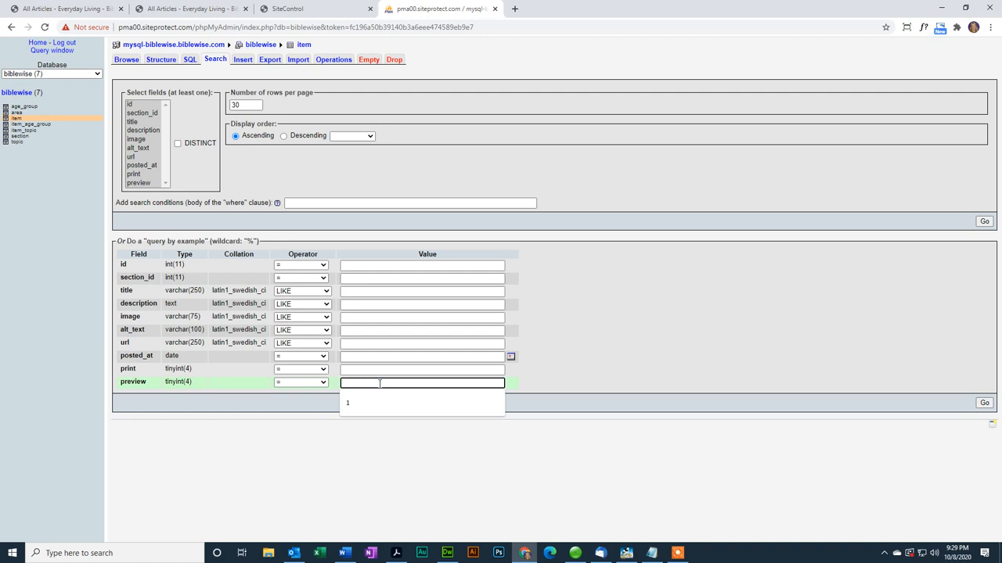
type("1")
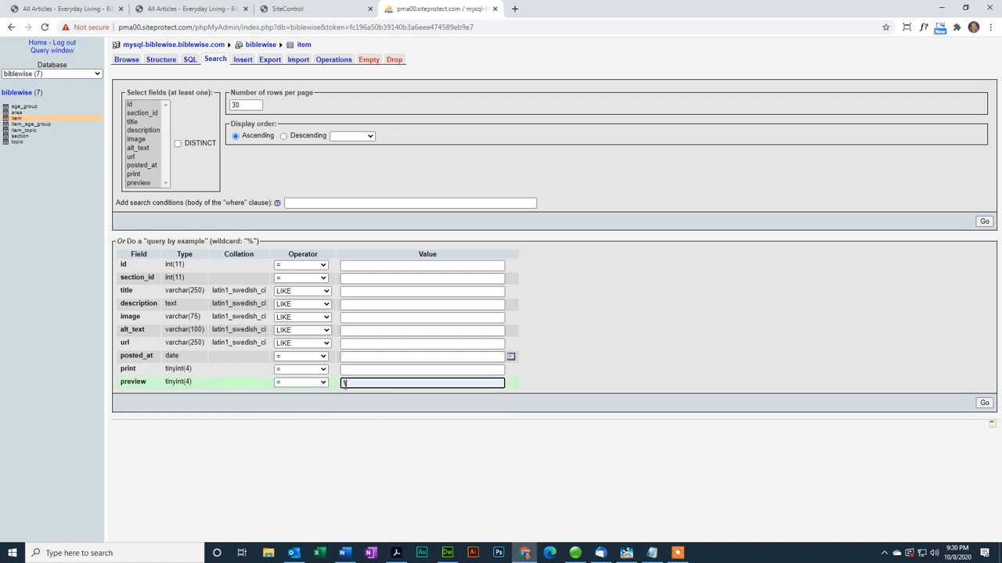
type("1")
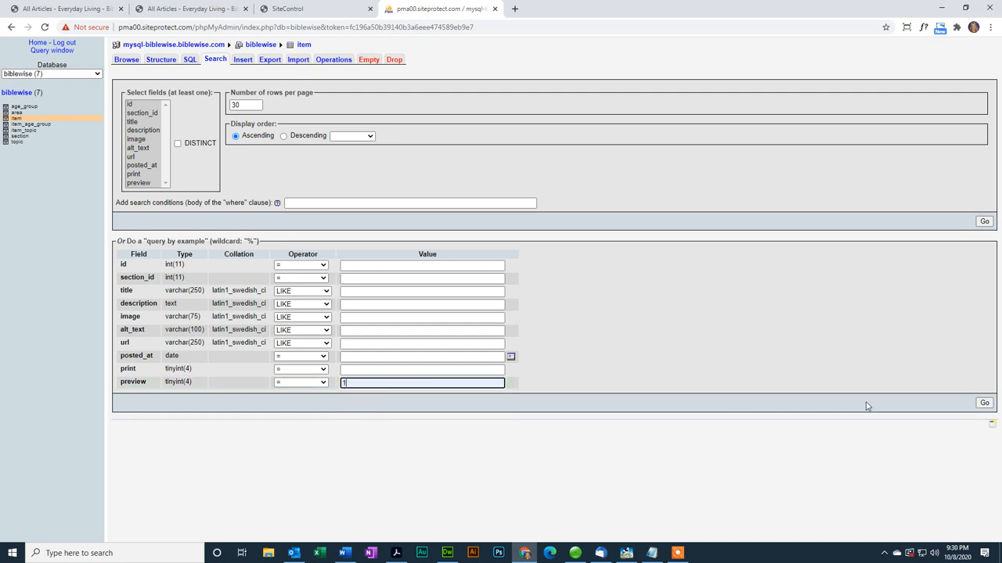
left_click(983, 404)
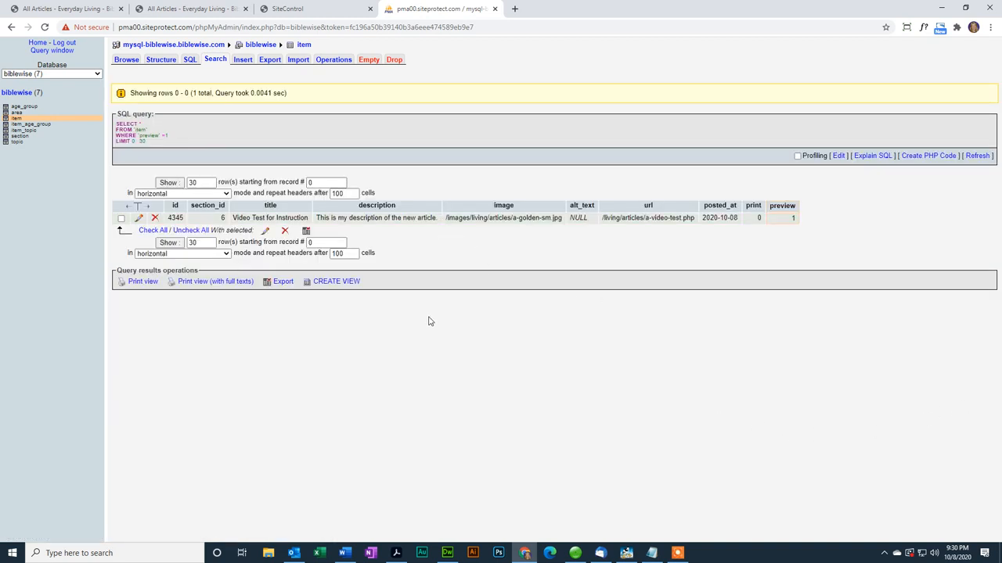
mouse_move(438, 321)
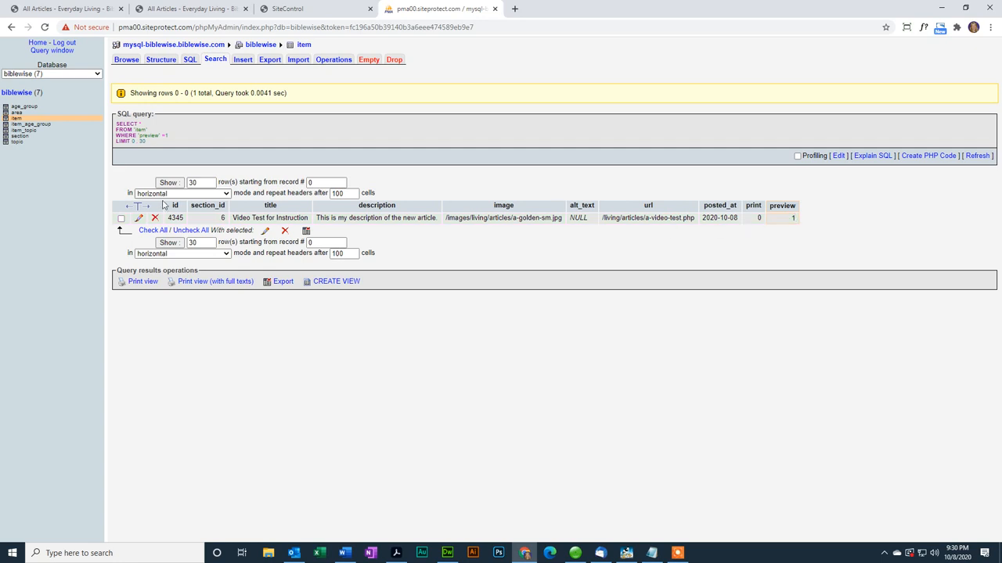
Step: Edit record 4345, change its preview flag from 1 to 0 and save
left_click(139, 217)
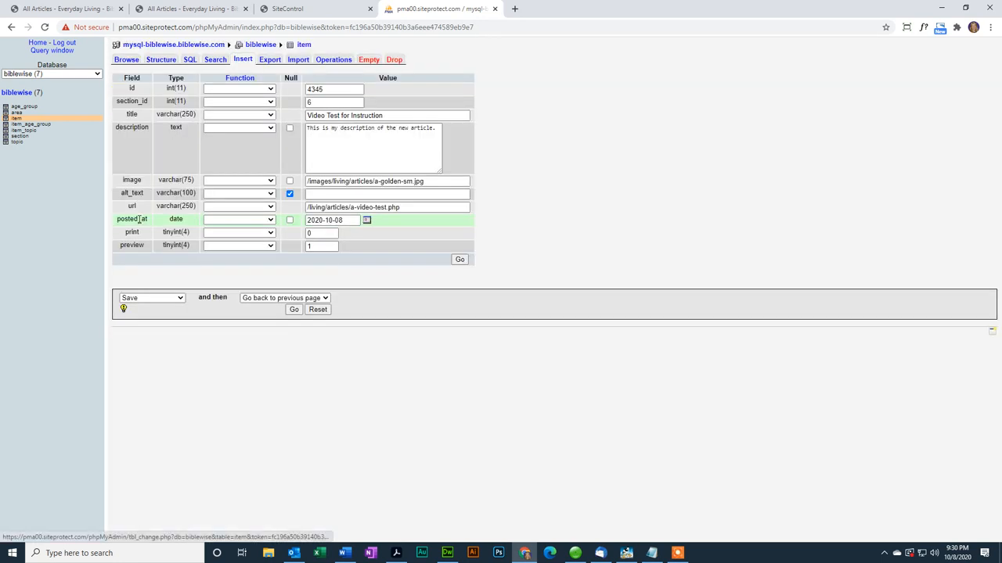
left_click(321, 247)
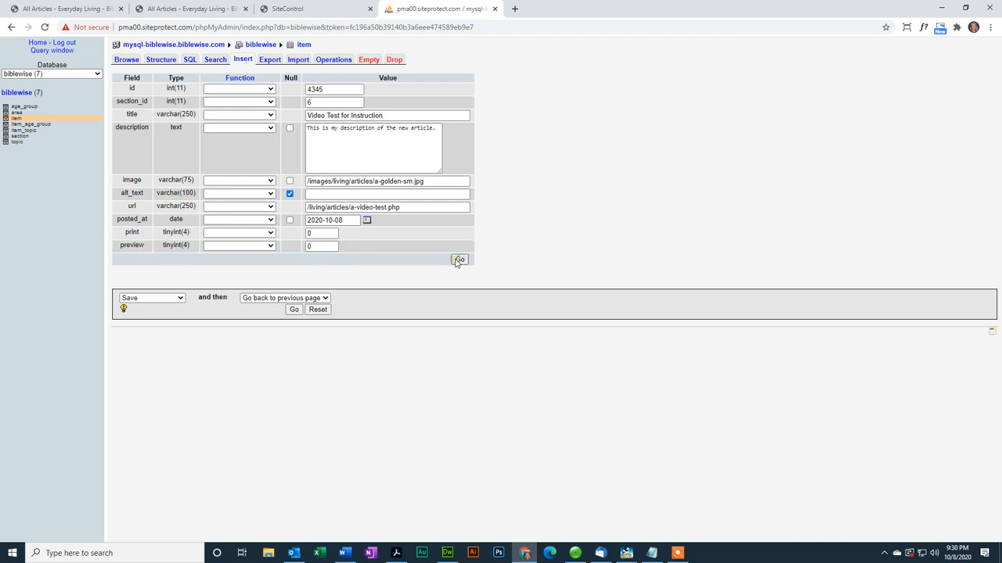
left_click(461, 260)
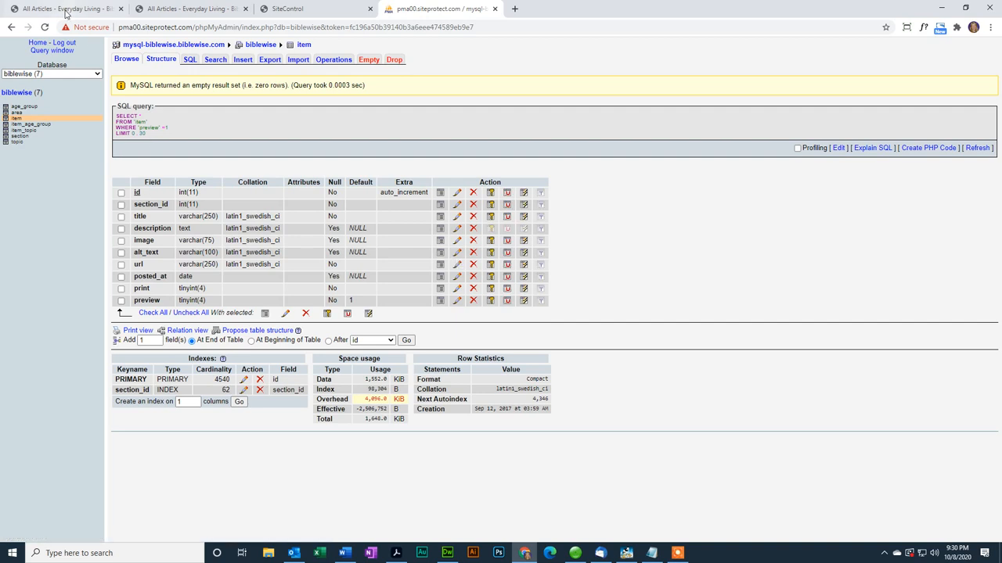
left_click(62, 9)
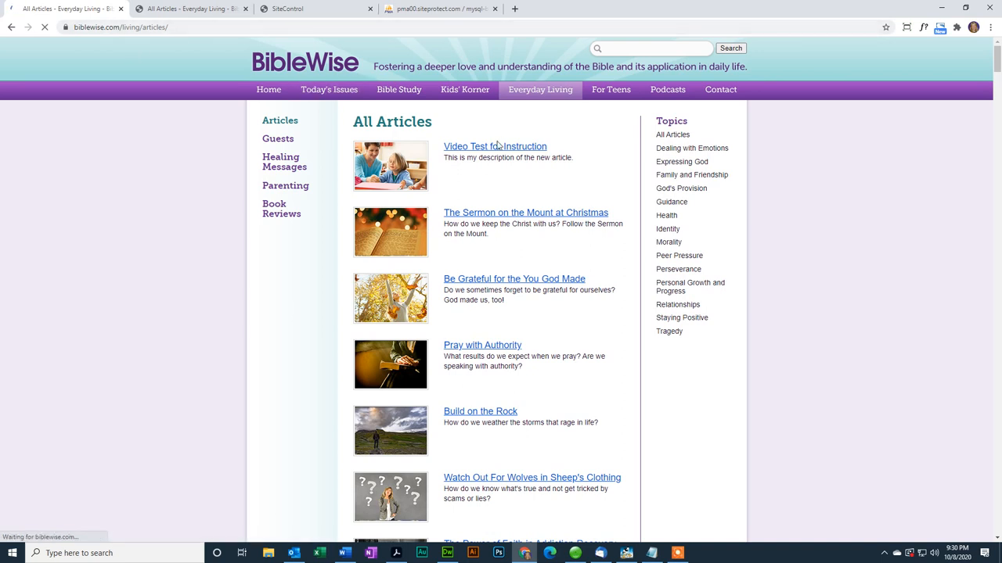
Step: Open Video Test for Instruction on the live site and compare it with the review site
left_click(495, 147)
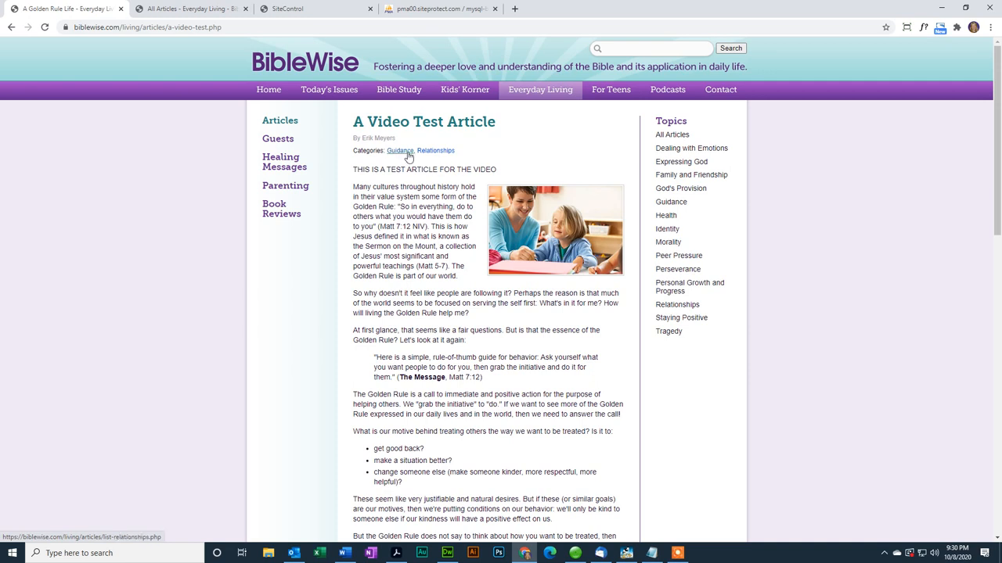
mouse_move(435, 151)
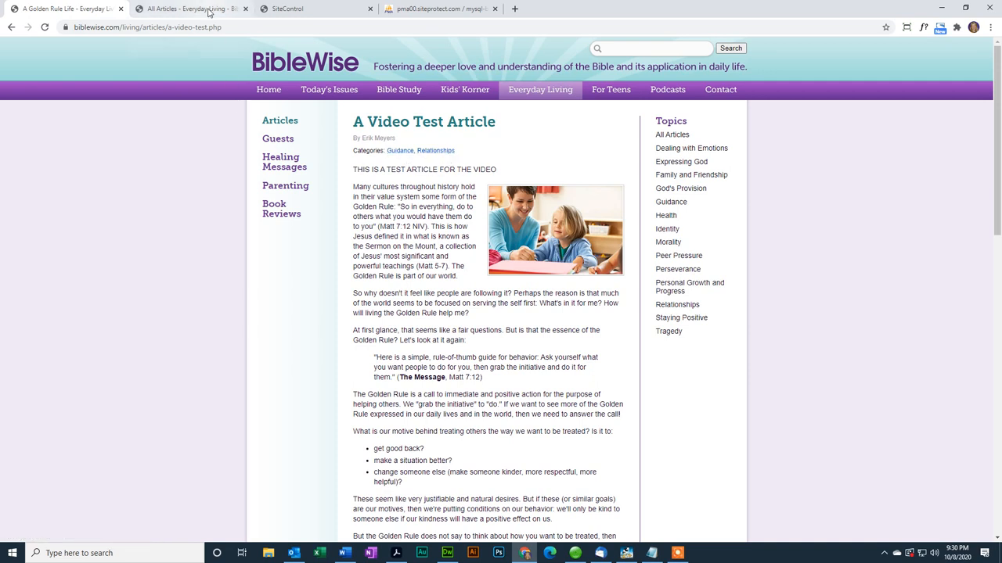
left_click(190, 9)
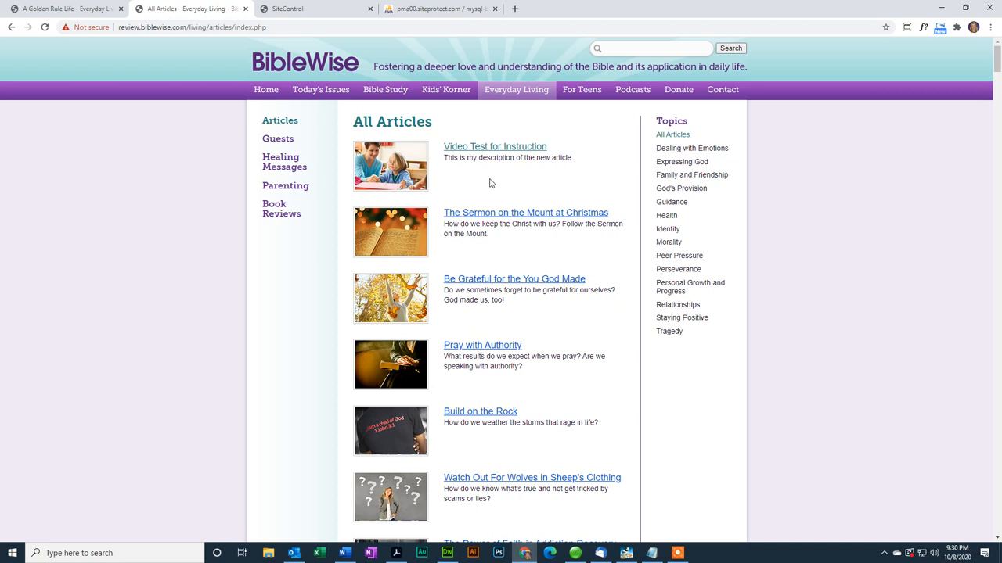
left_click(62, 10)
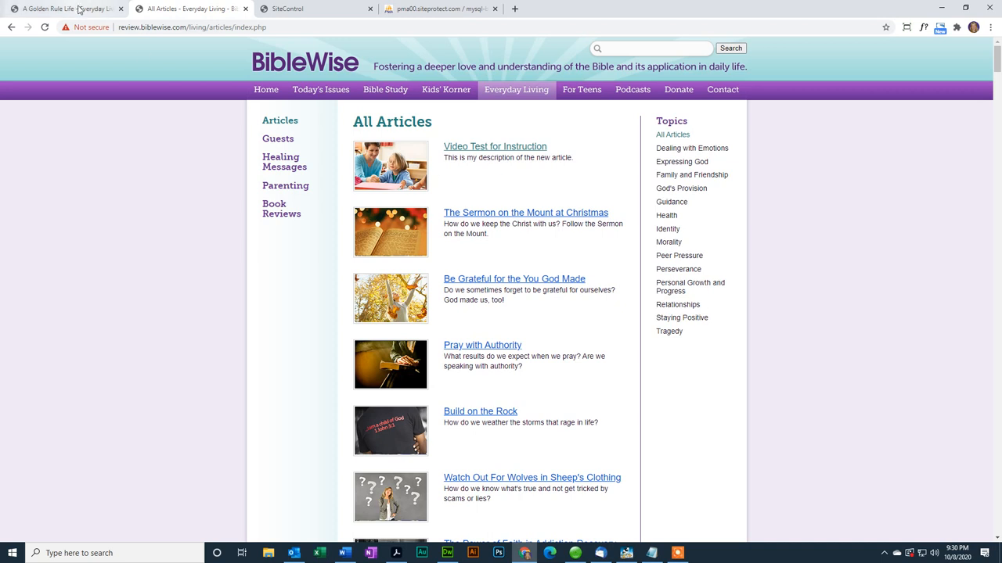
left_click(495, 148)
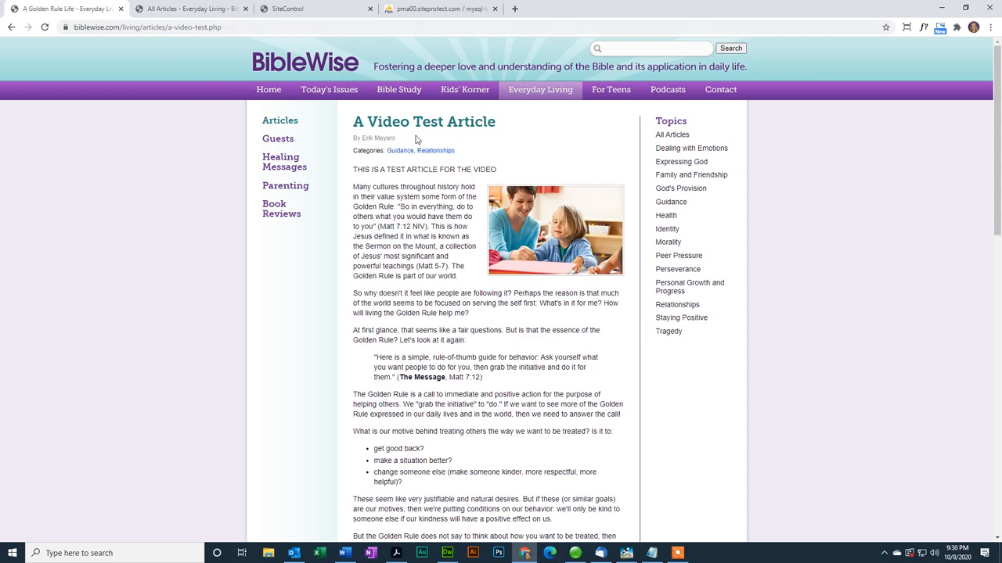
mouse_move(454, 142)
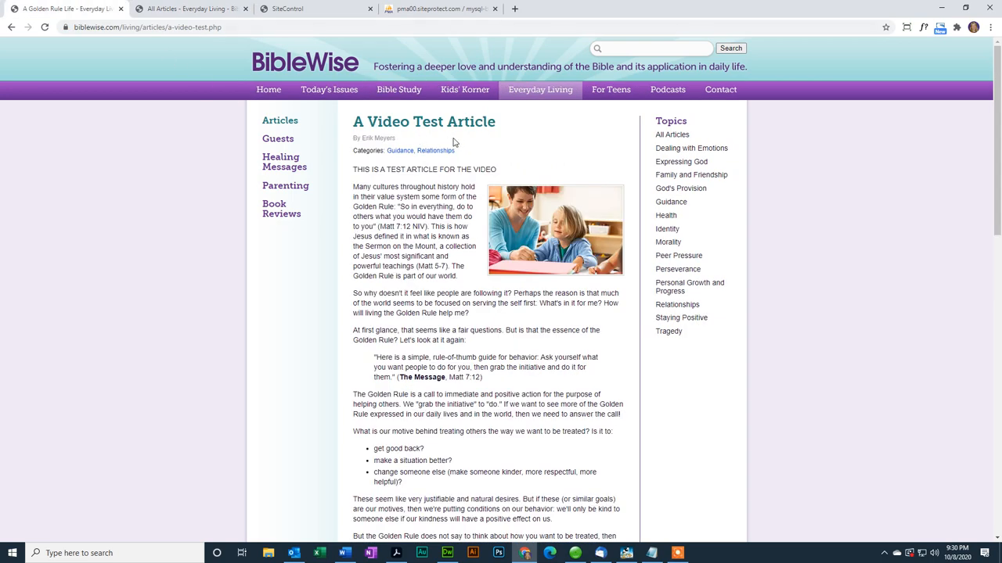
left_click(439, 10)
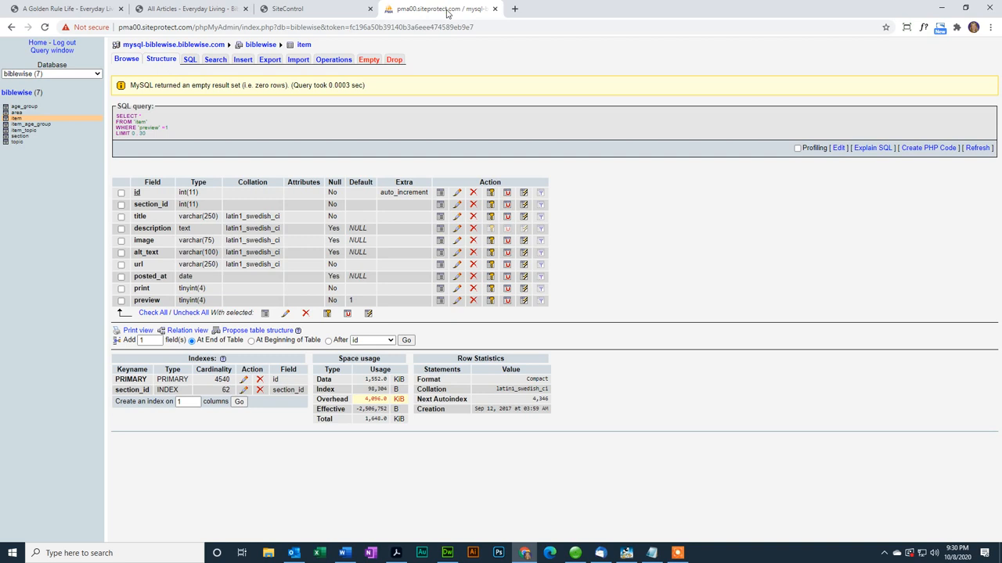
mouse_move(216, 60)
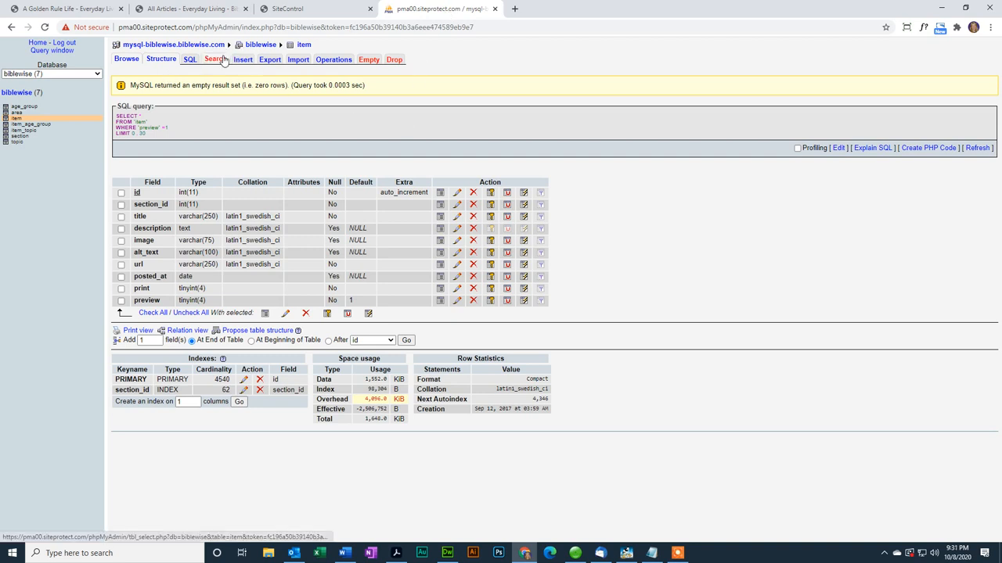
Step: Search the item table for id 4345 and open that record's edit form
left_click(214, 59)
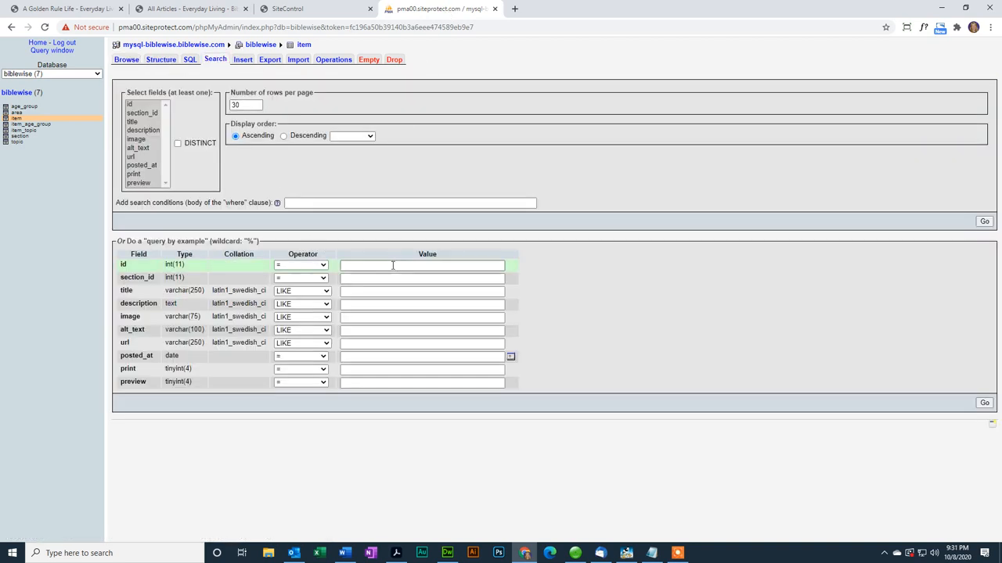
type("4")
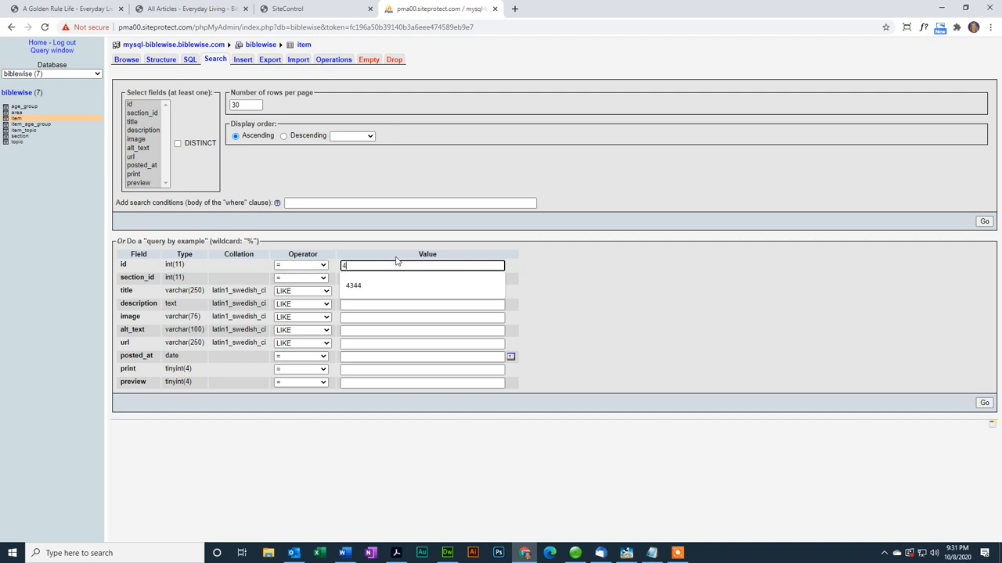
type("345")
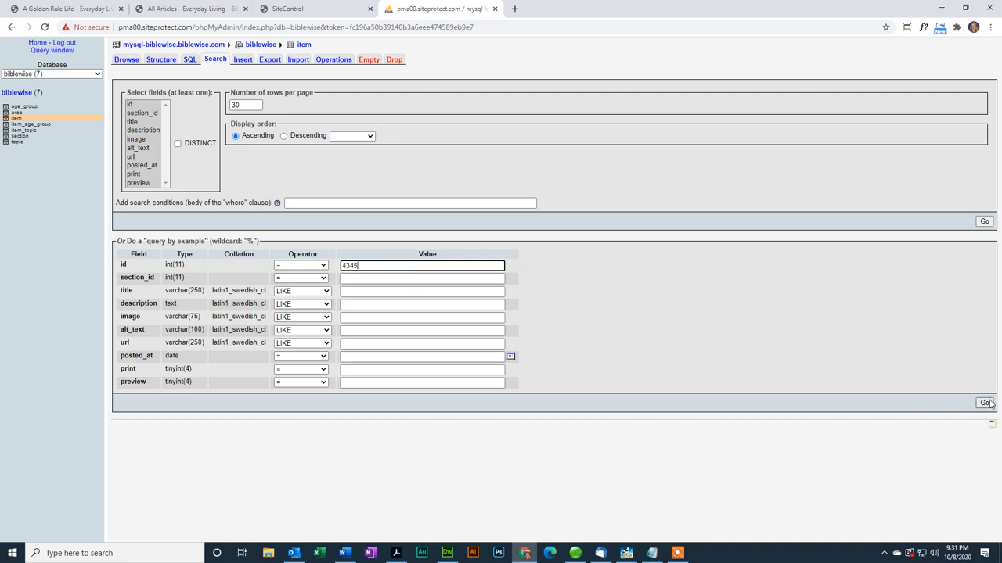
left_click(985, 404)
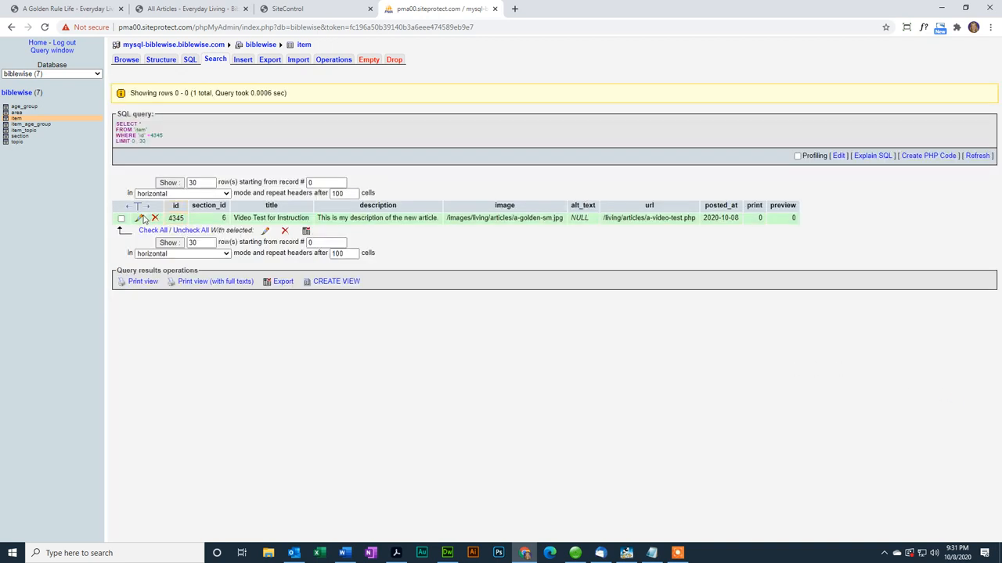
left_click(141, 218)
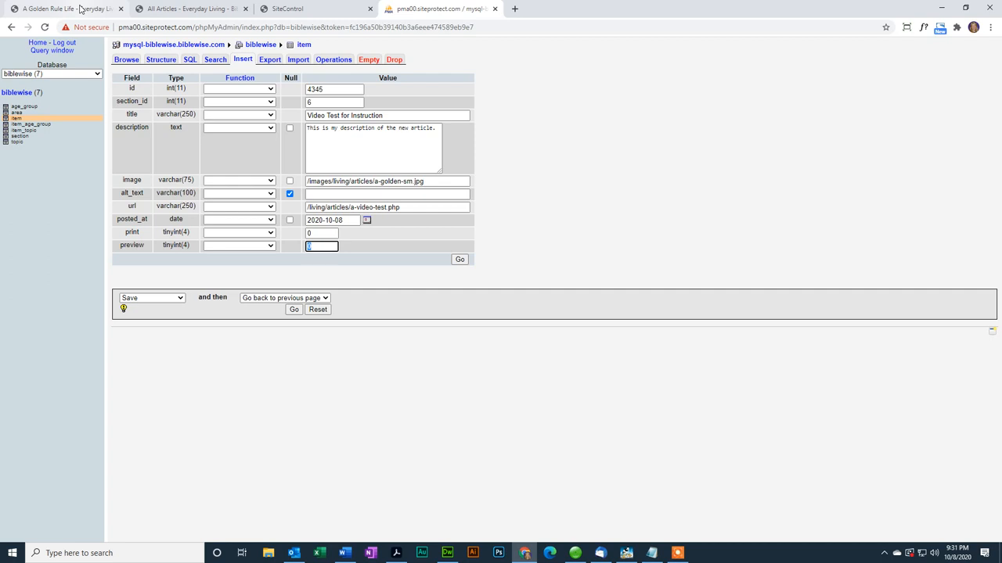
mouse_move(63, 9)
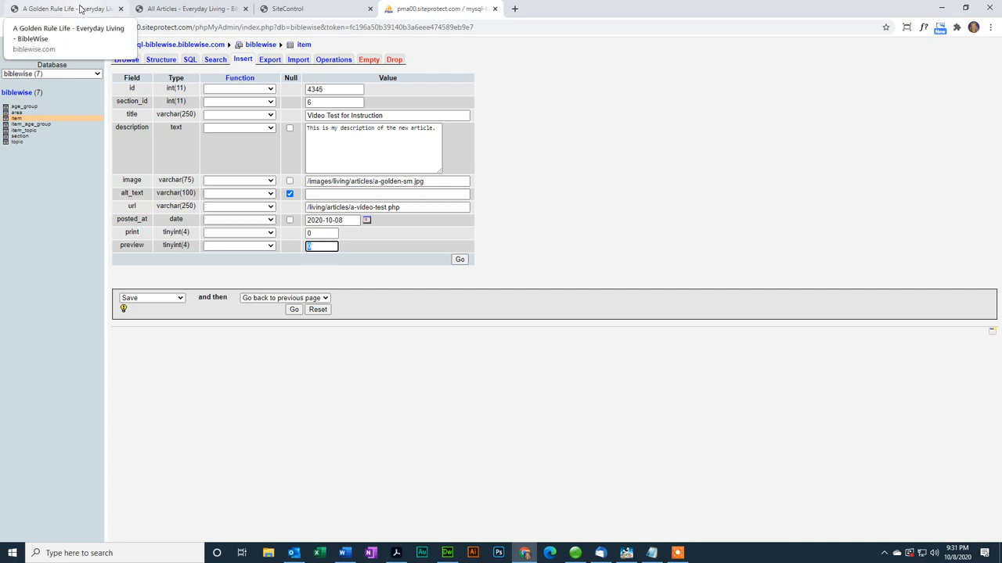
Step: Recheck the live article page, then switch the item table to a blank Insert form
left_click(62, 9)
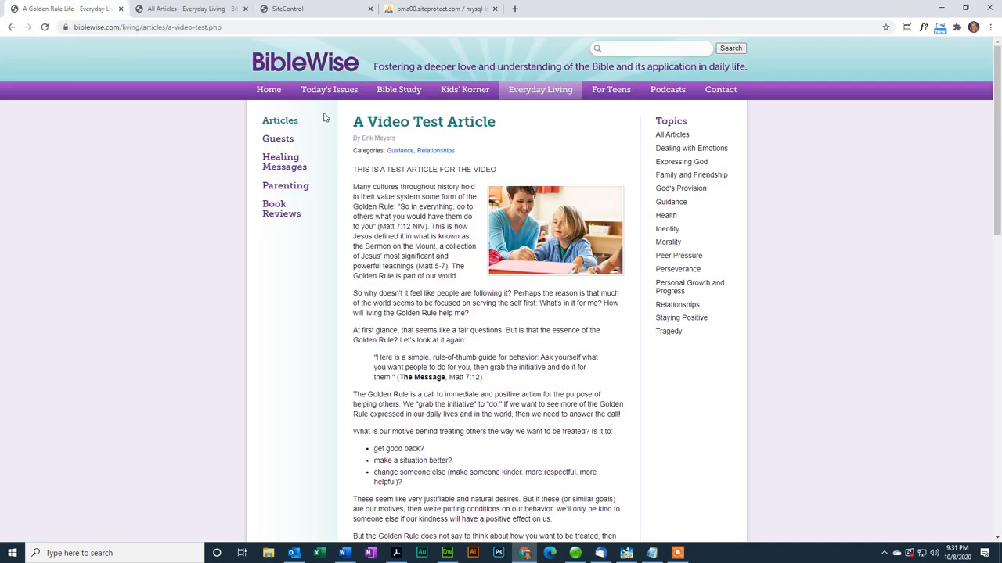
left_click(398, 89)
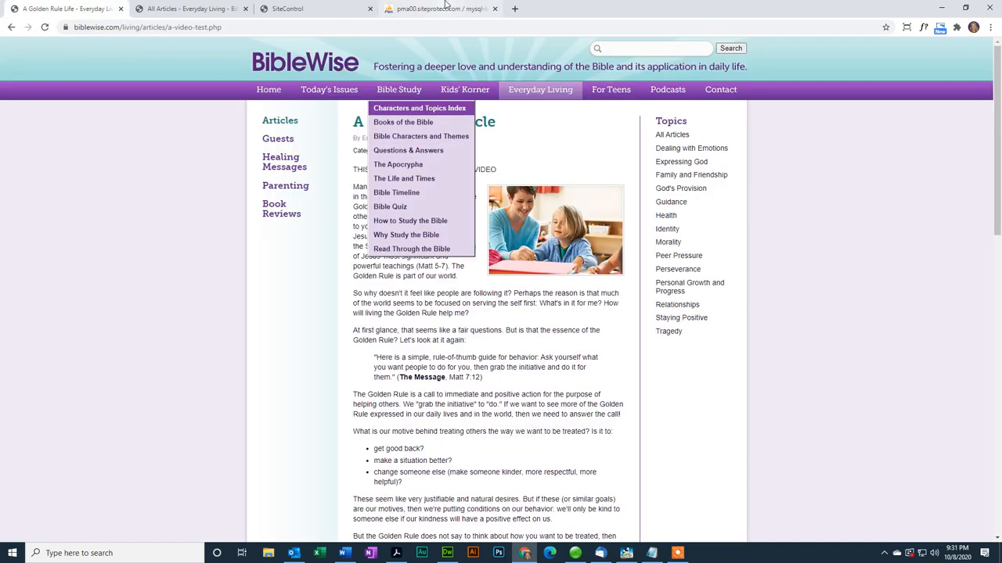
left_click(438, 9)
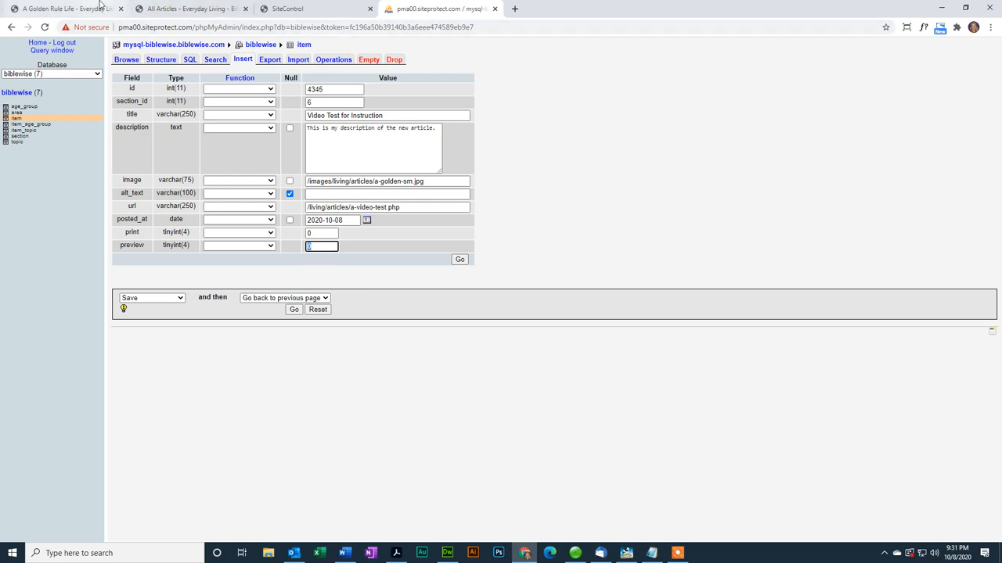
left_click(66, 9)
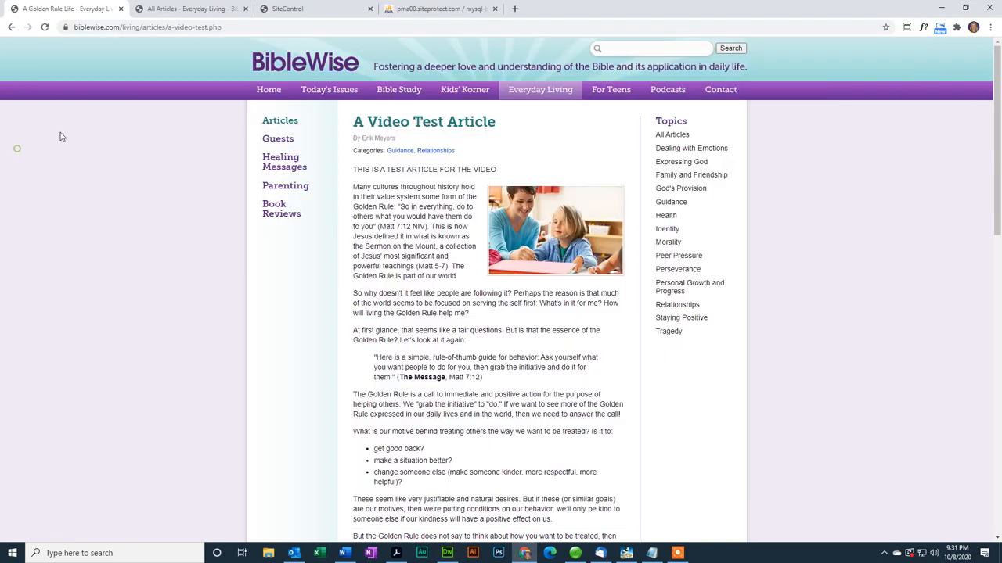
left_click(438, 10)
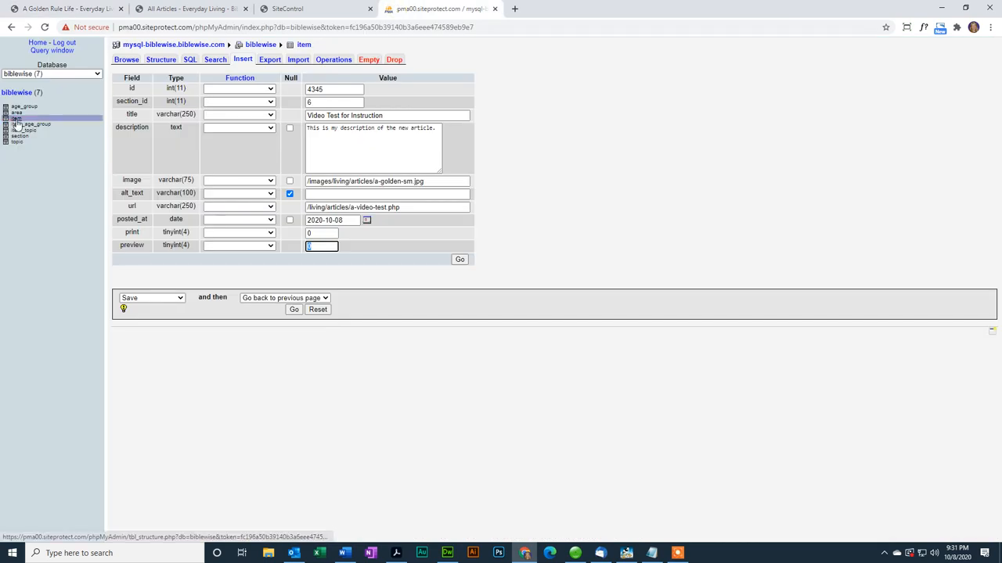
left_click(159, 59)
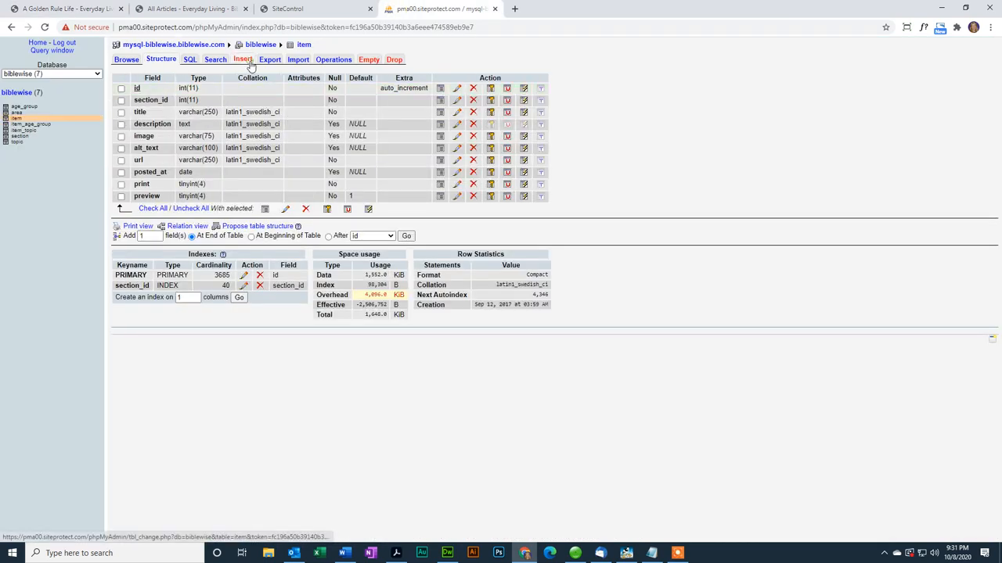
left_click(243, 59)
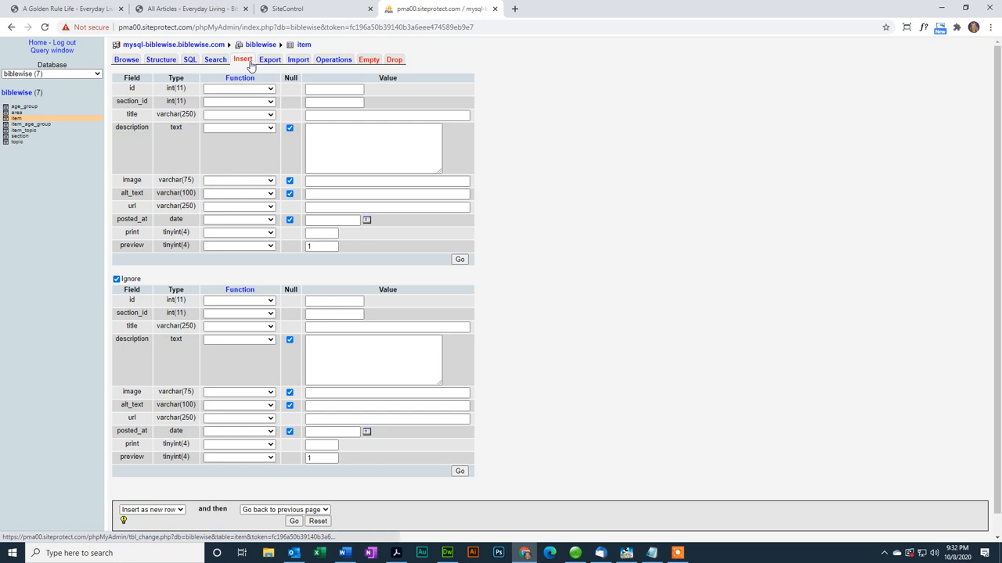